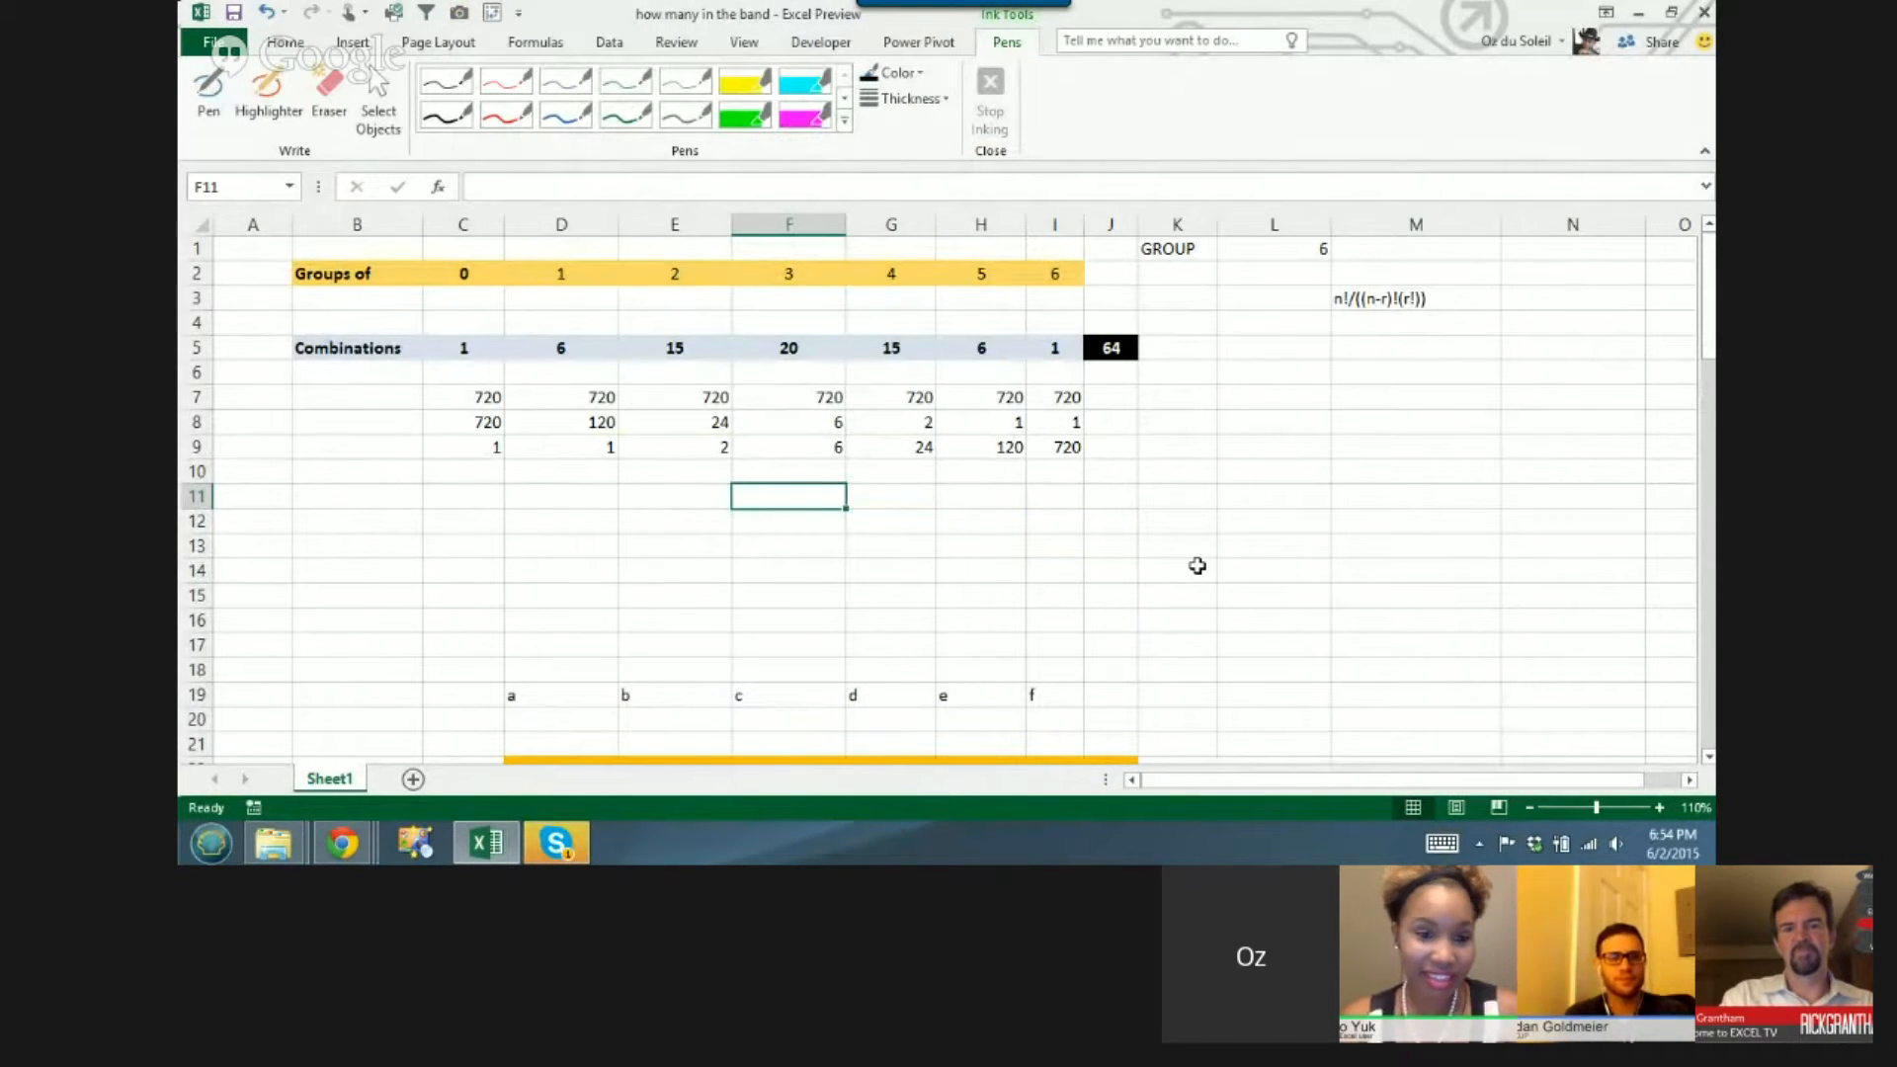
mouse_move(1075, 535)
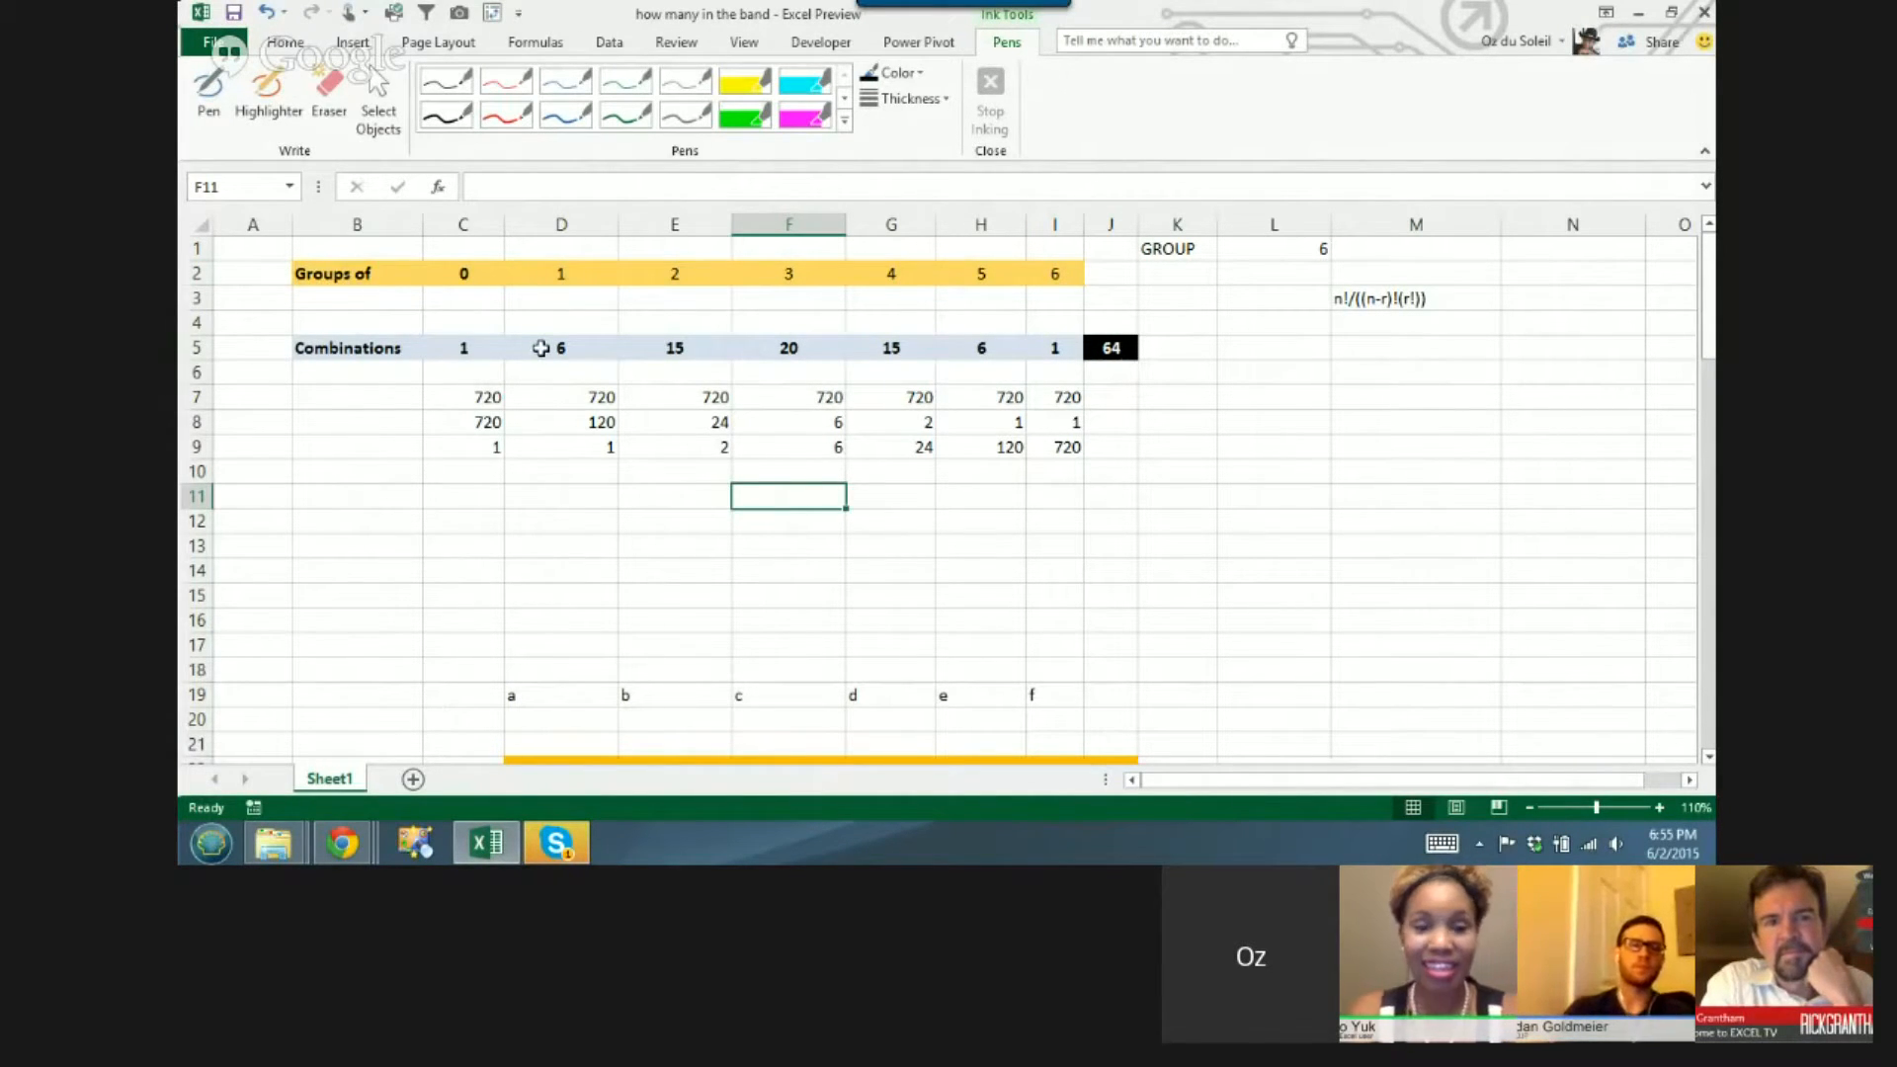
- Review the D5 and M3 factorial formulas, then choose red as the ink colour
left_click(559, 347)
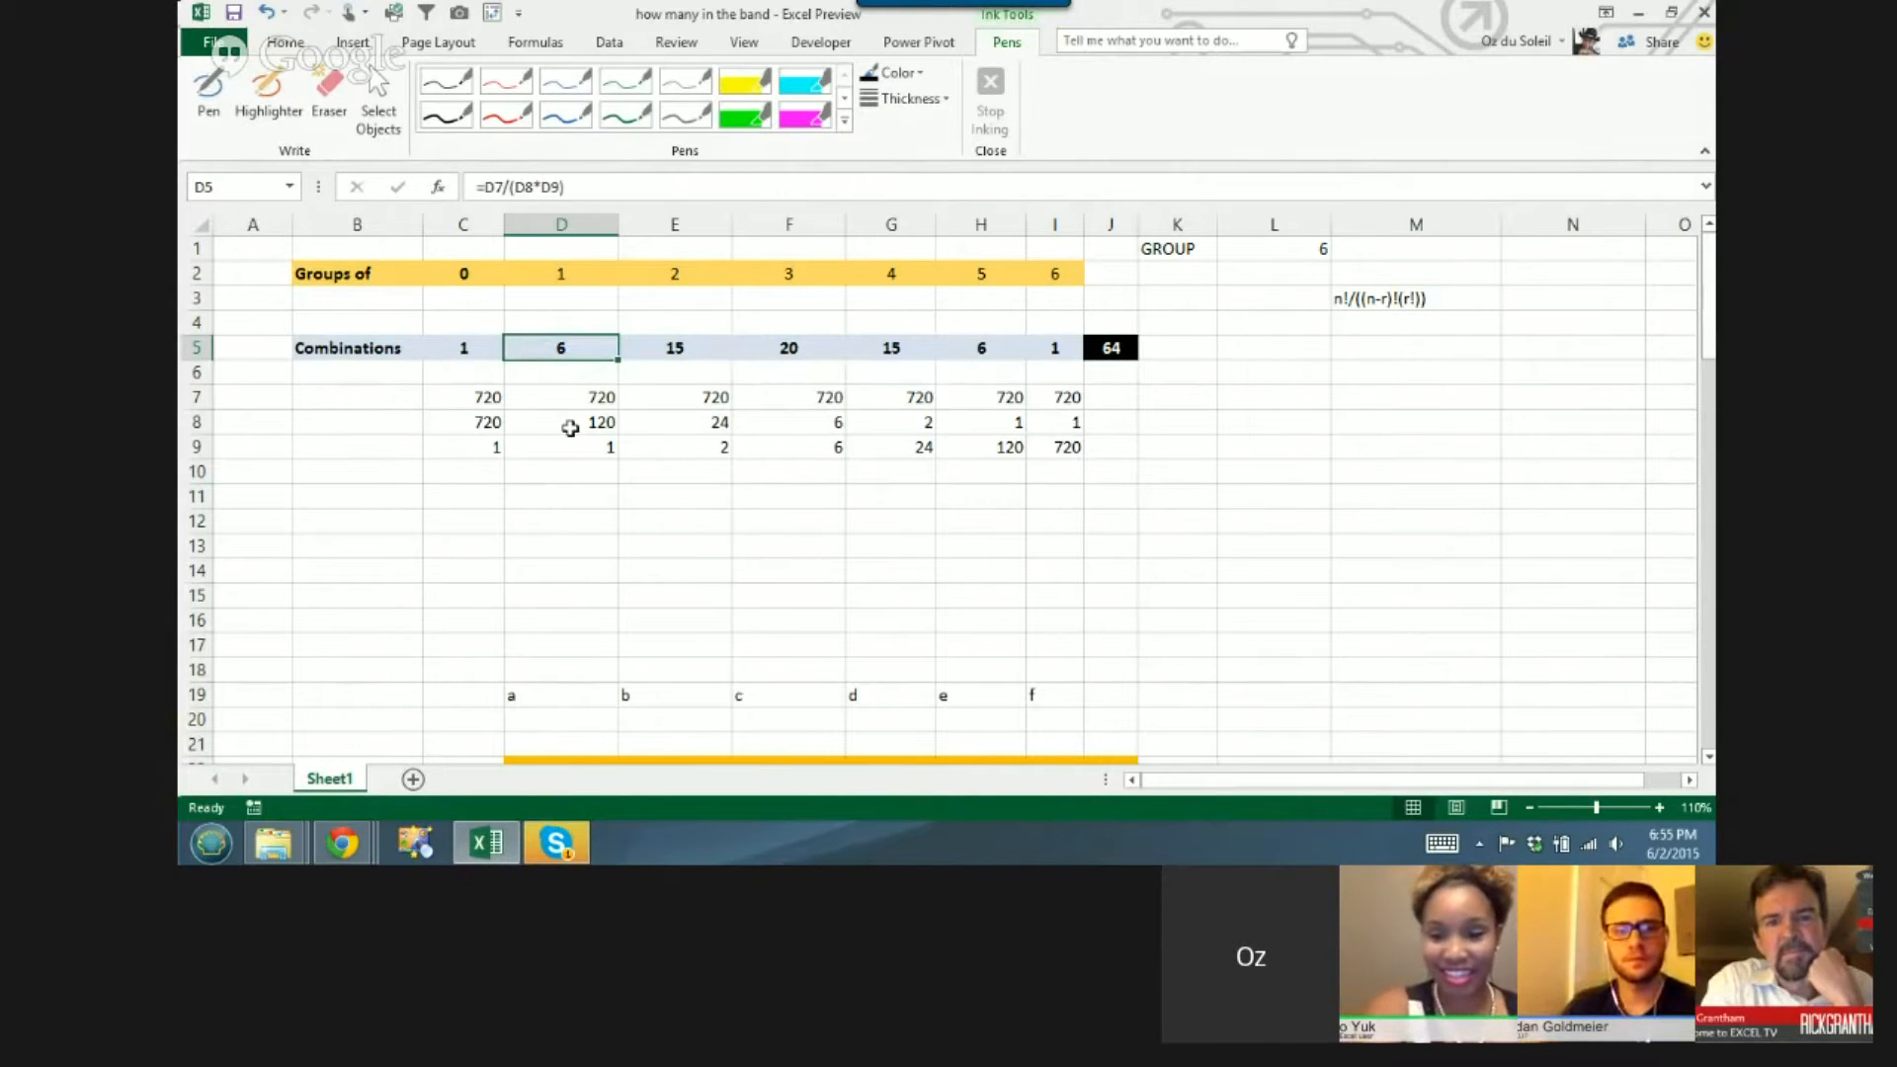
mouse_move(1377, 298)
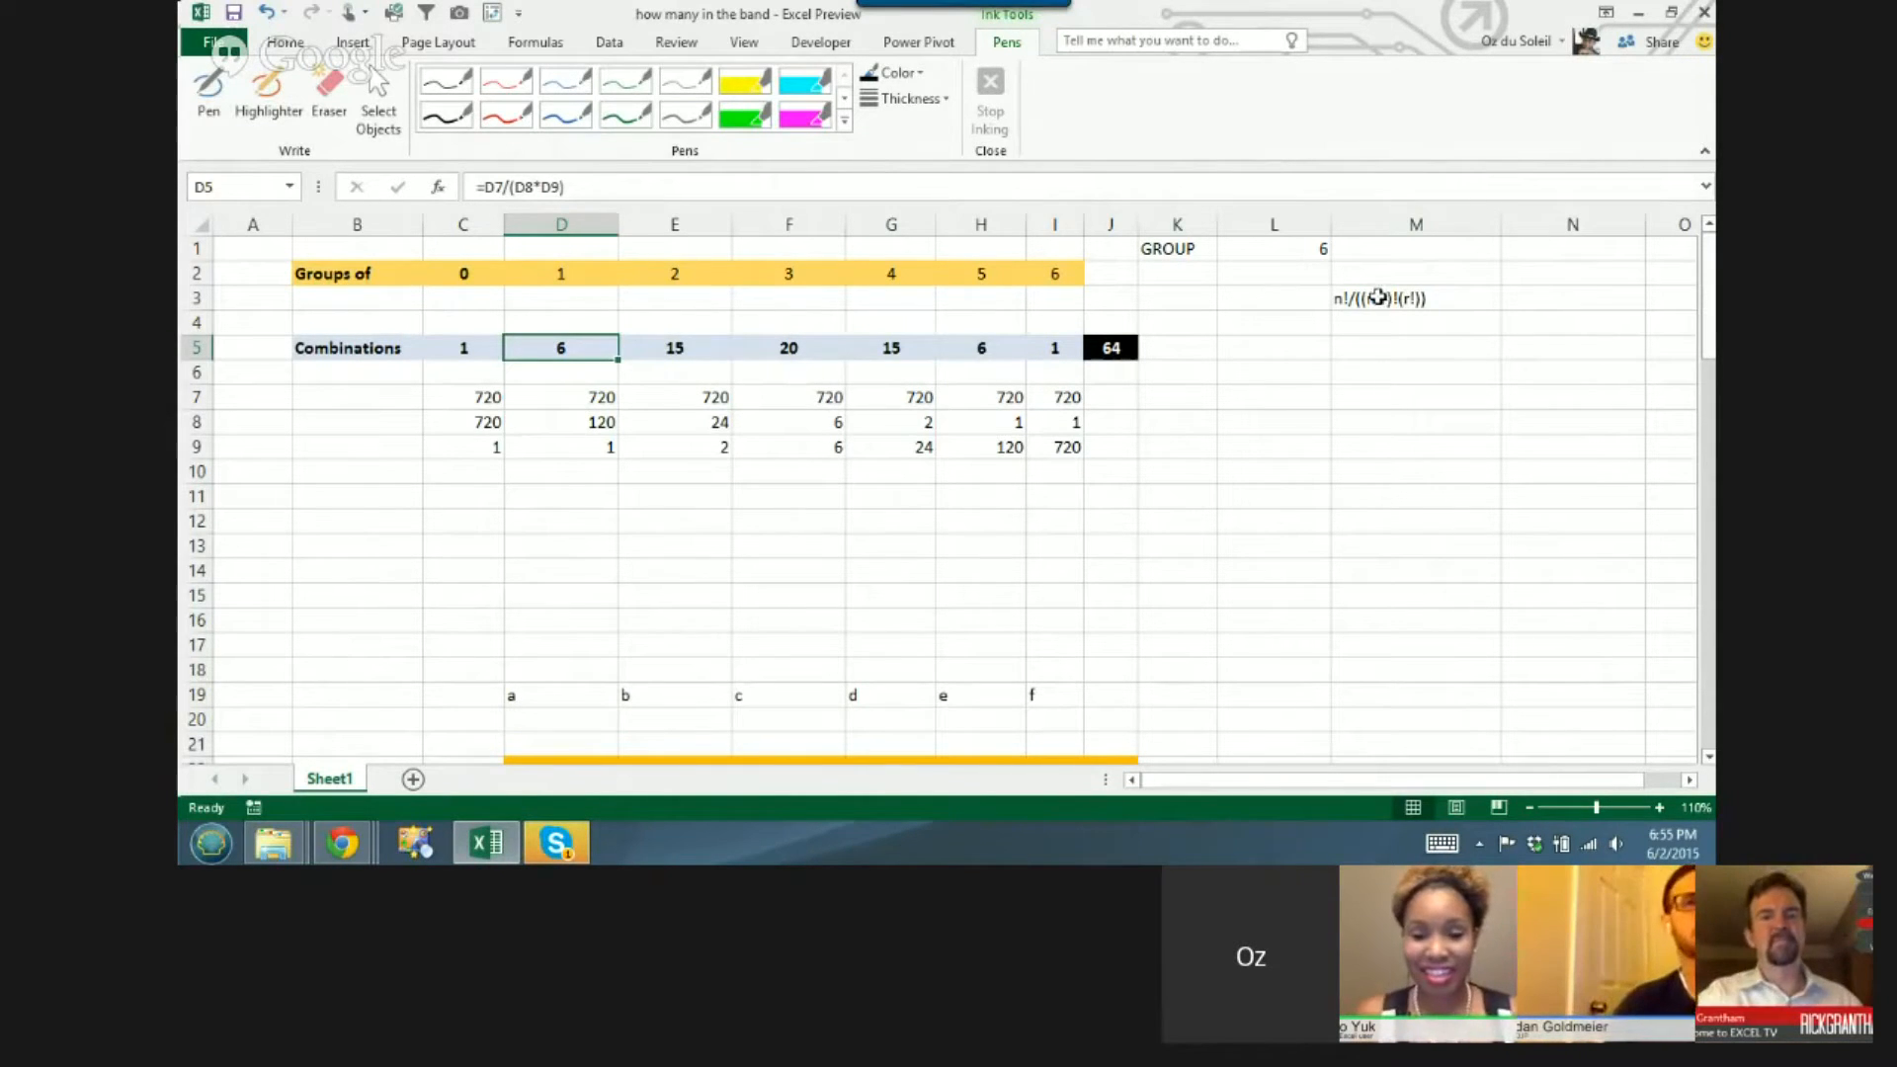
left_click(1414, 299)
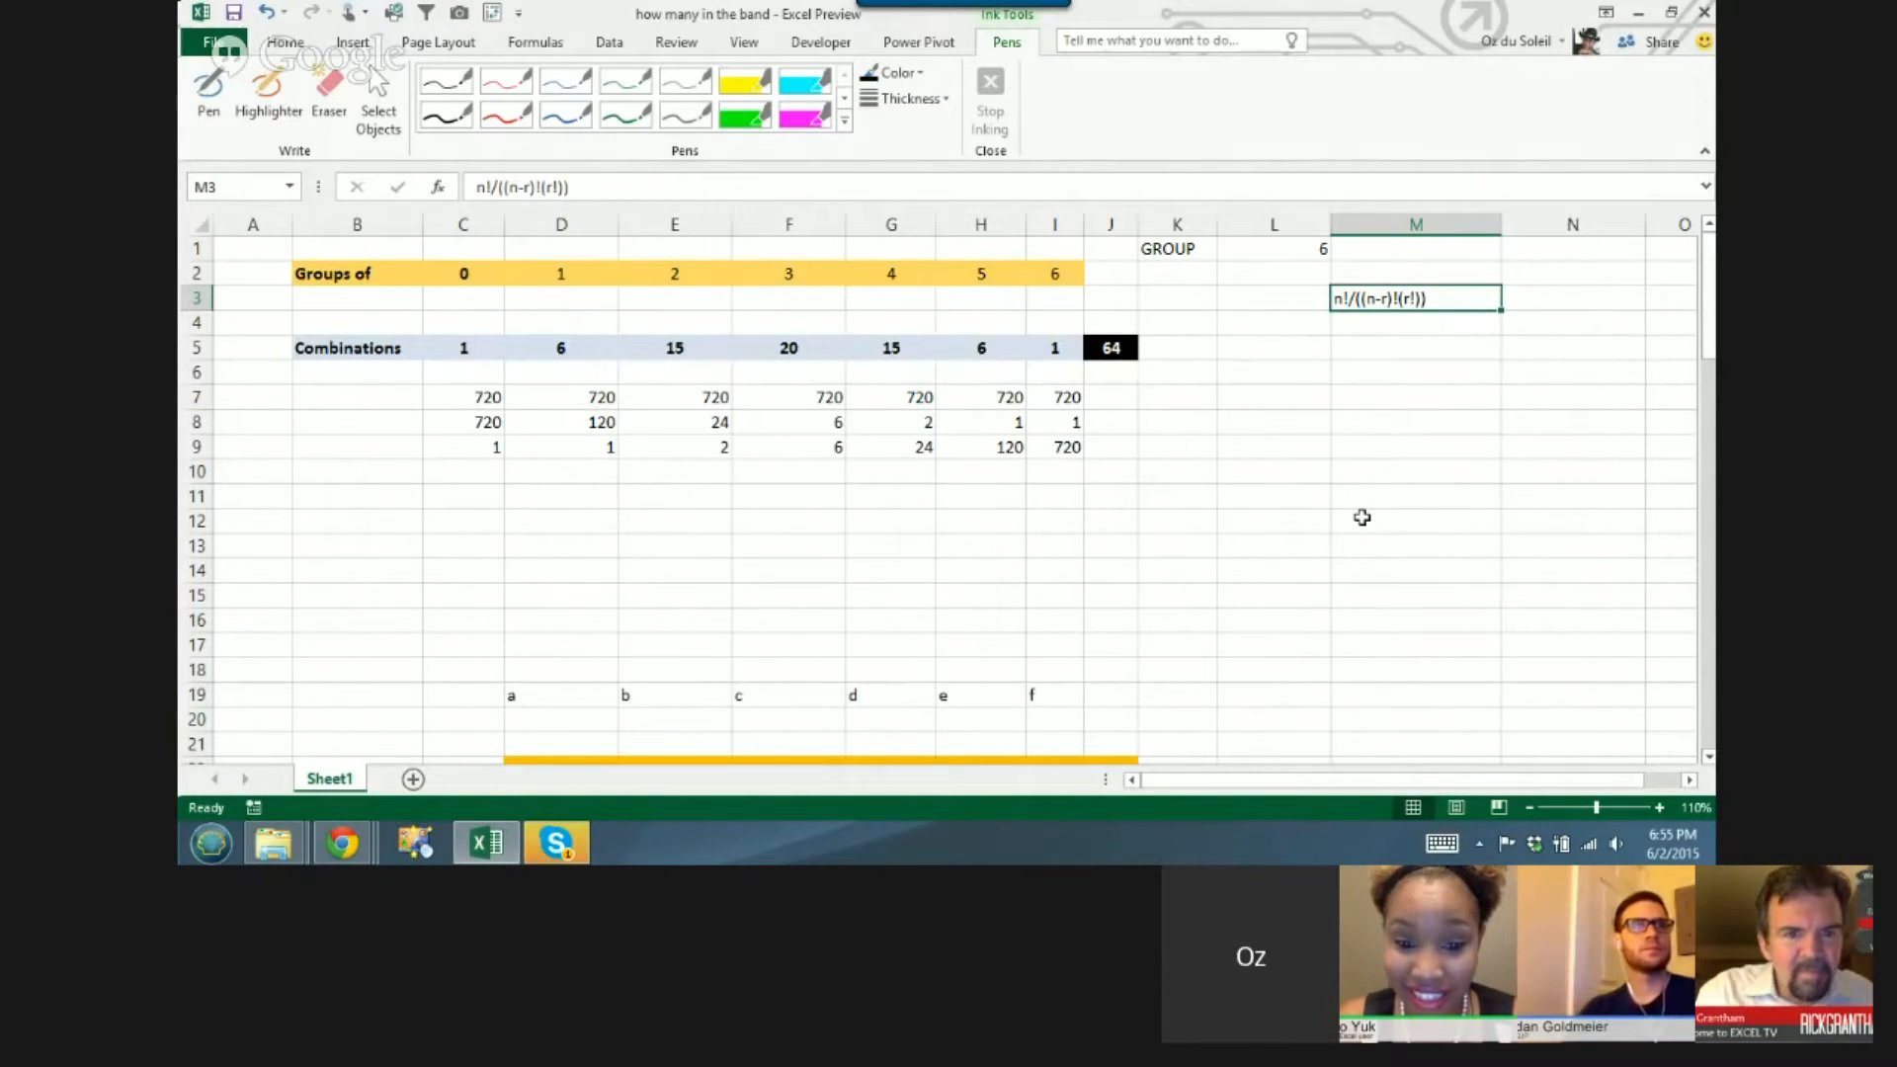
left_click(895, 73)
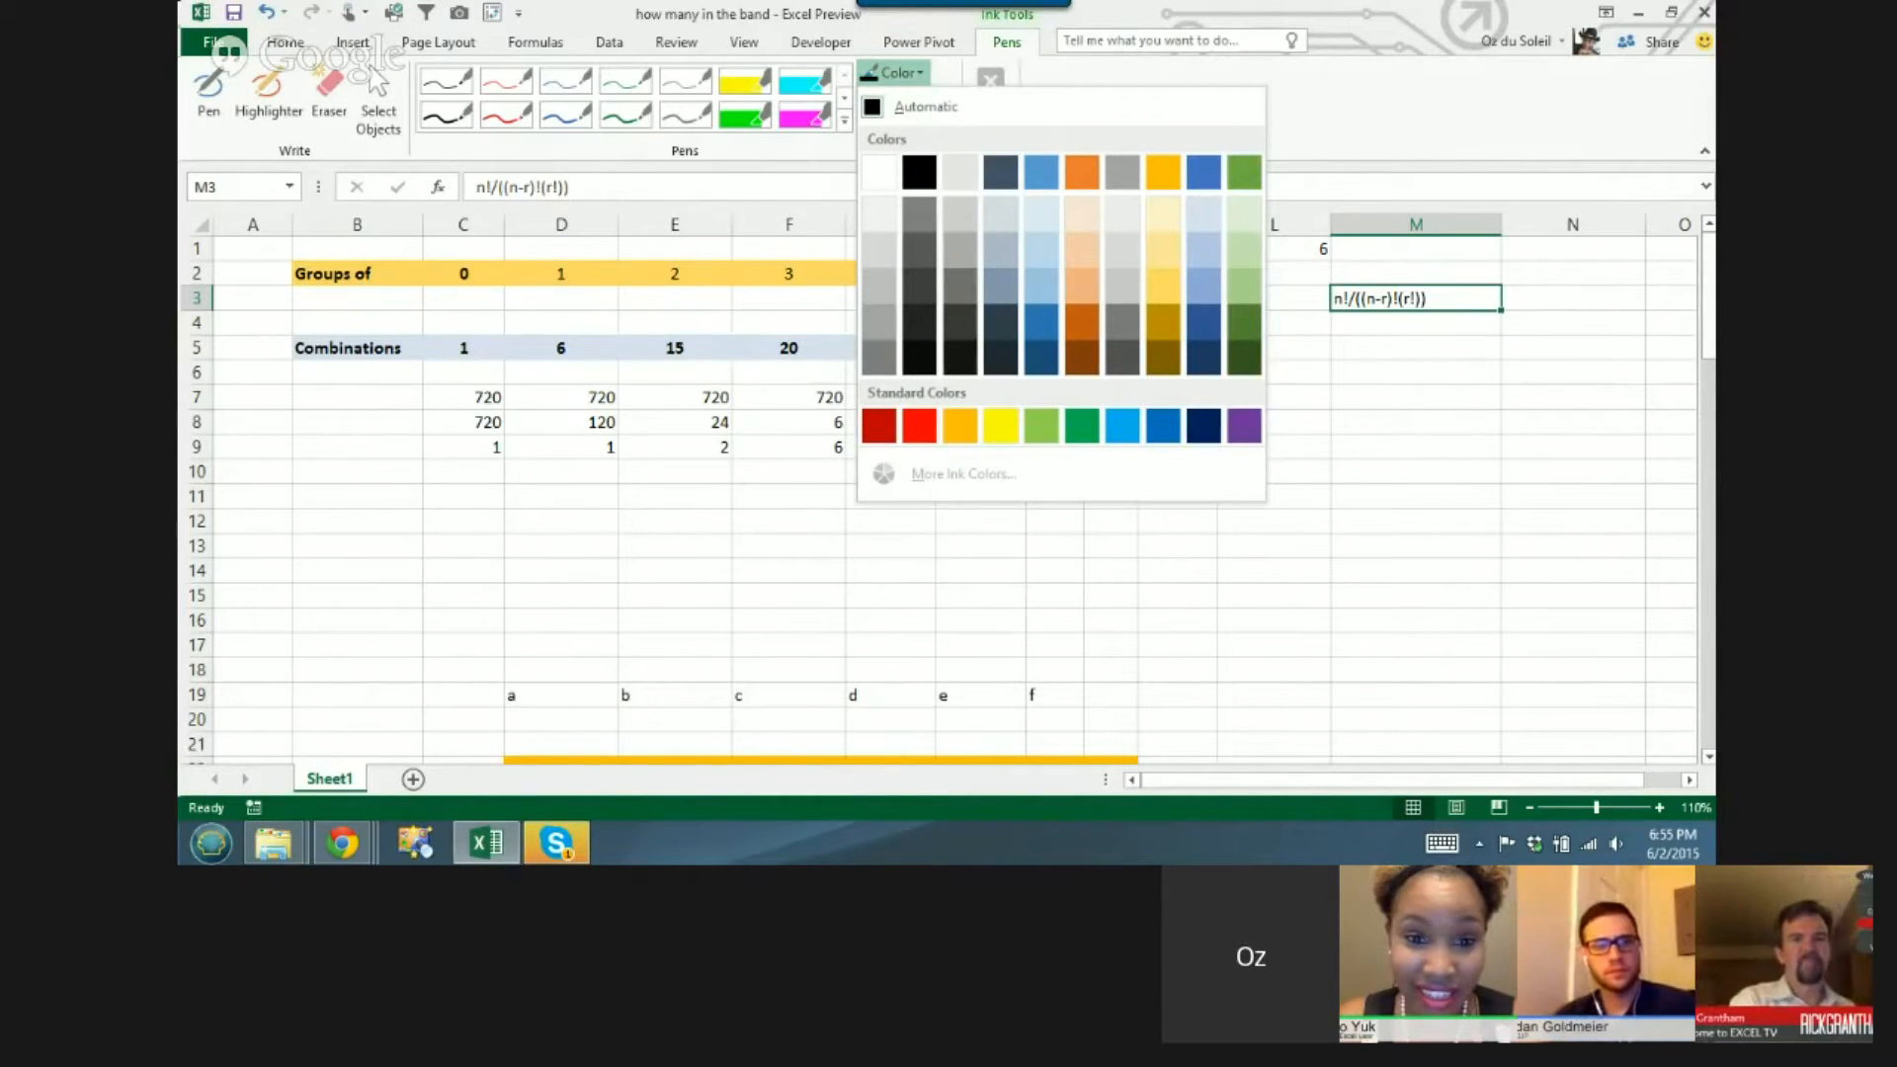
left_click(909, 98)
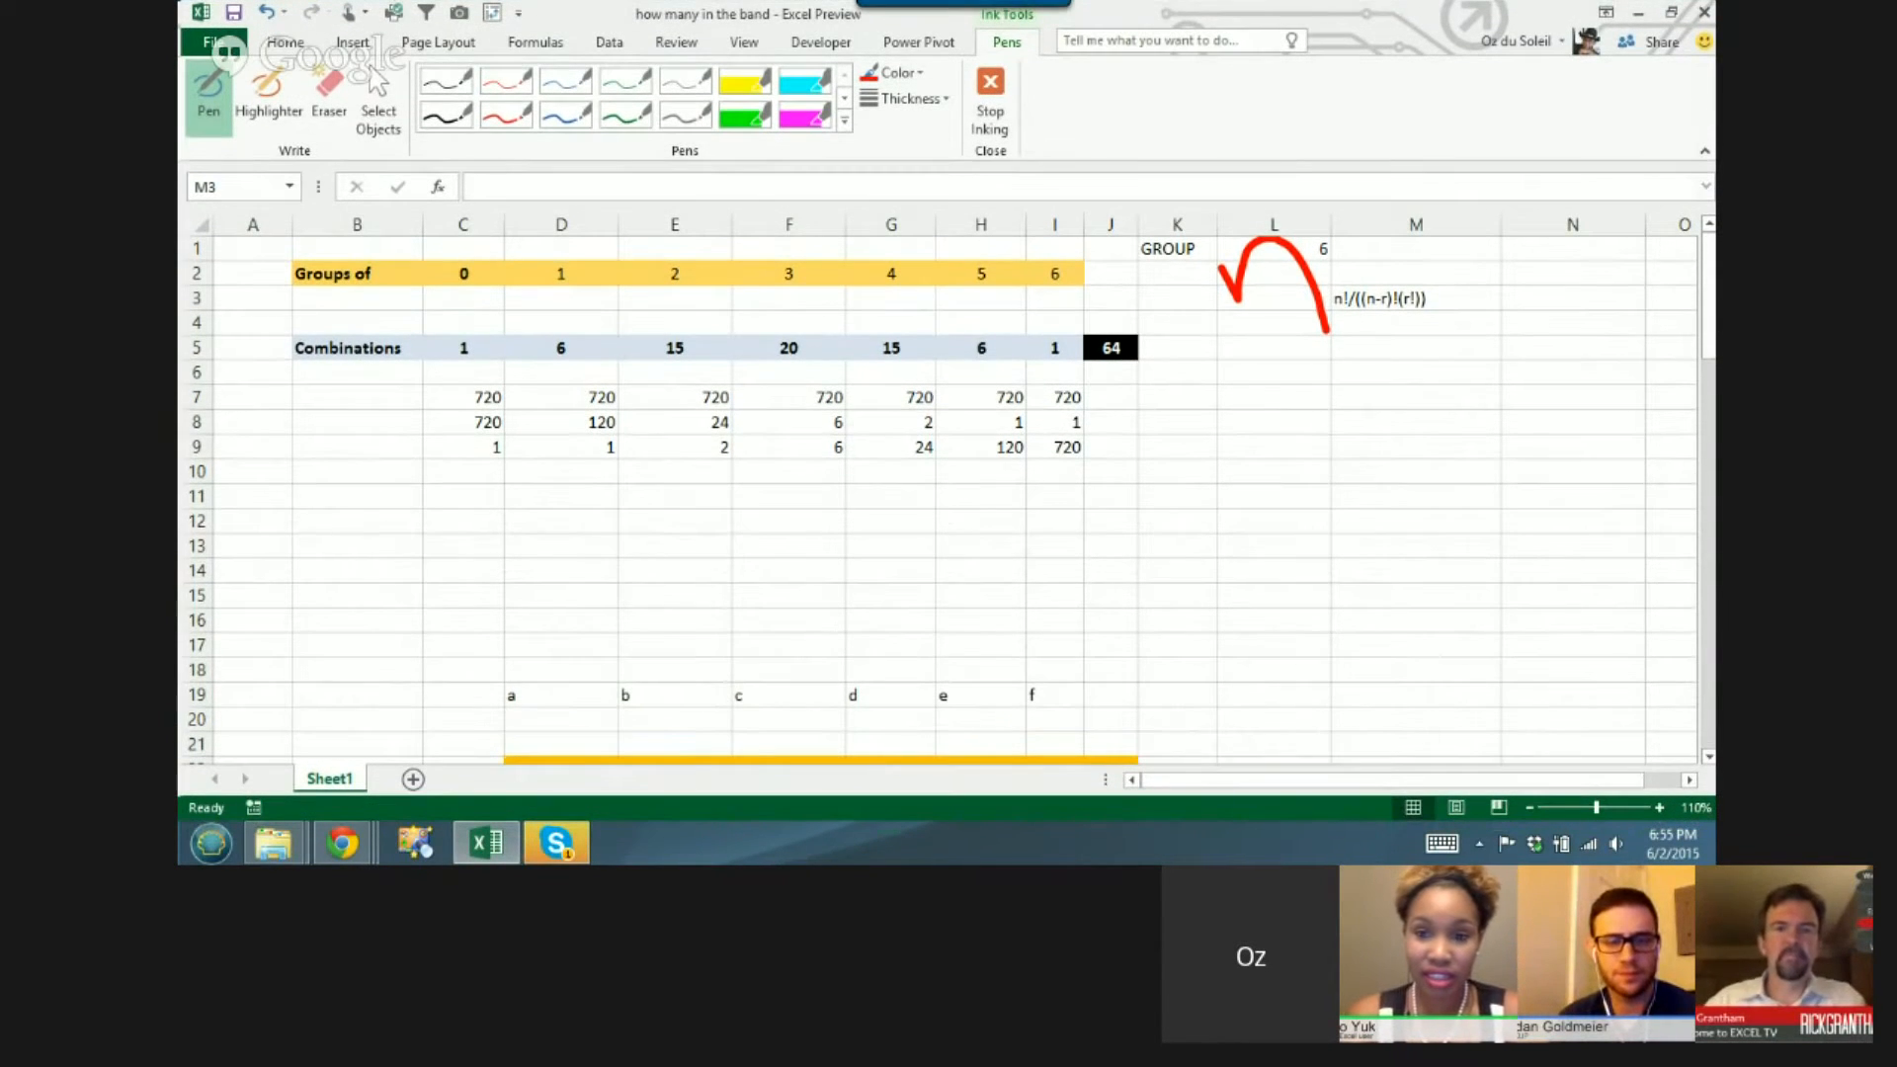
- Handwrite n!/((n-r)!(r!)) in red ink beside the table and circle the 2
left_click_drag(1361, 279, 1367, 423)
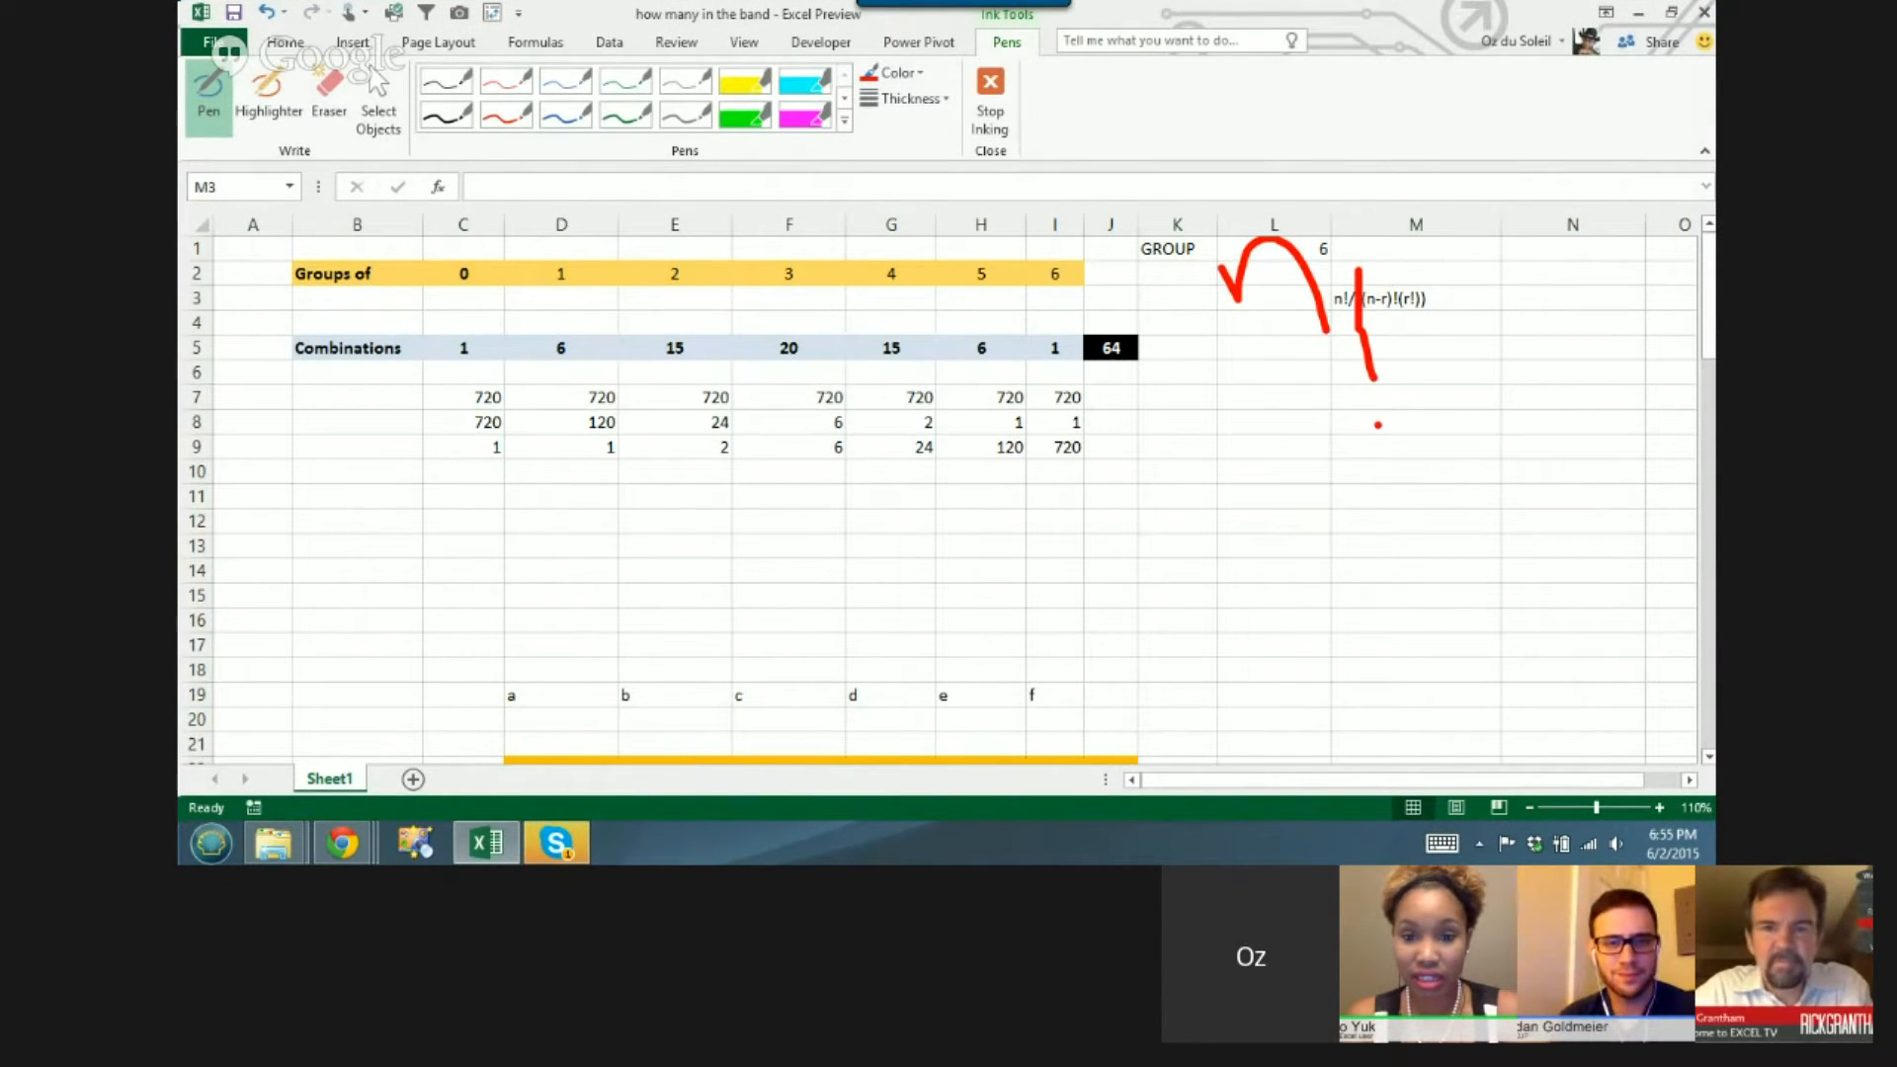
left_click(330, 91)
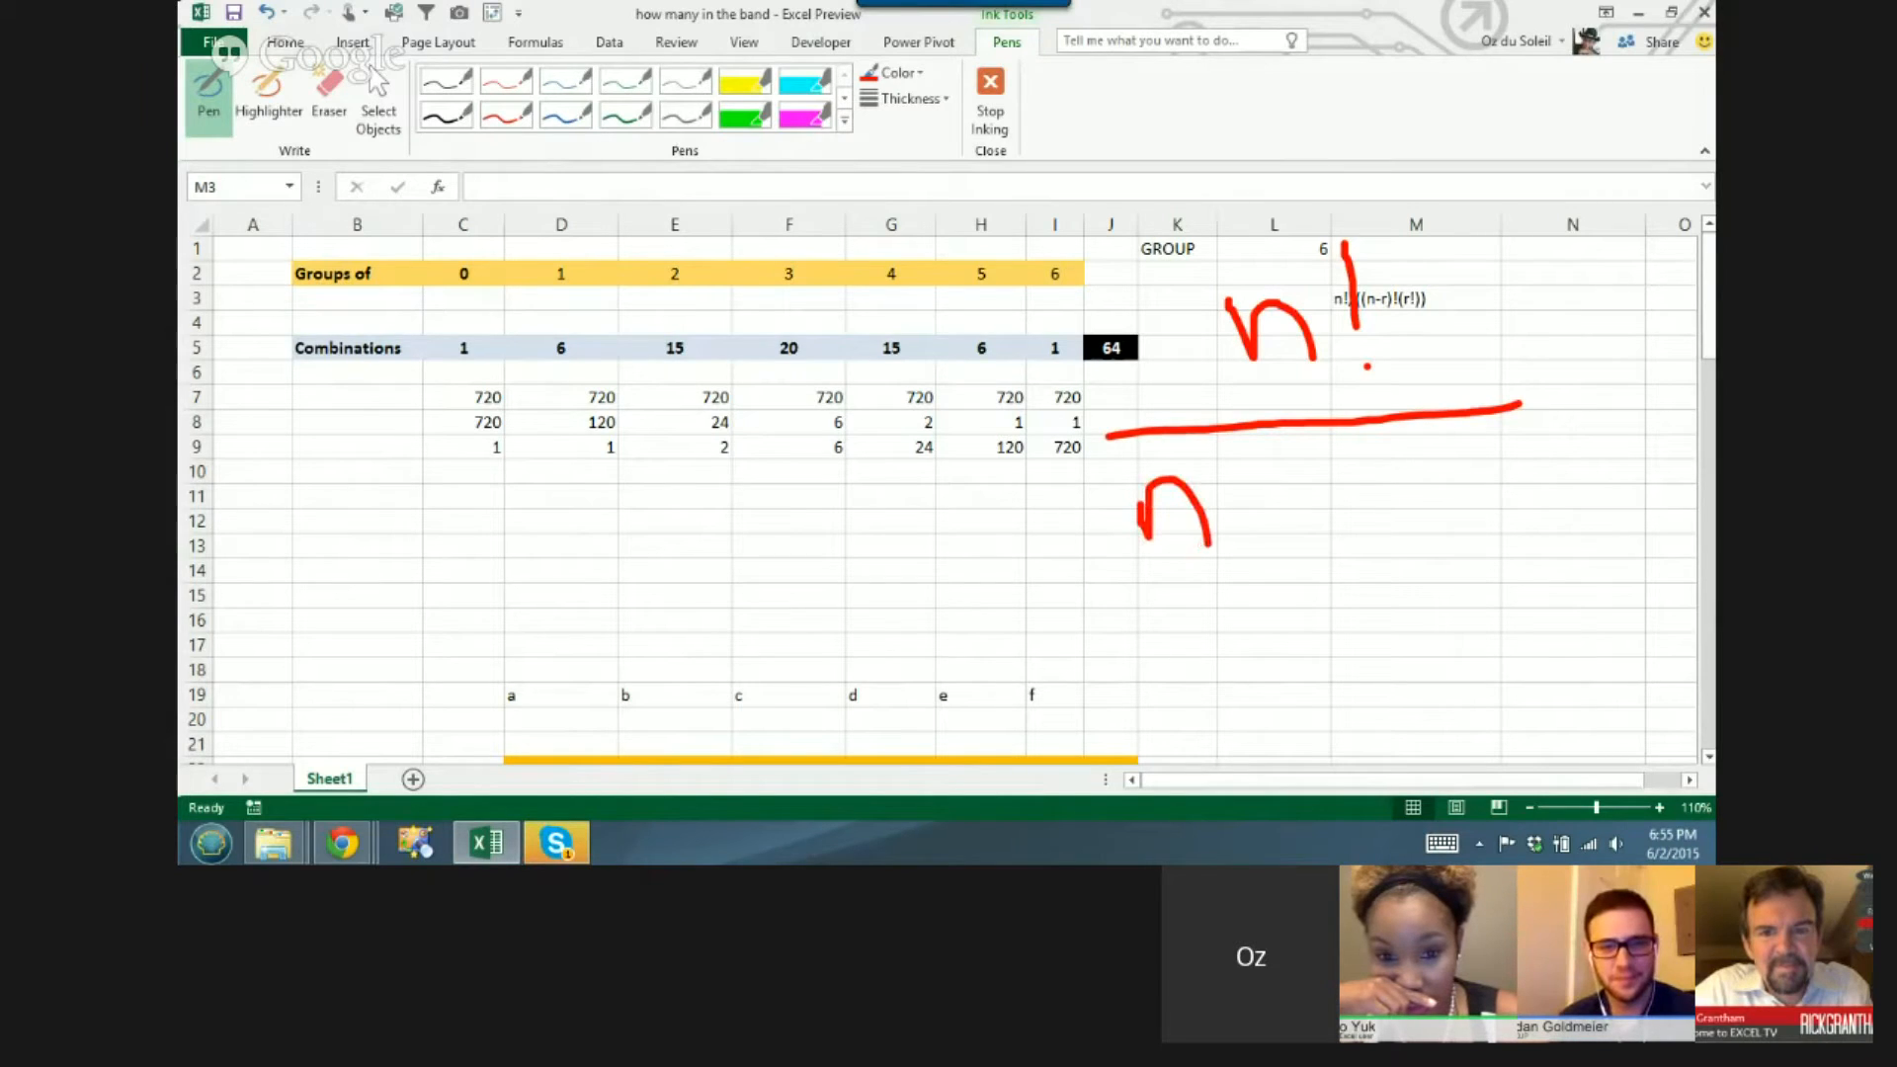
left_click_drag(1185, 508, 1330, 501)
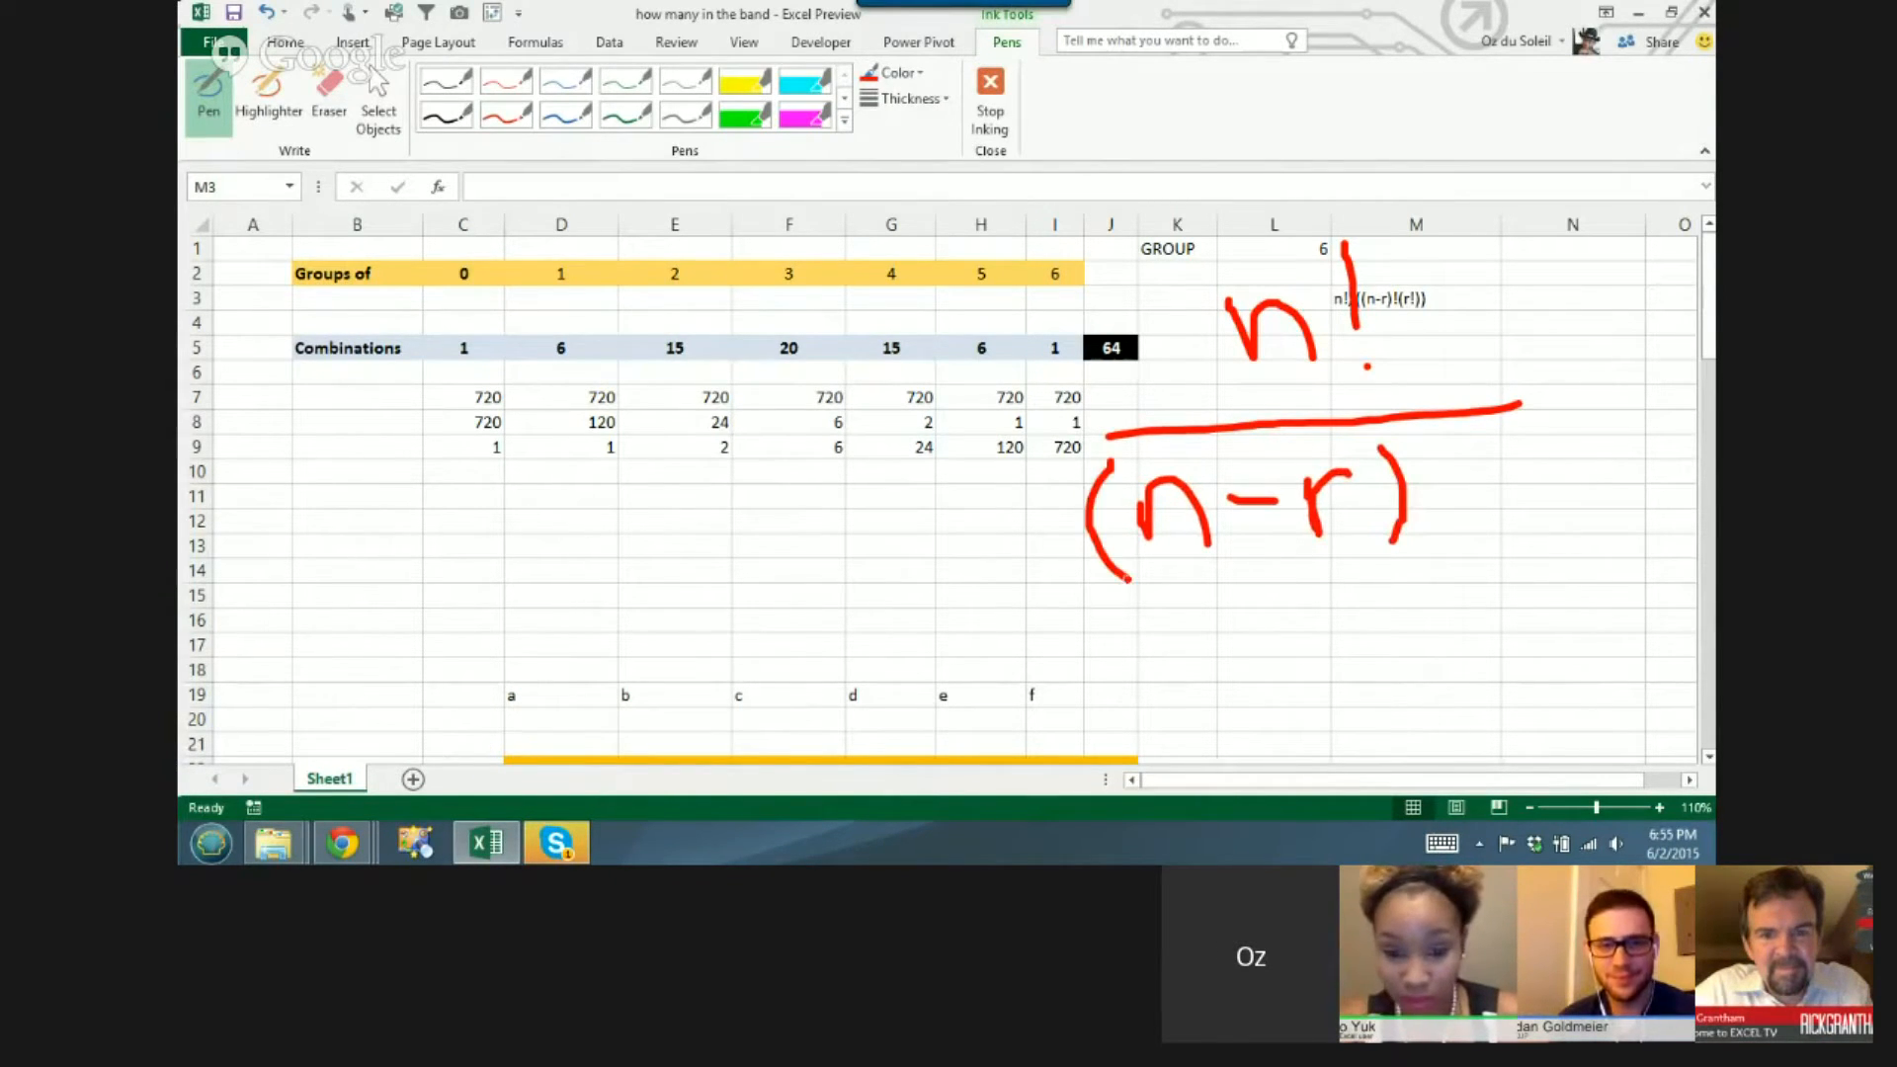
left_click_drag(1420, 479, 1426, 575)
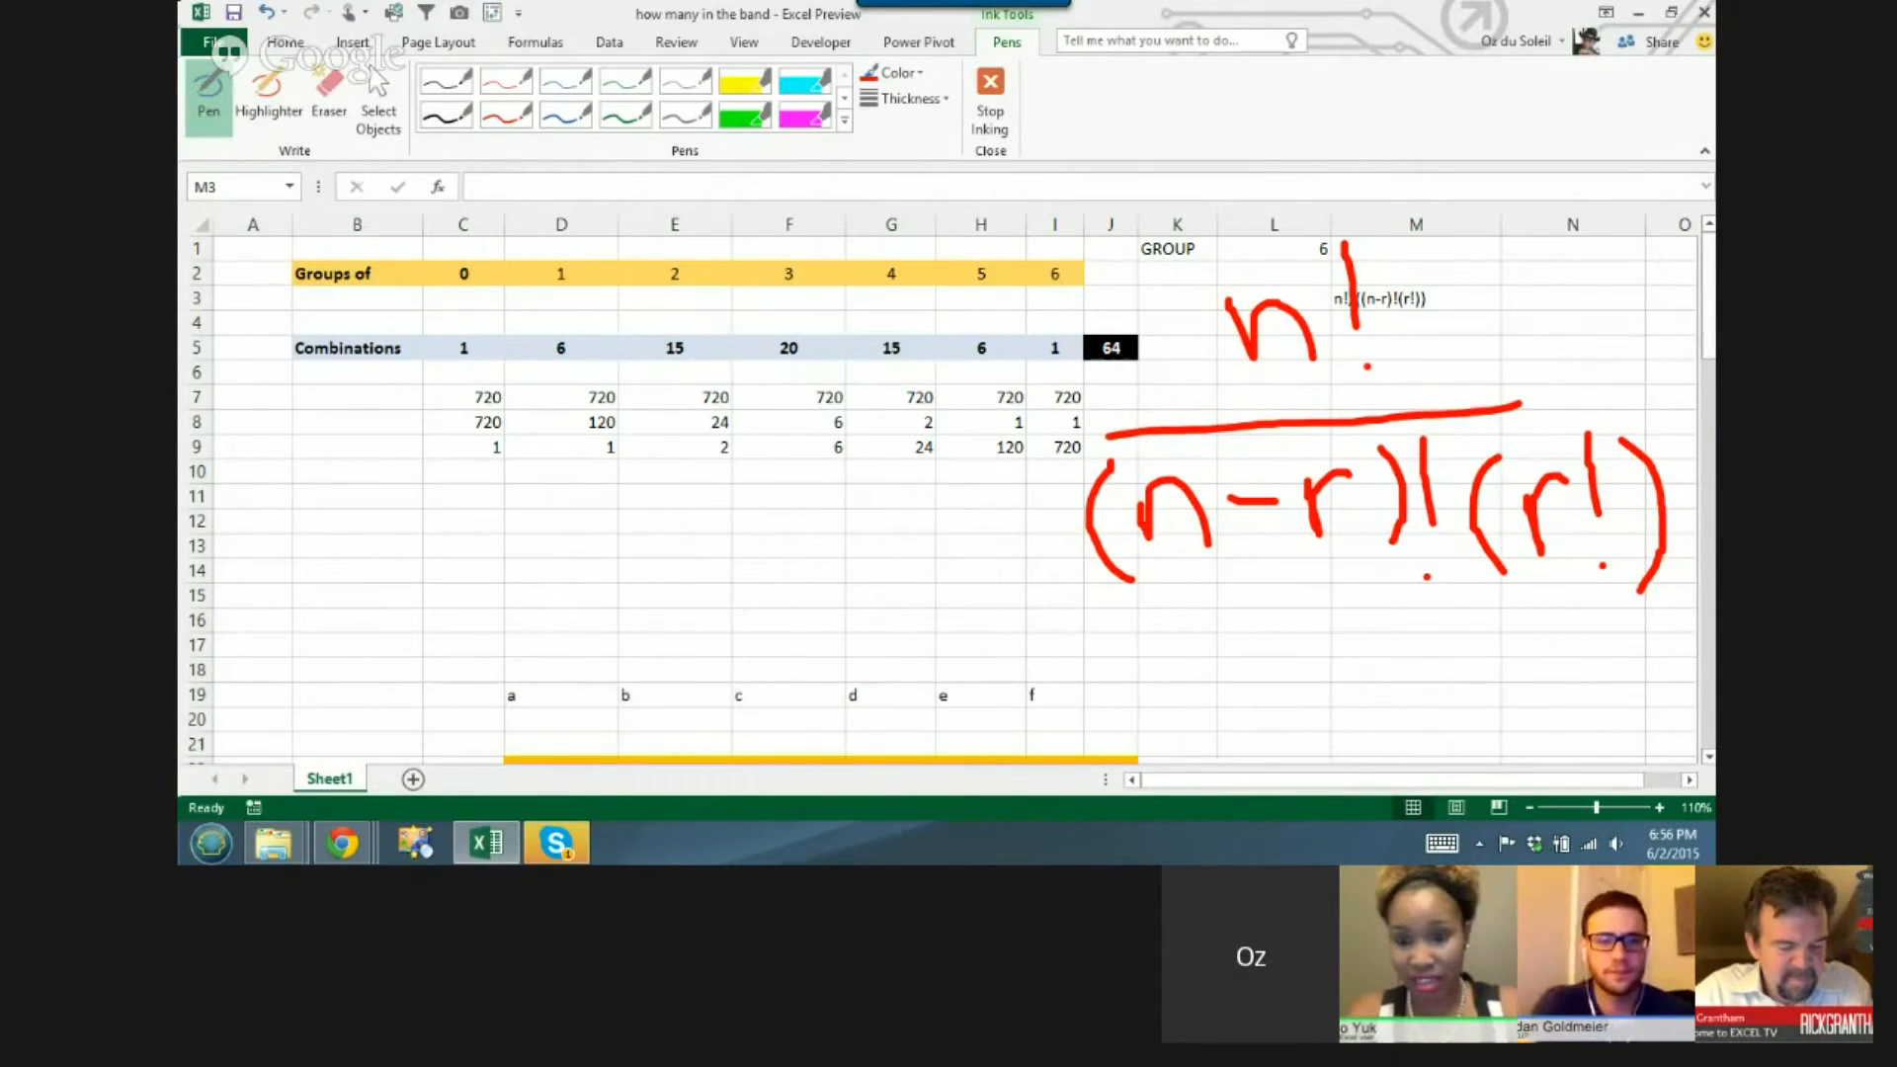
left_click_drag(660, 255, 689, 291)
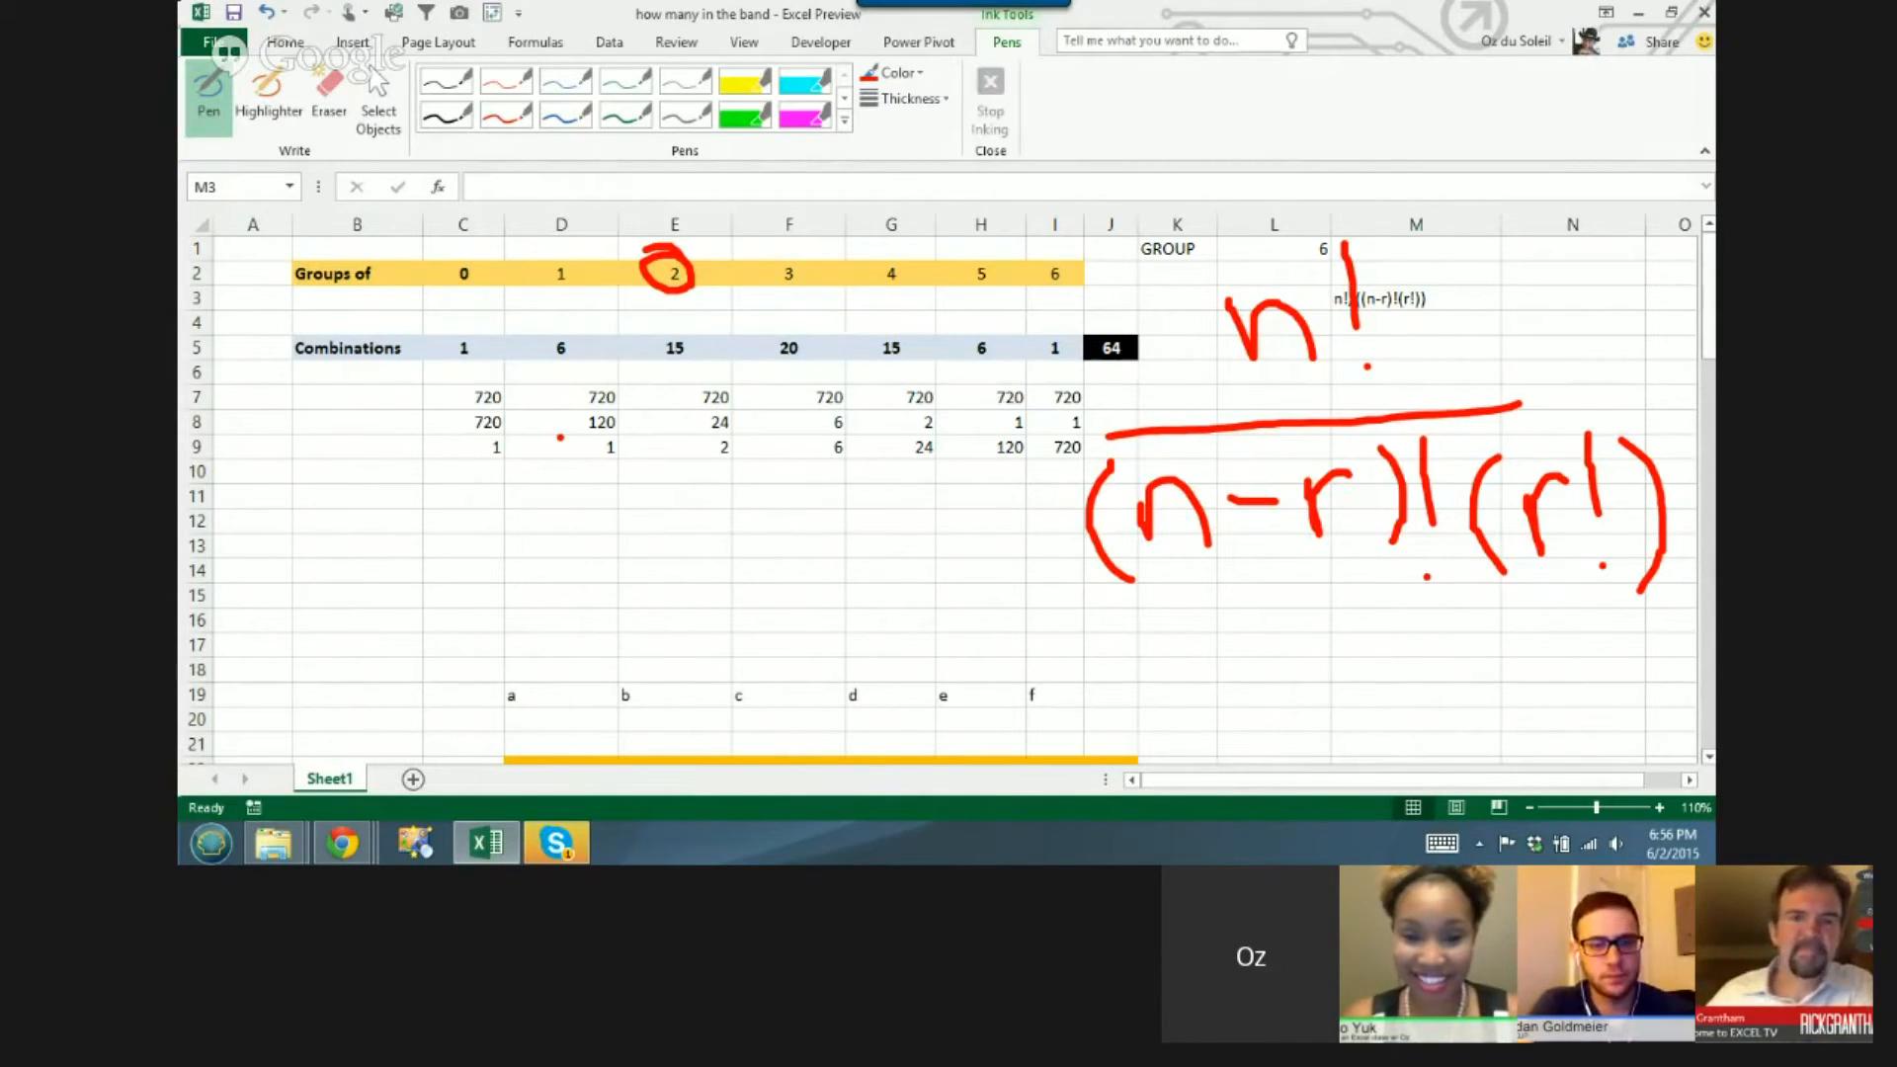
- Stop inking, check D5's formula, and start a new formula in D12 with =
left_click(328, 91)
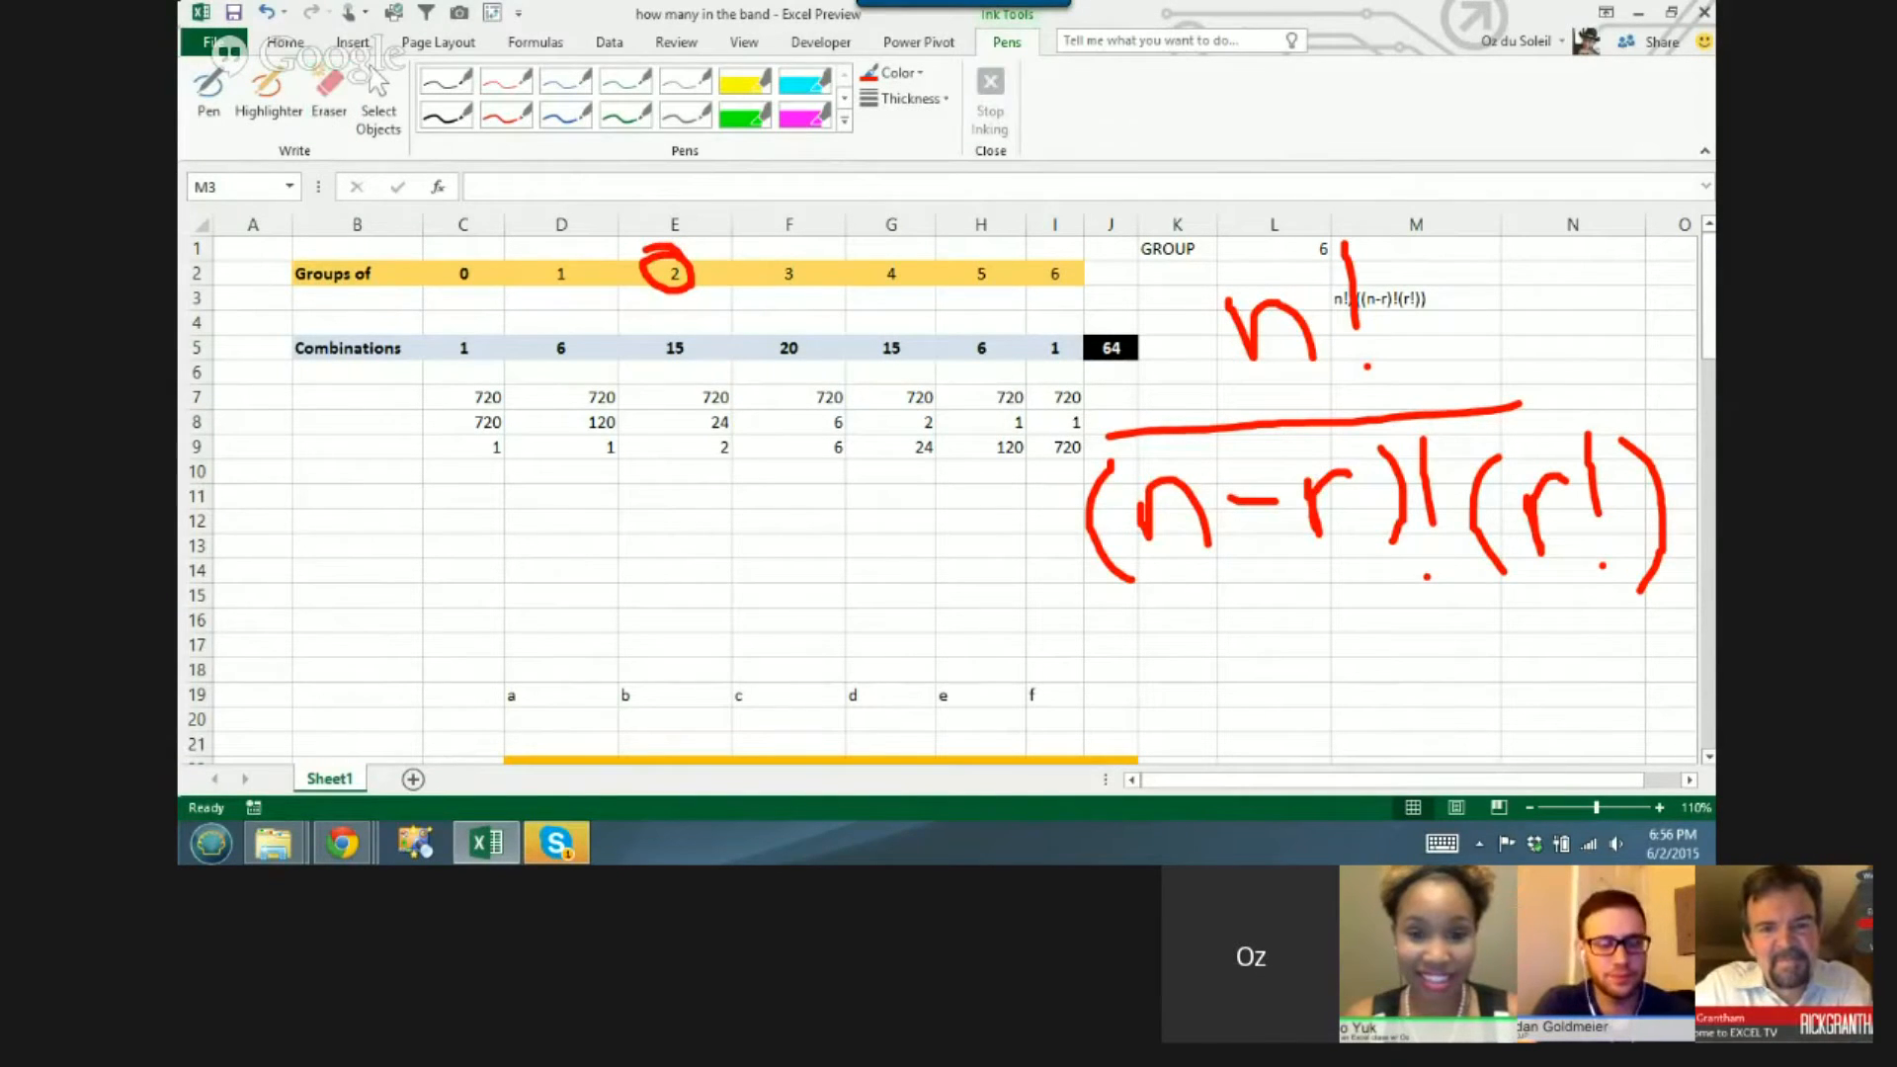
left_click(559, 446)
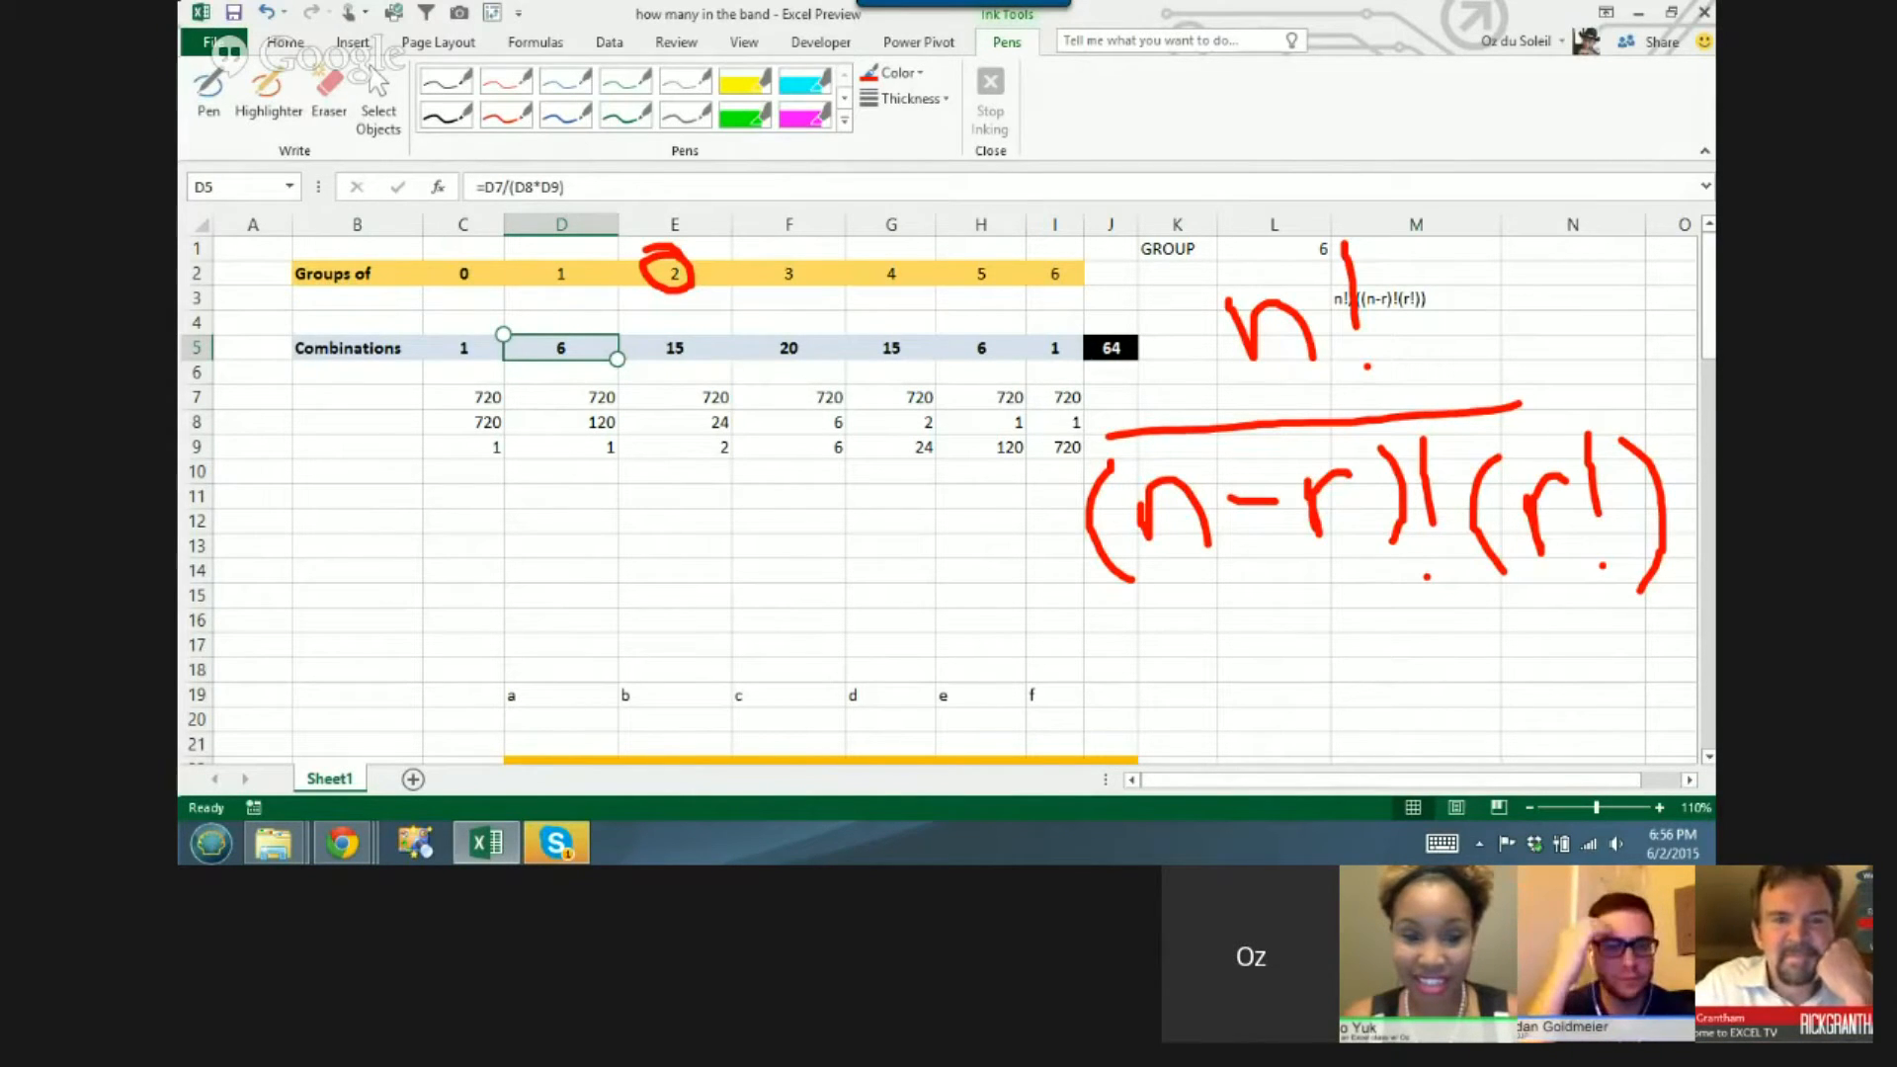
left_click(559, 520)
type("=")
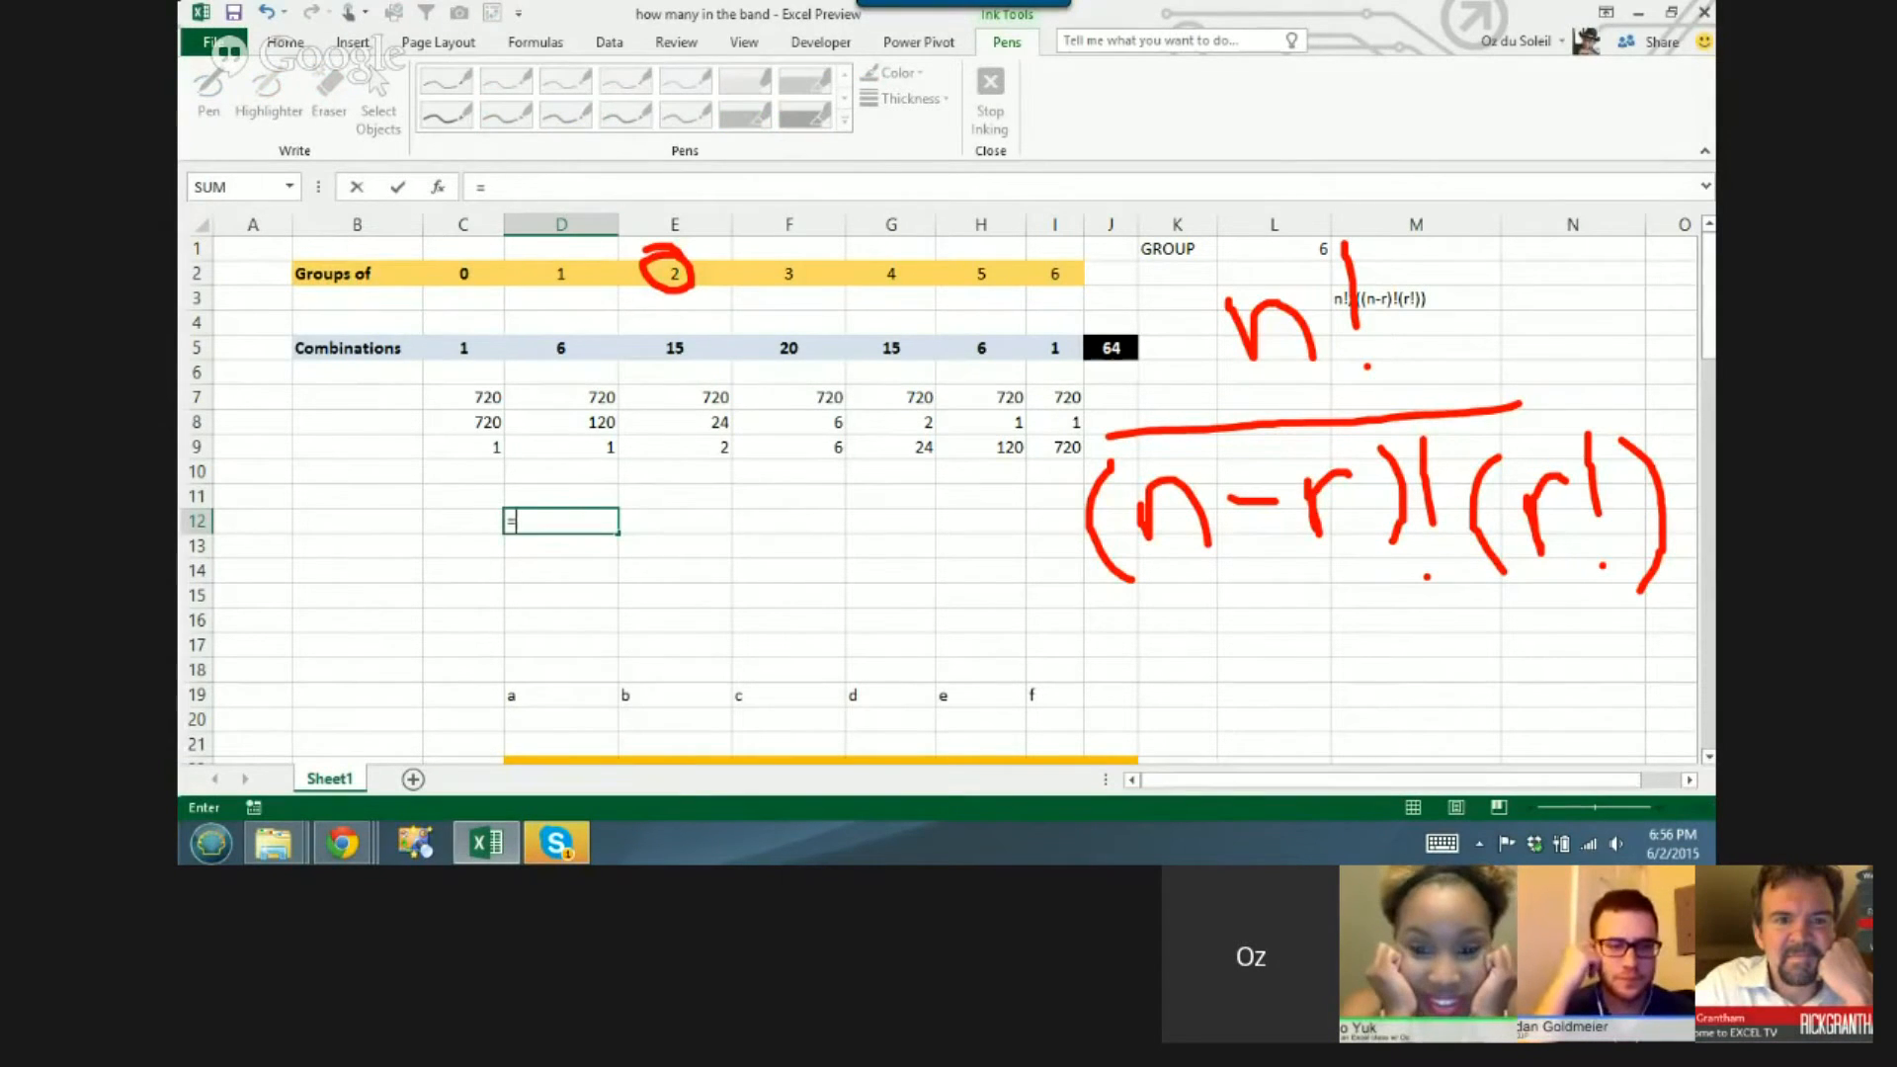
- Enter =fact(L1)/fact(( using L1 as n for the combinations numerator and denominator
type("fact")
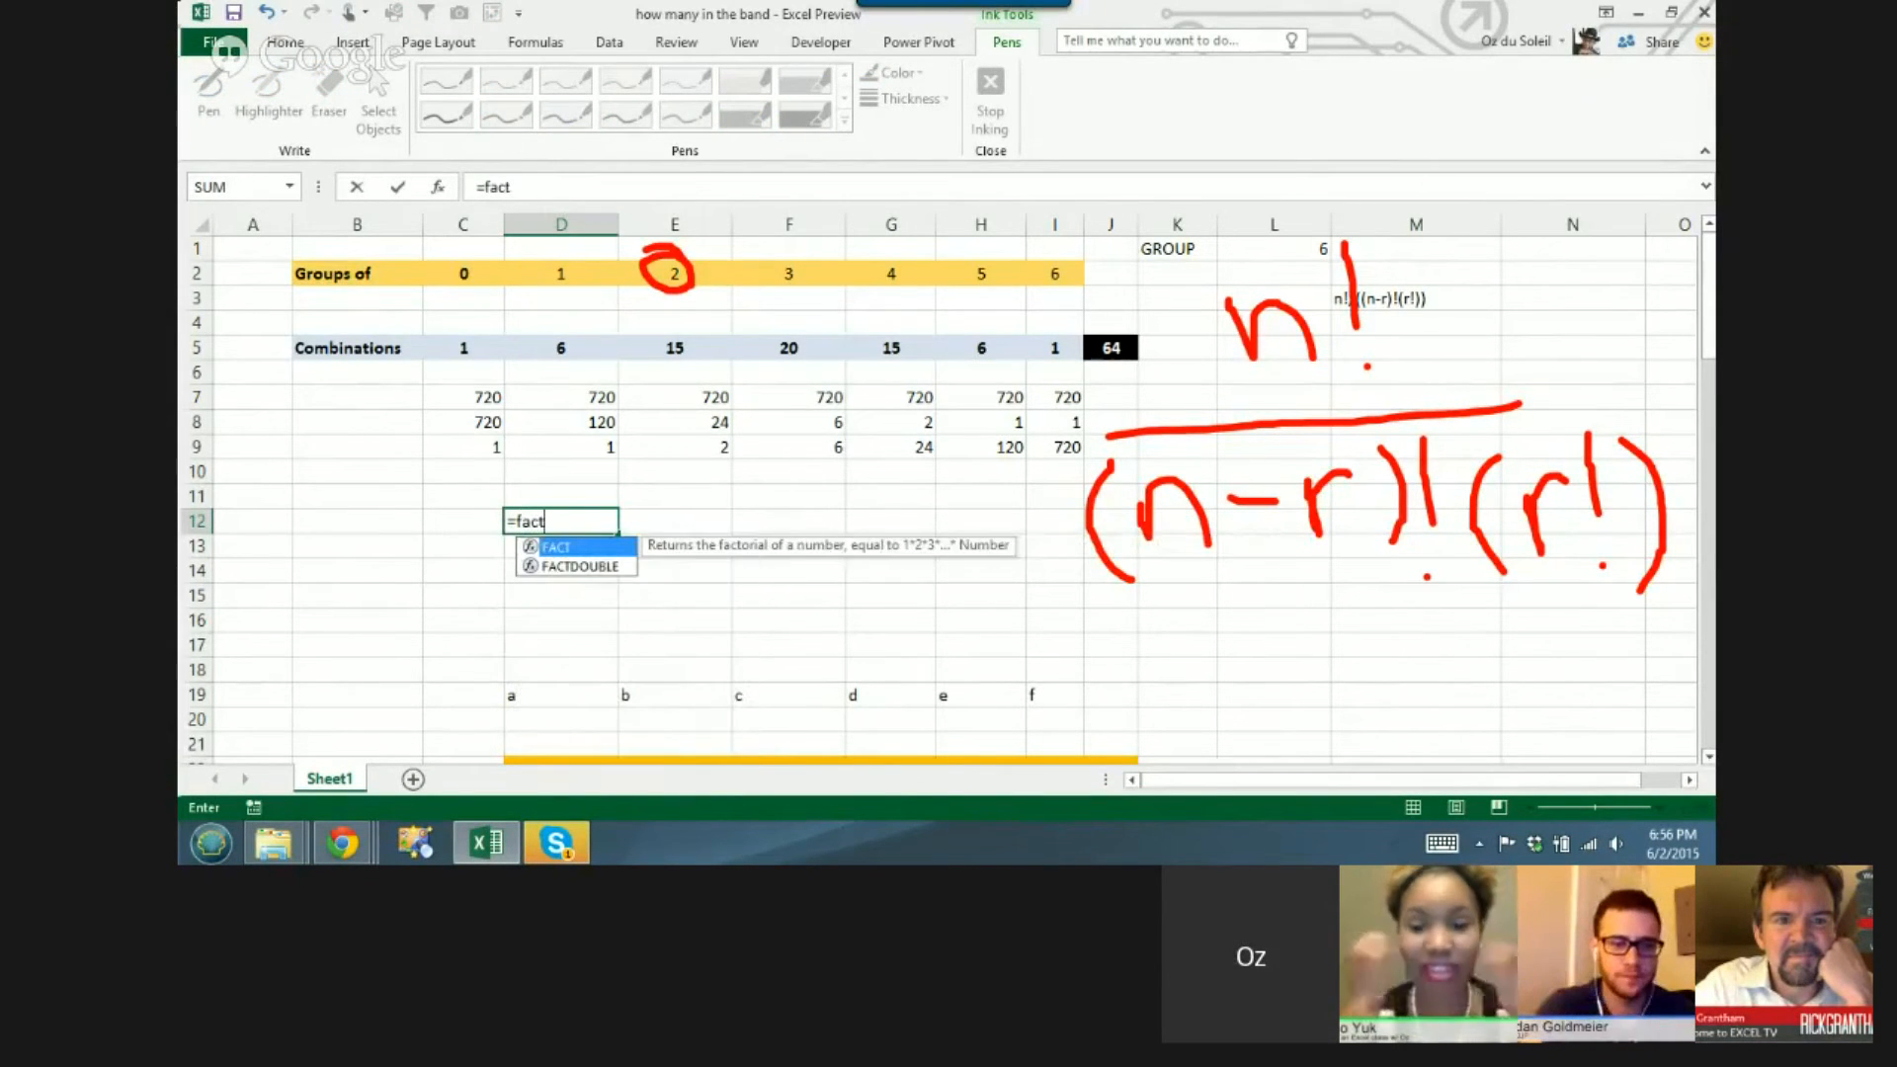
type("(")
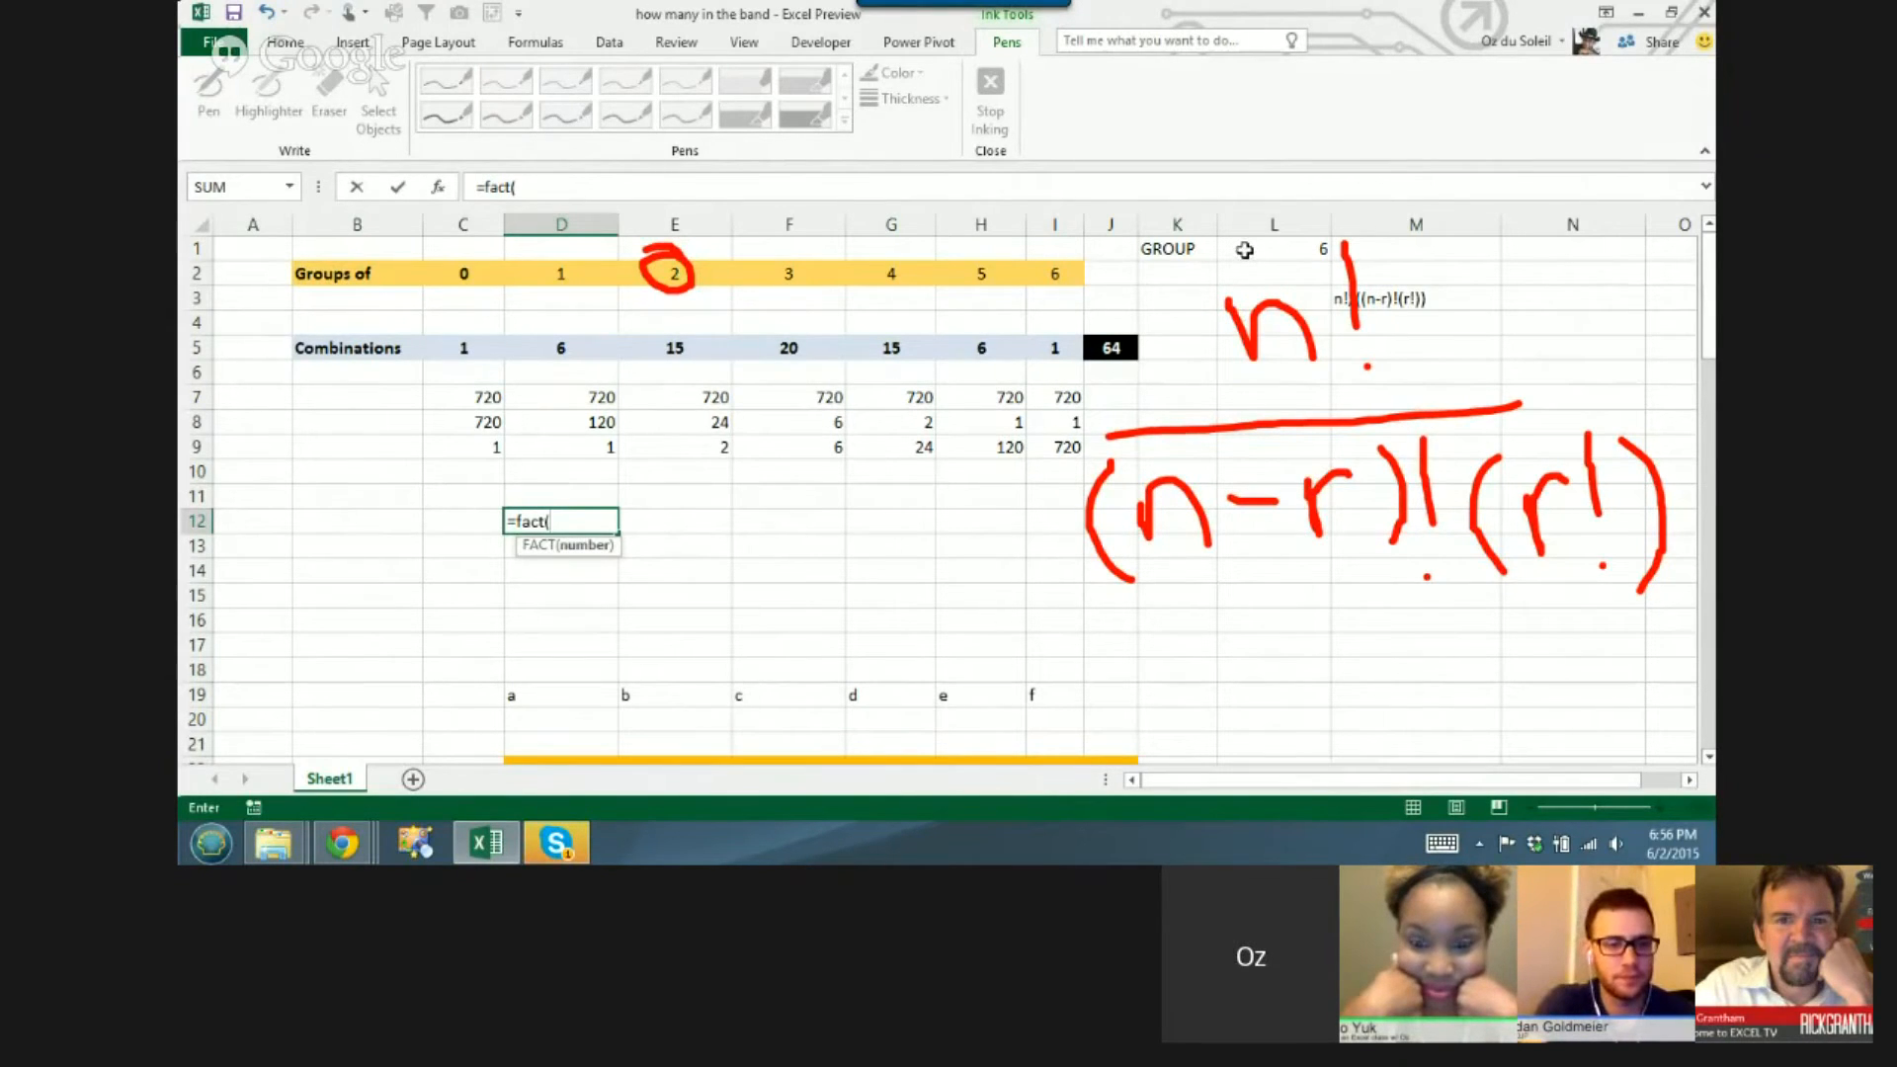
left_click(1273, 249)
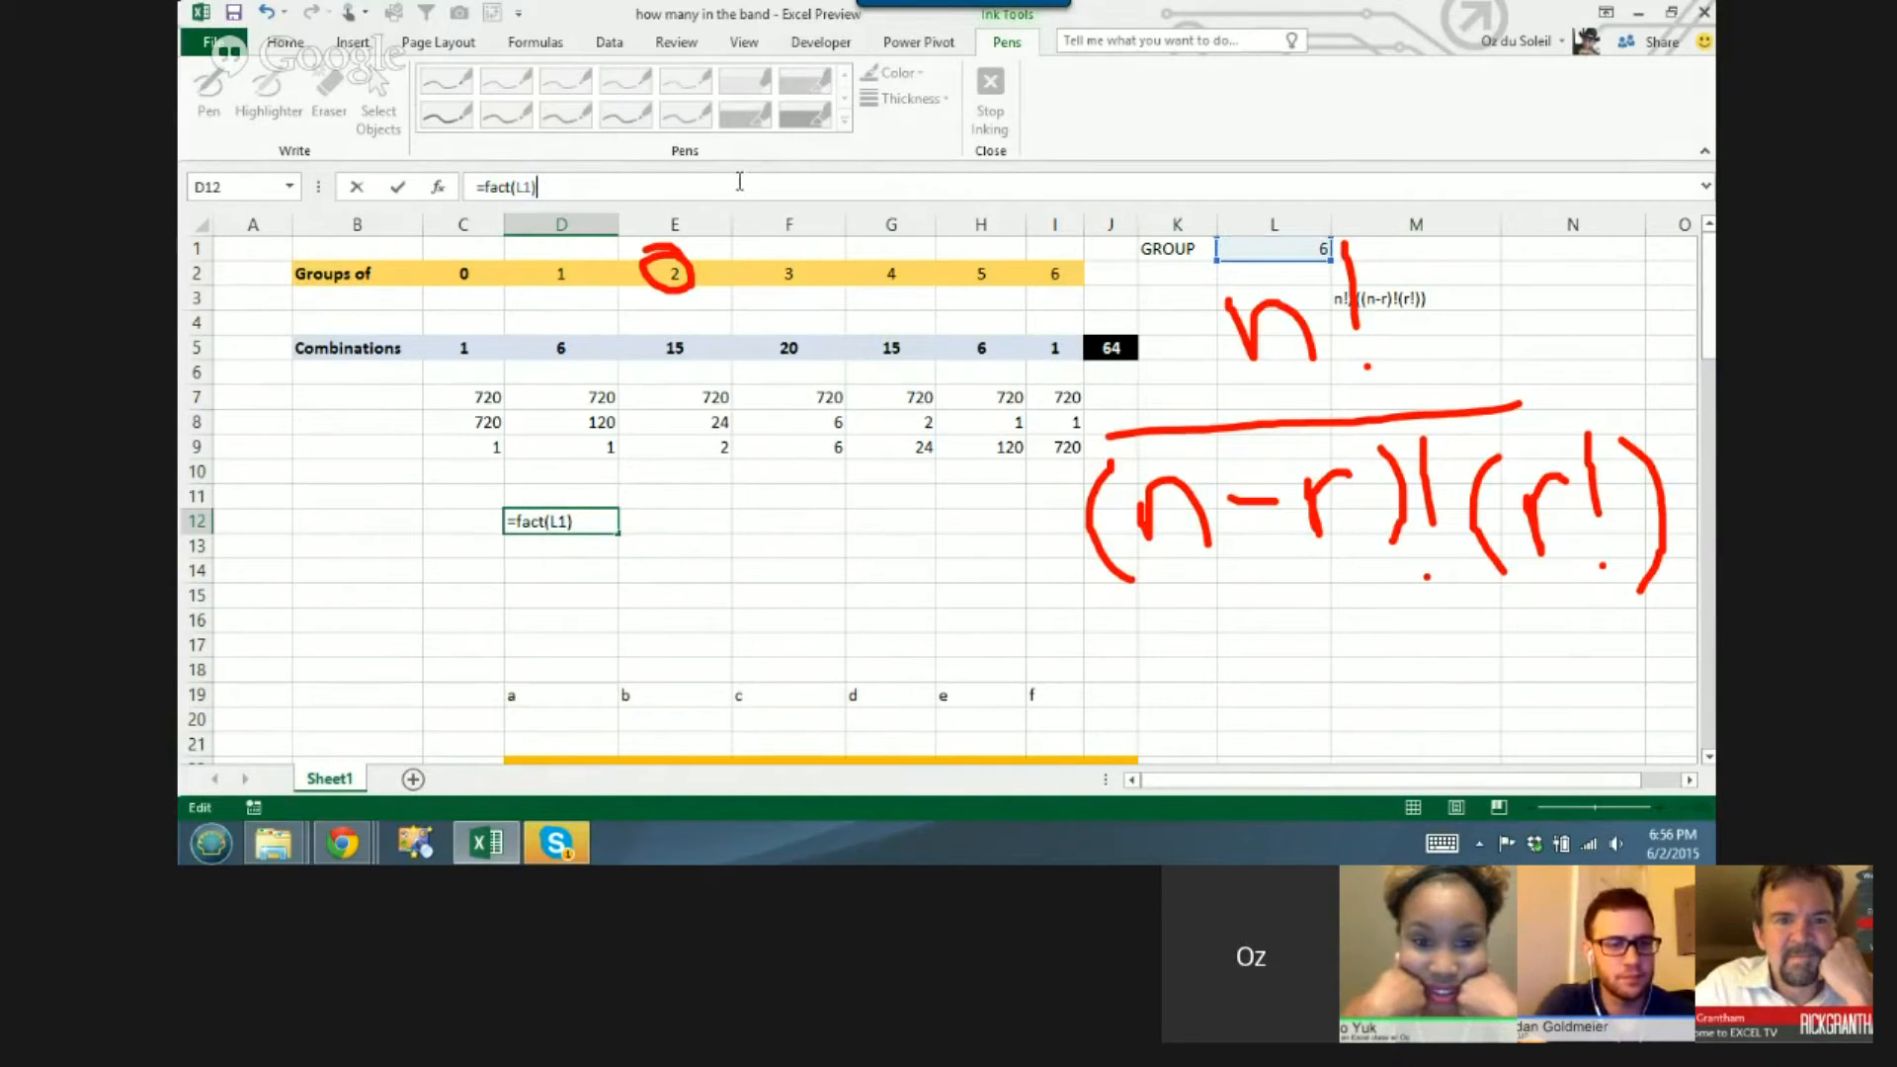
type("/")
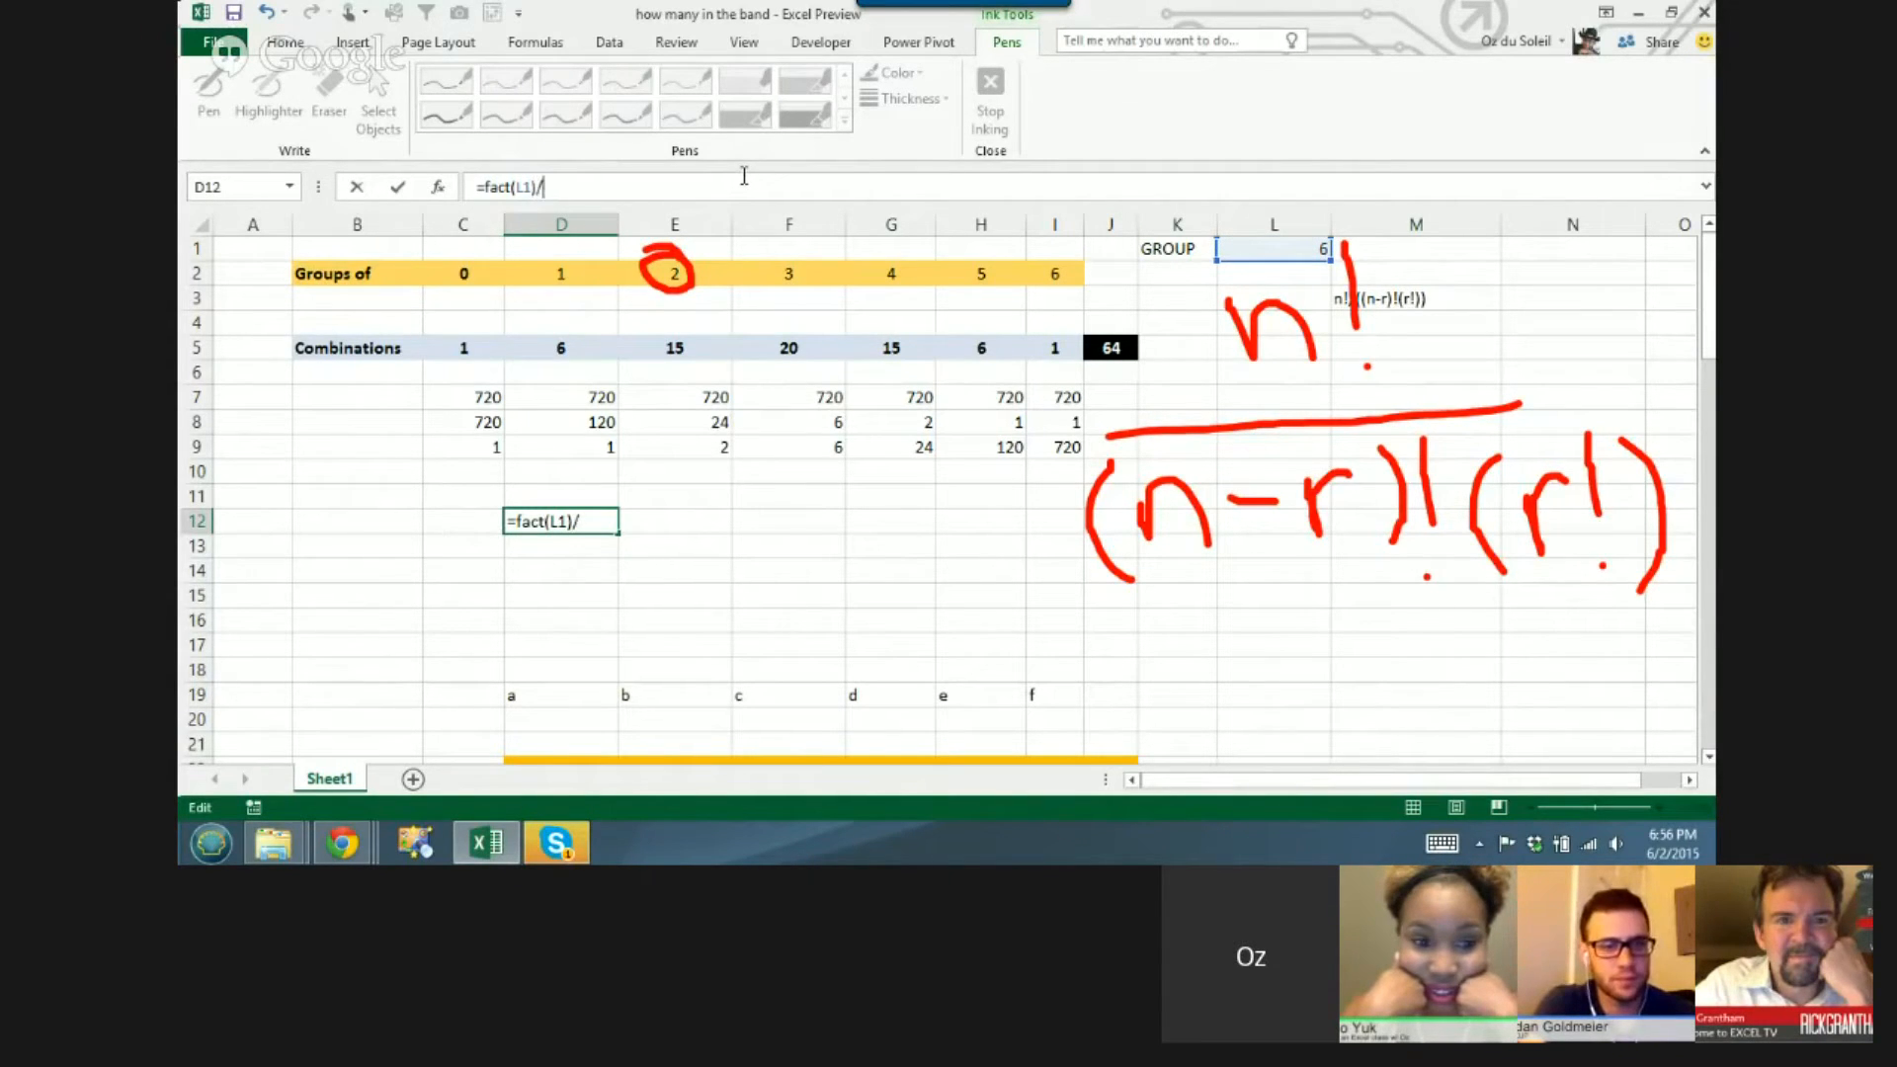
type("((L1-E2")
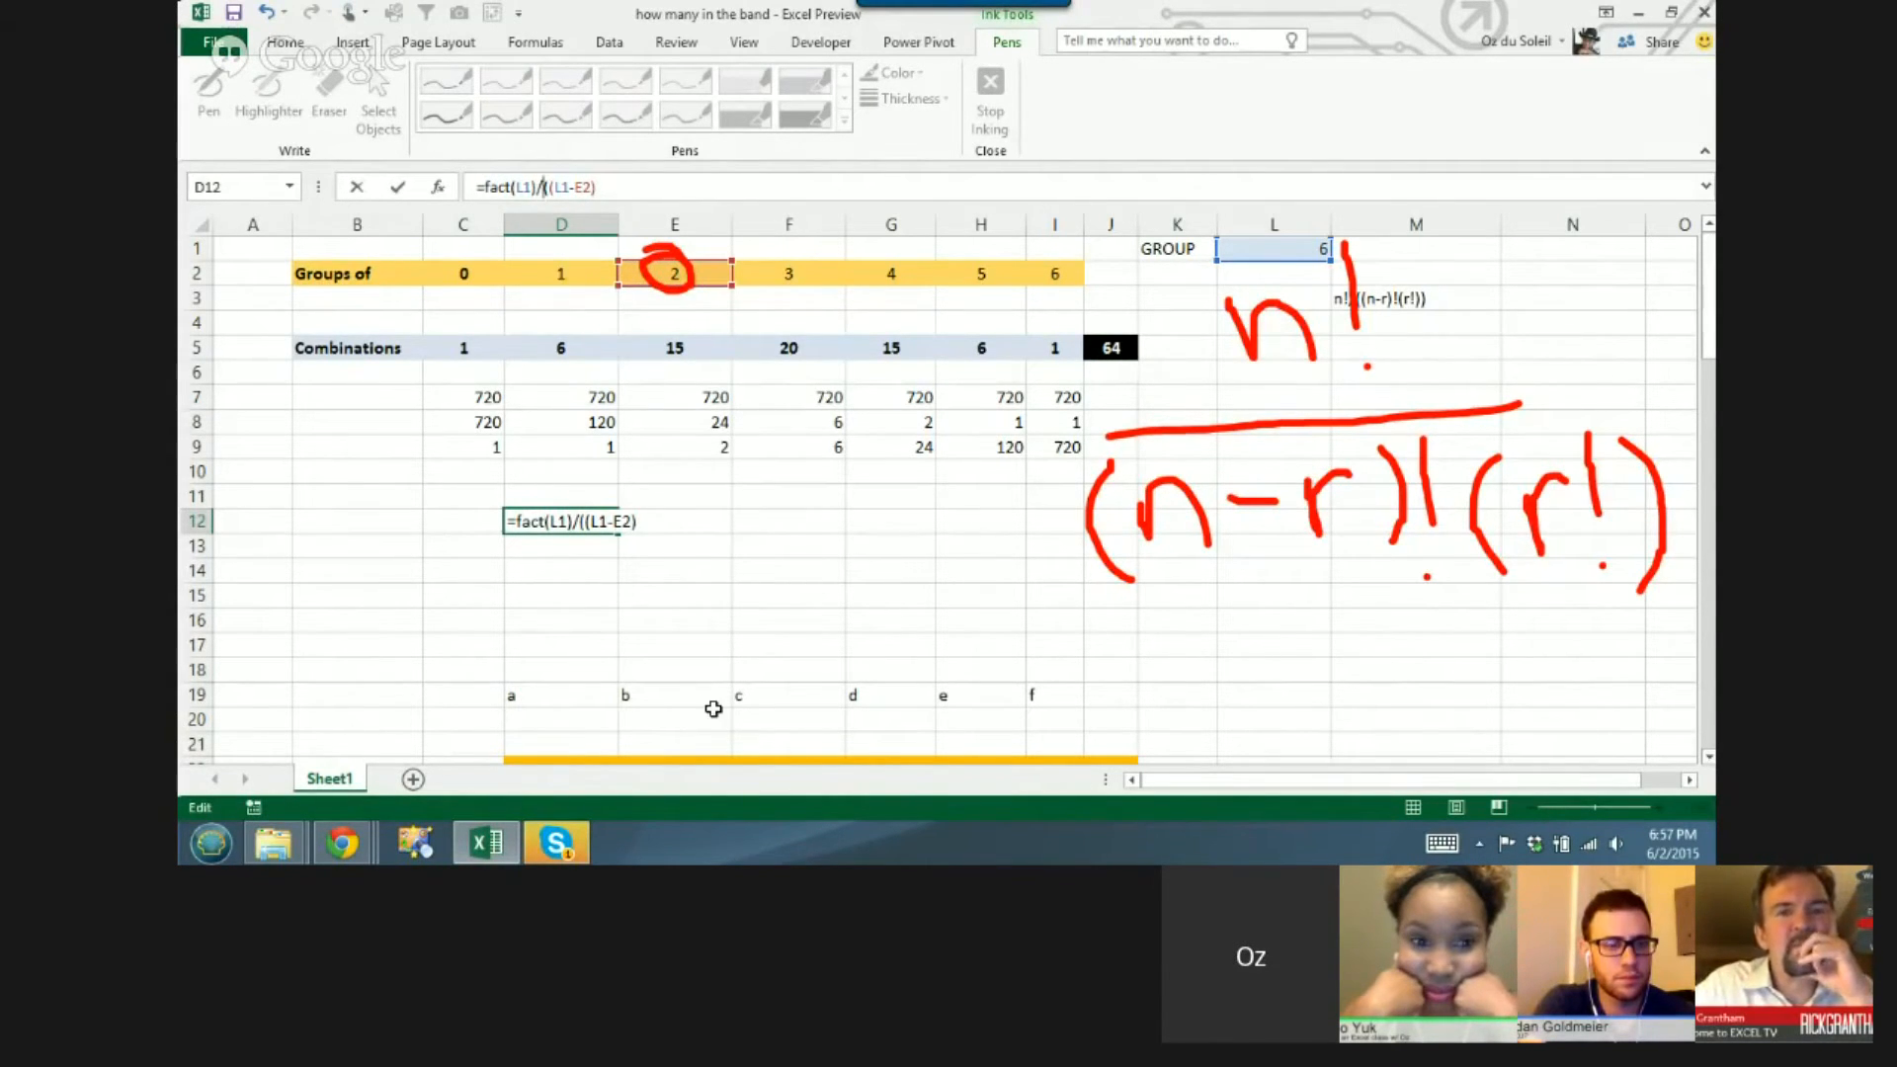
type("fact")
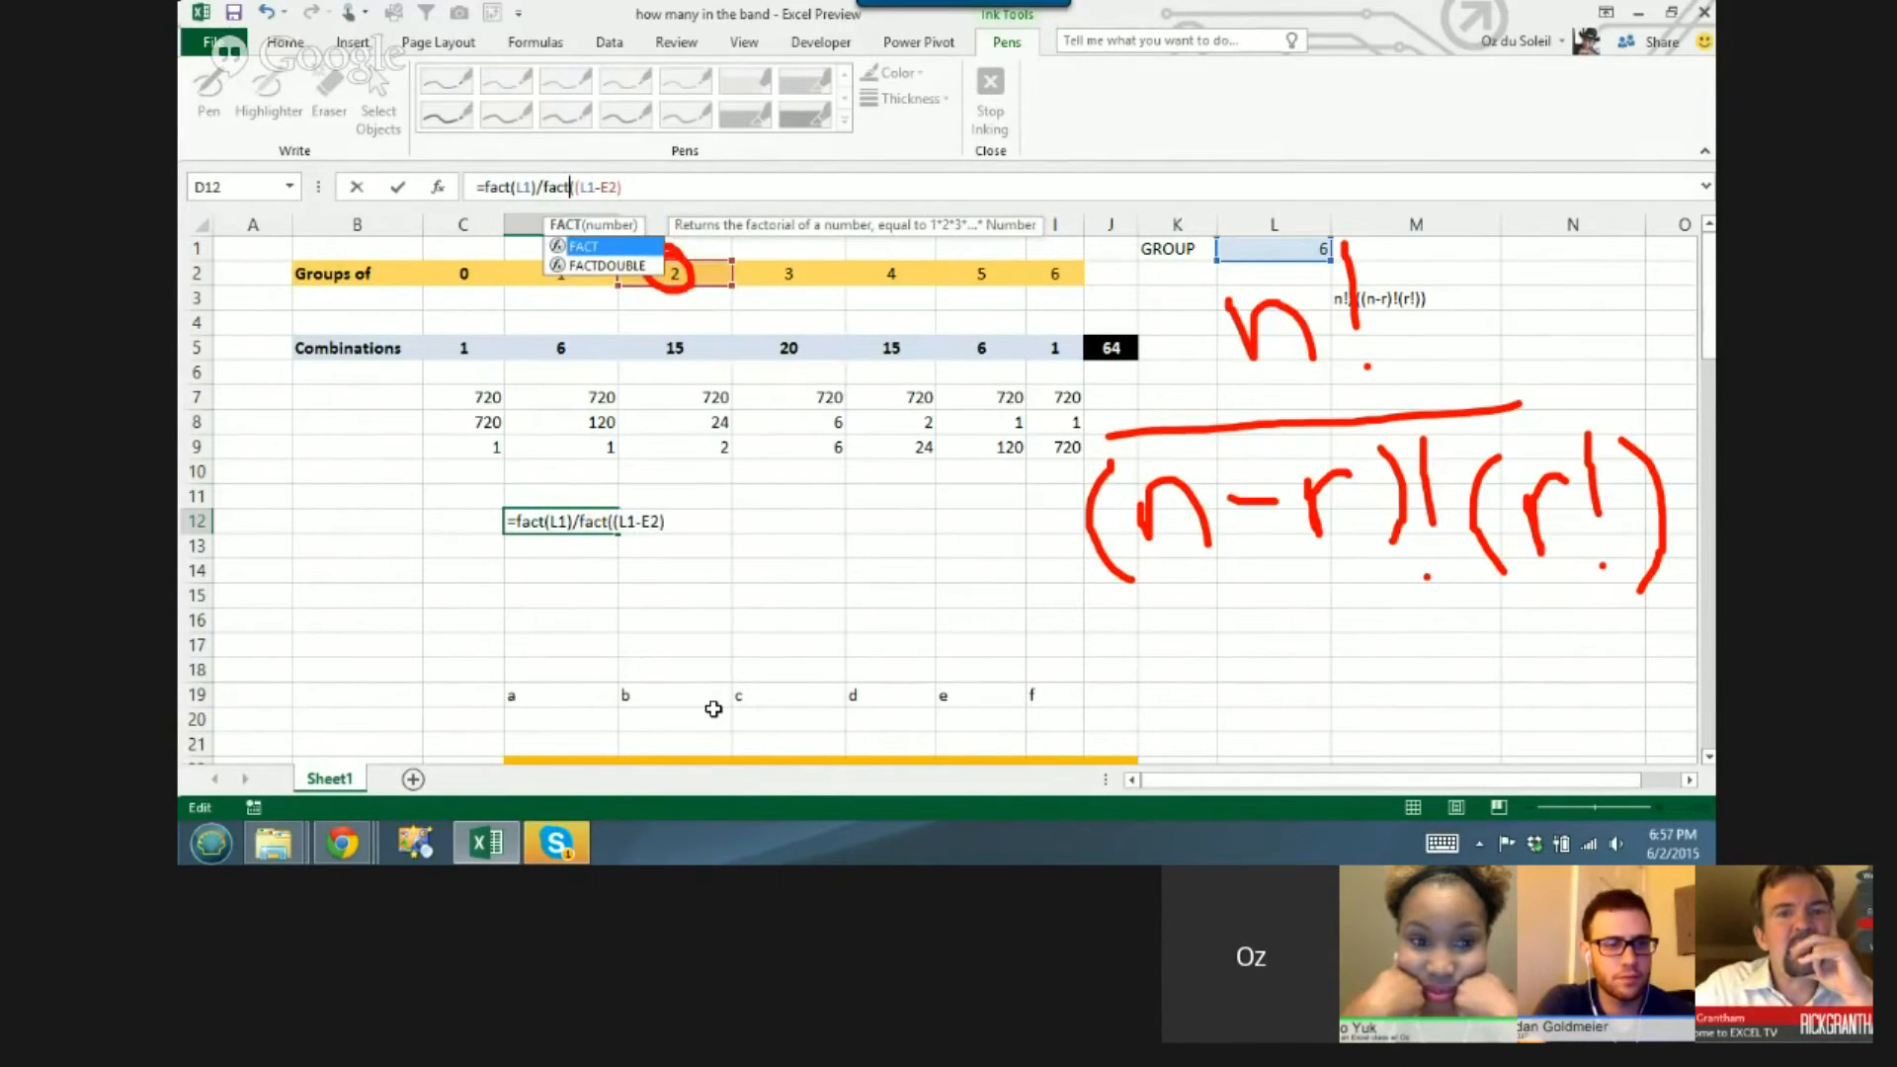
type("(")
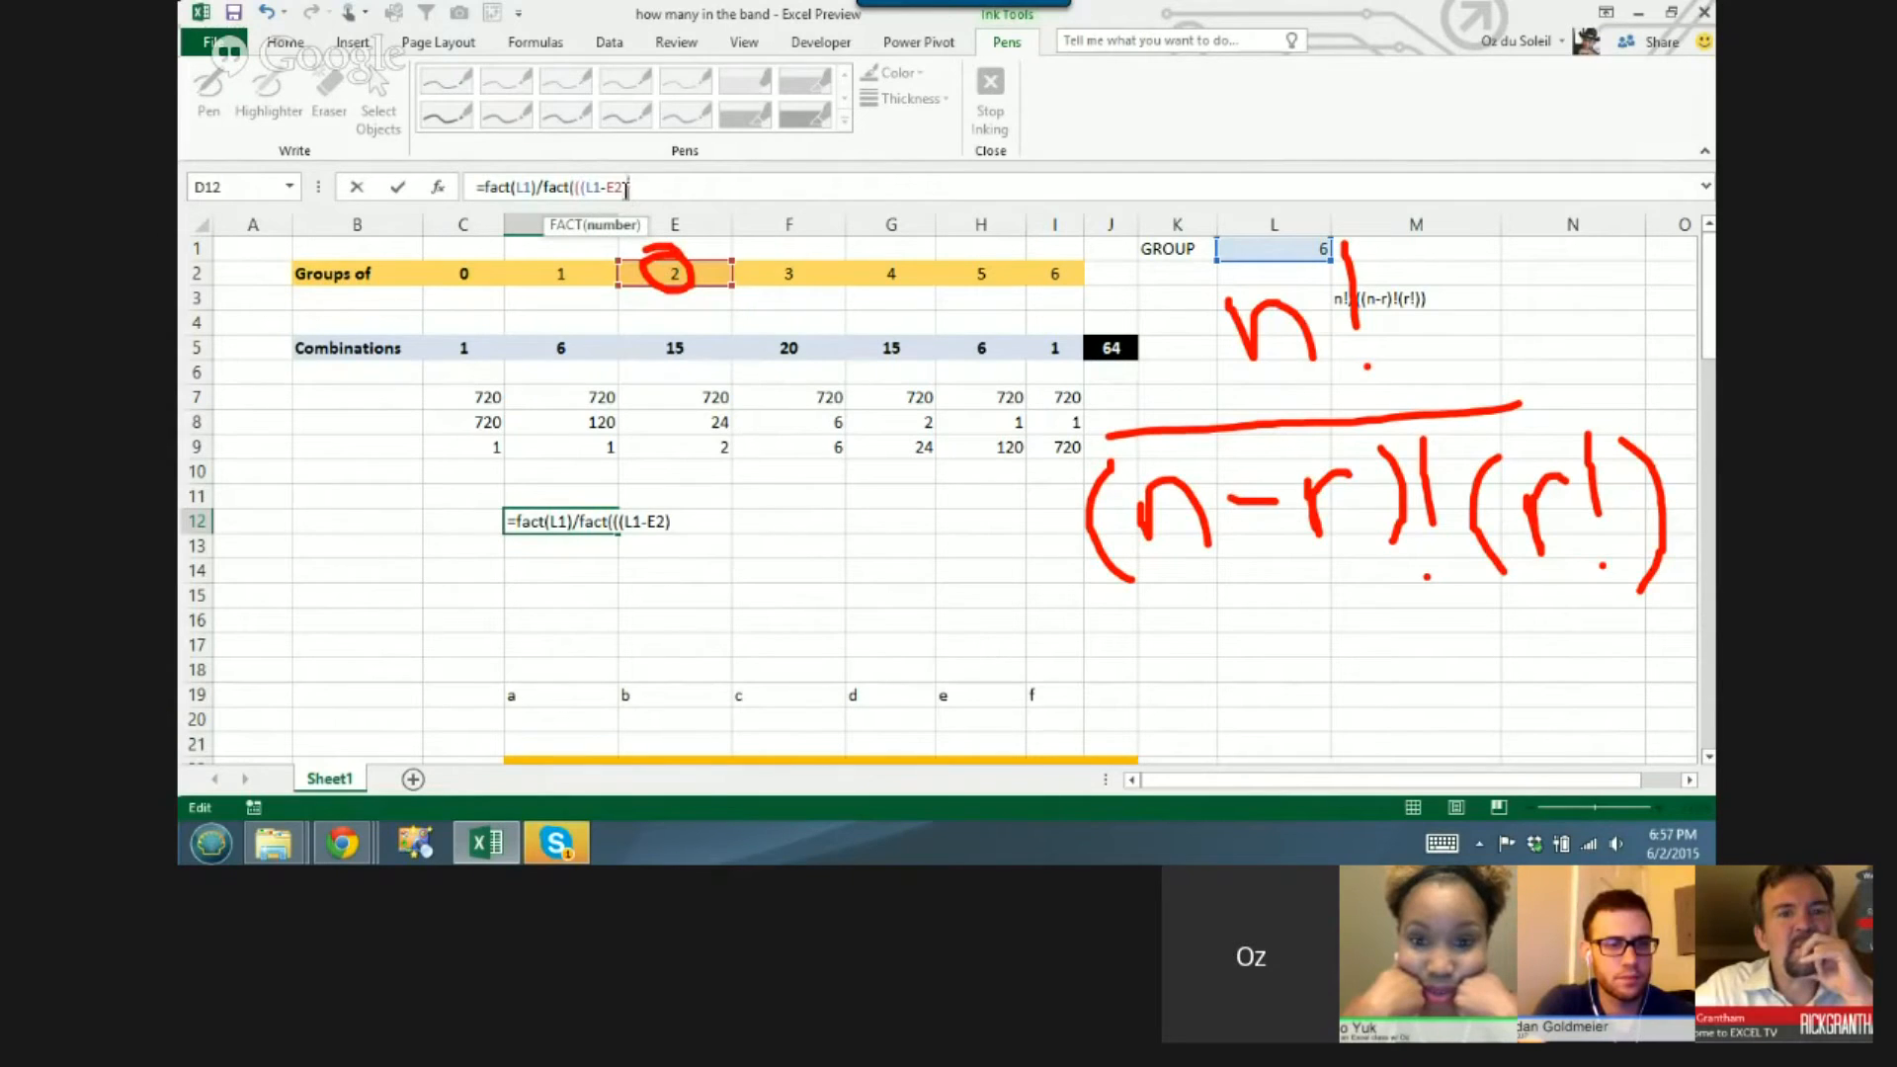
- Finish with (L1-E2))*(fact(E2 and accept the typo correction, giving 0.0178 in D12
type(")")
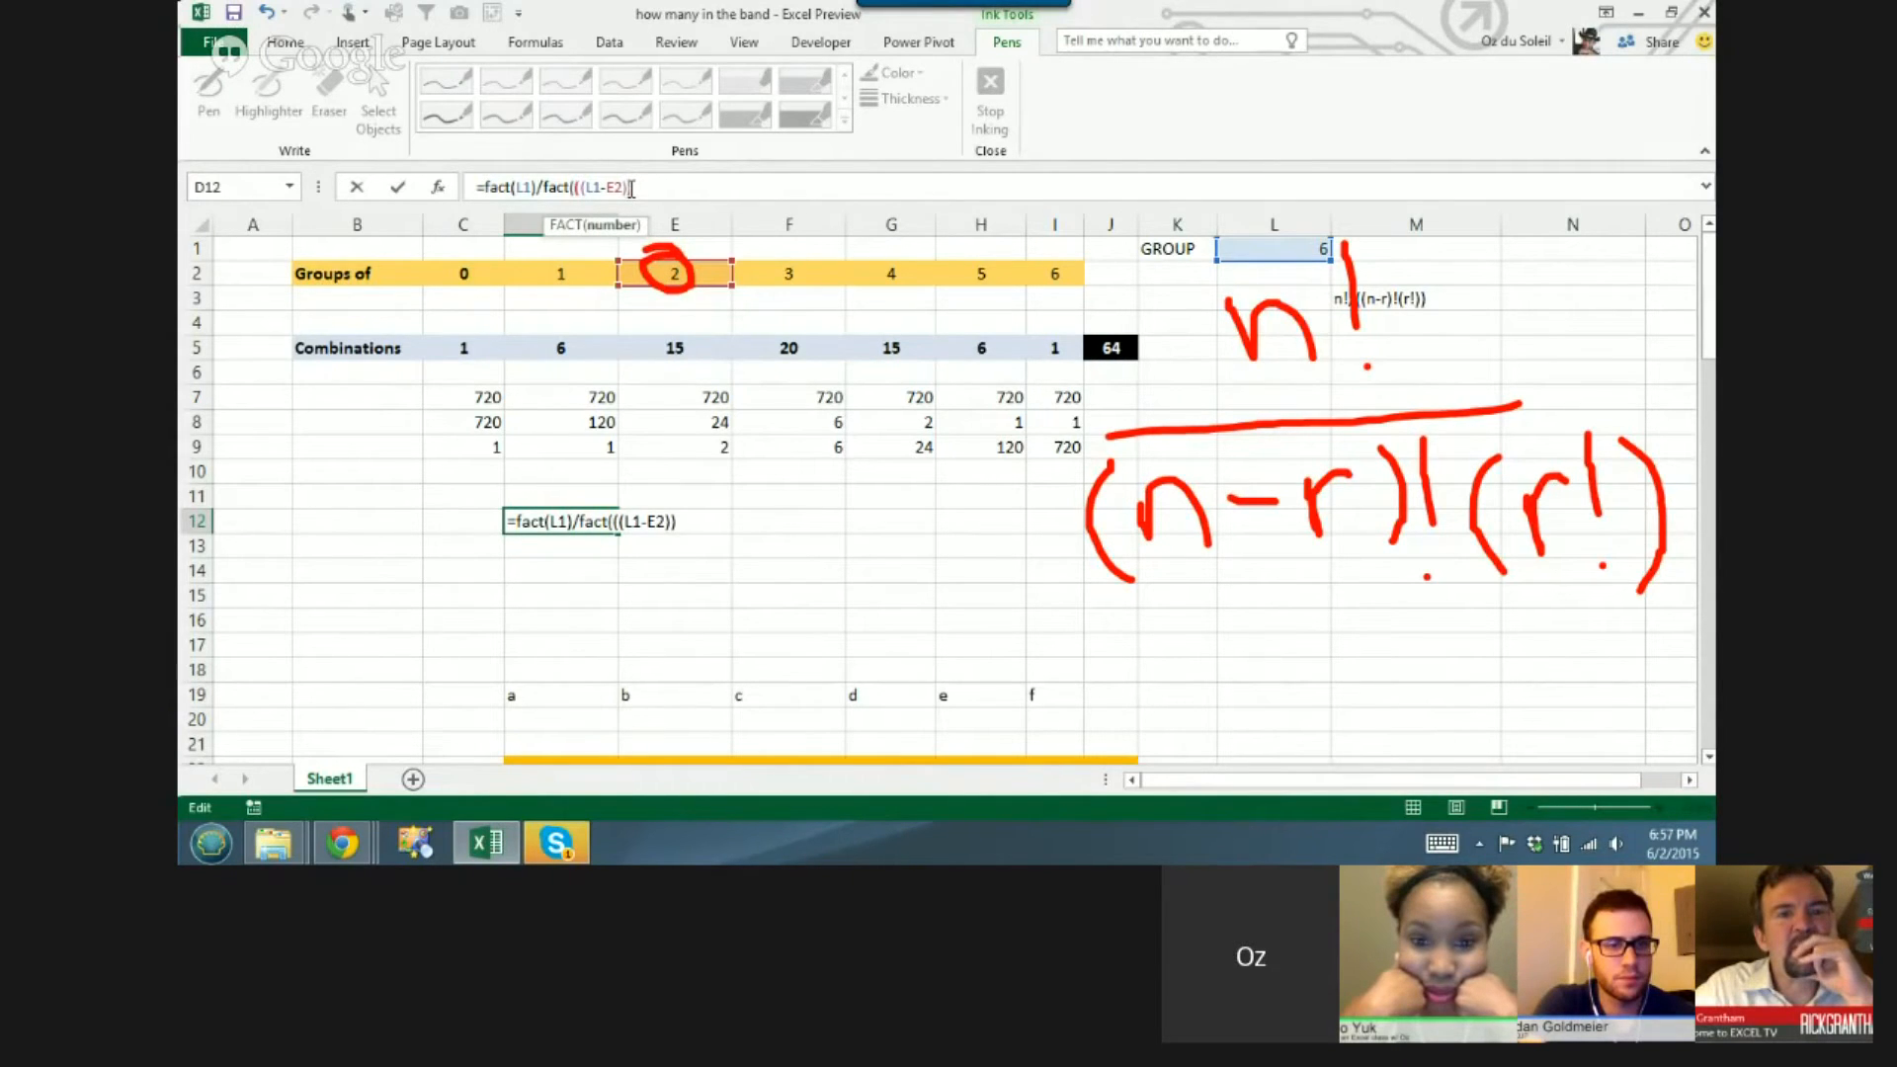
type(")*")
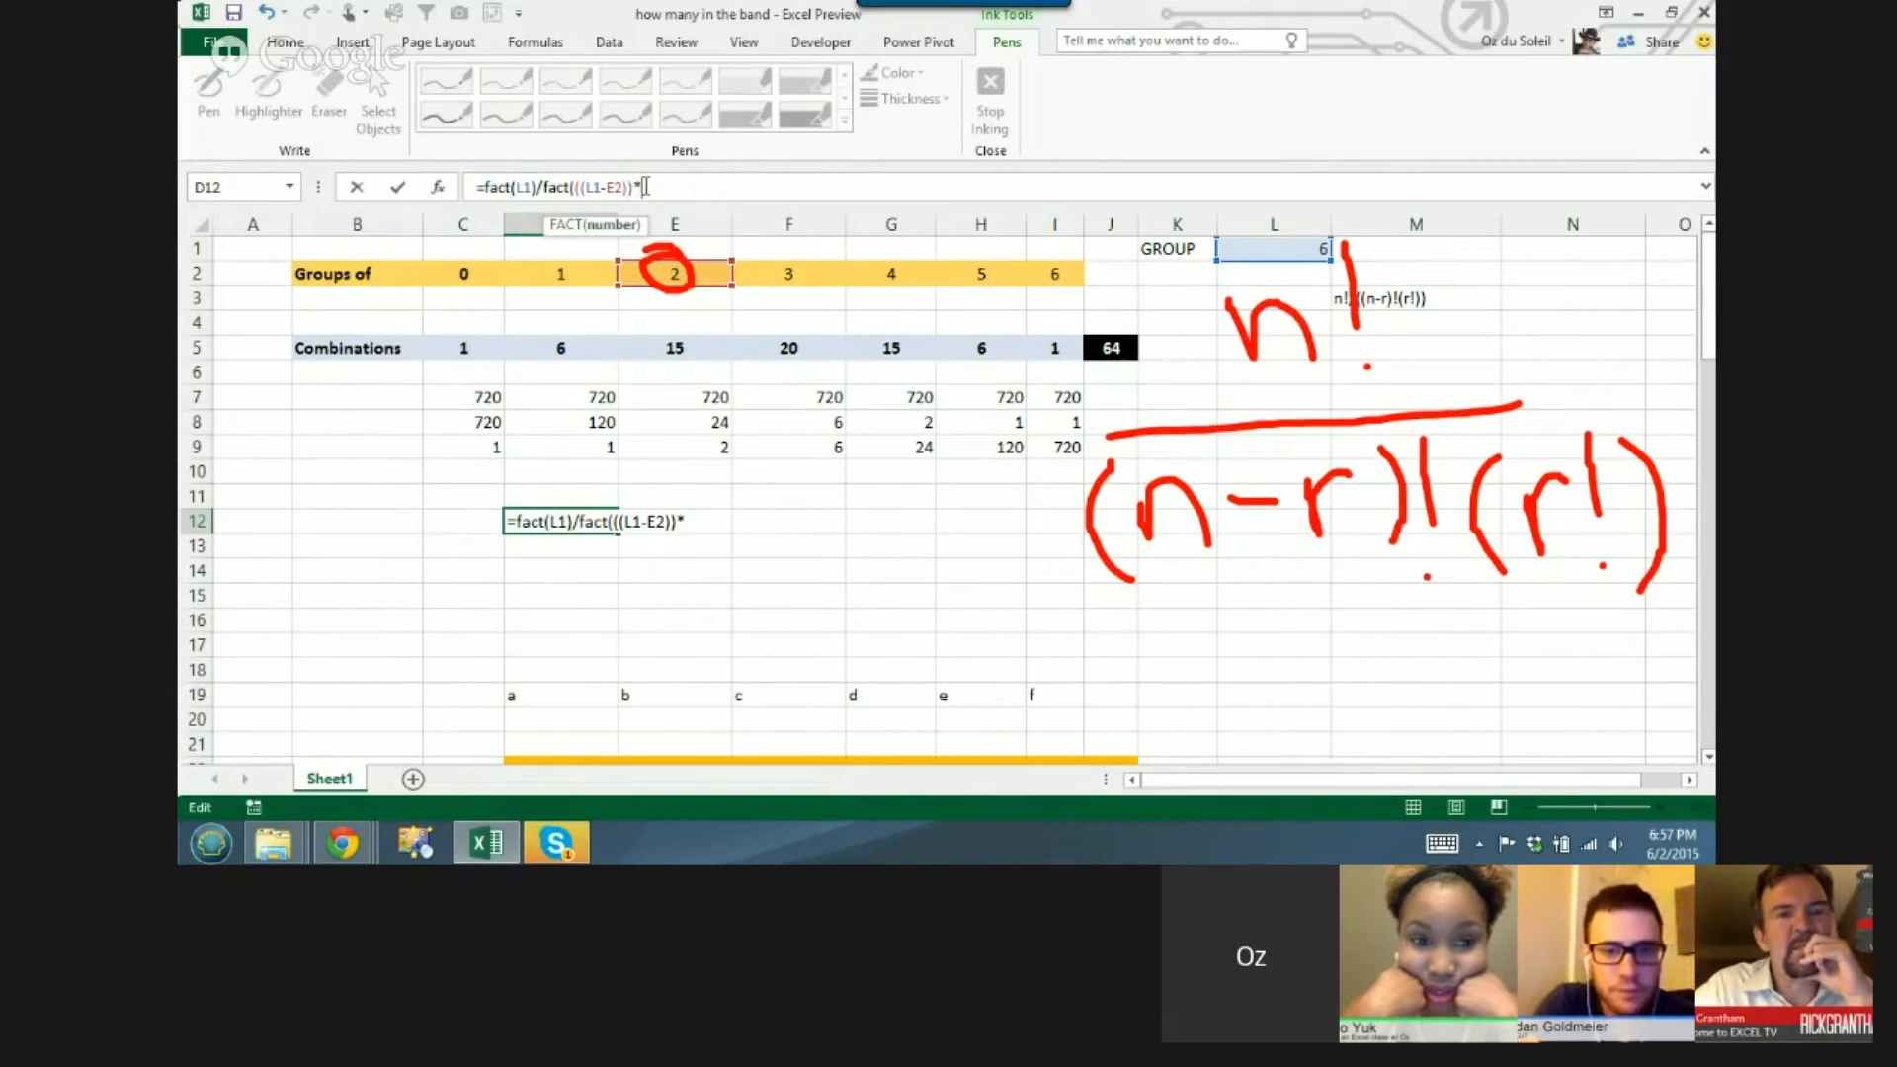
type("(")
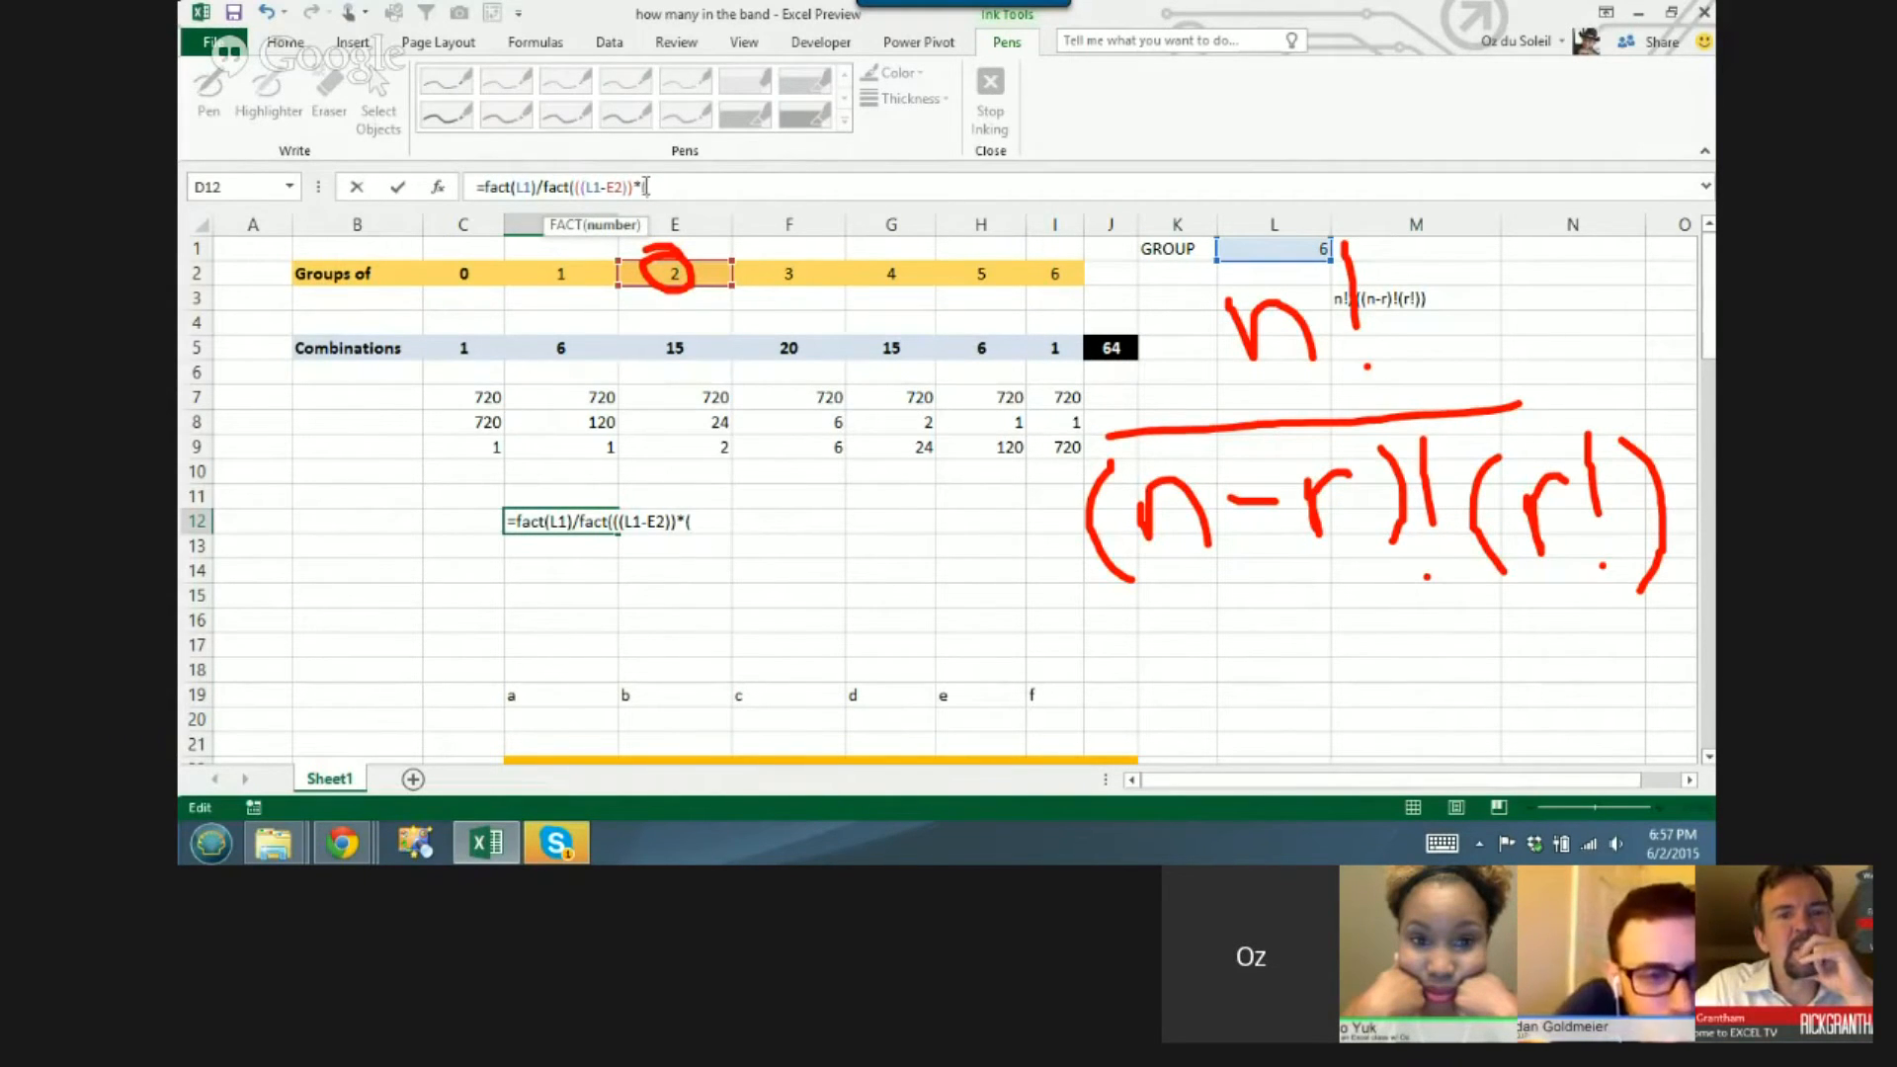
type("f")
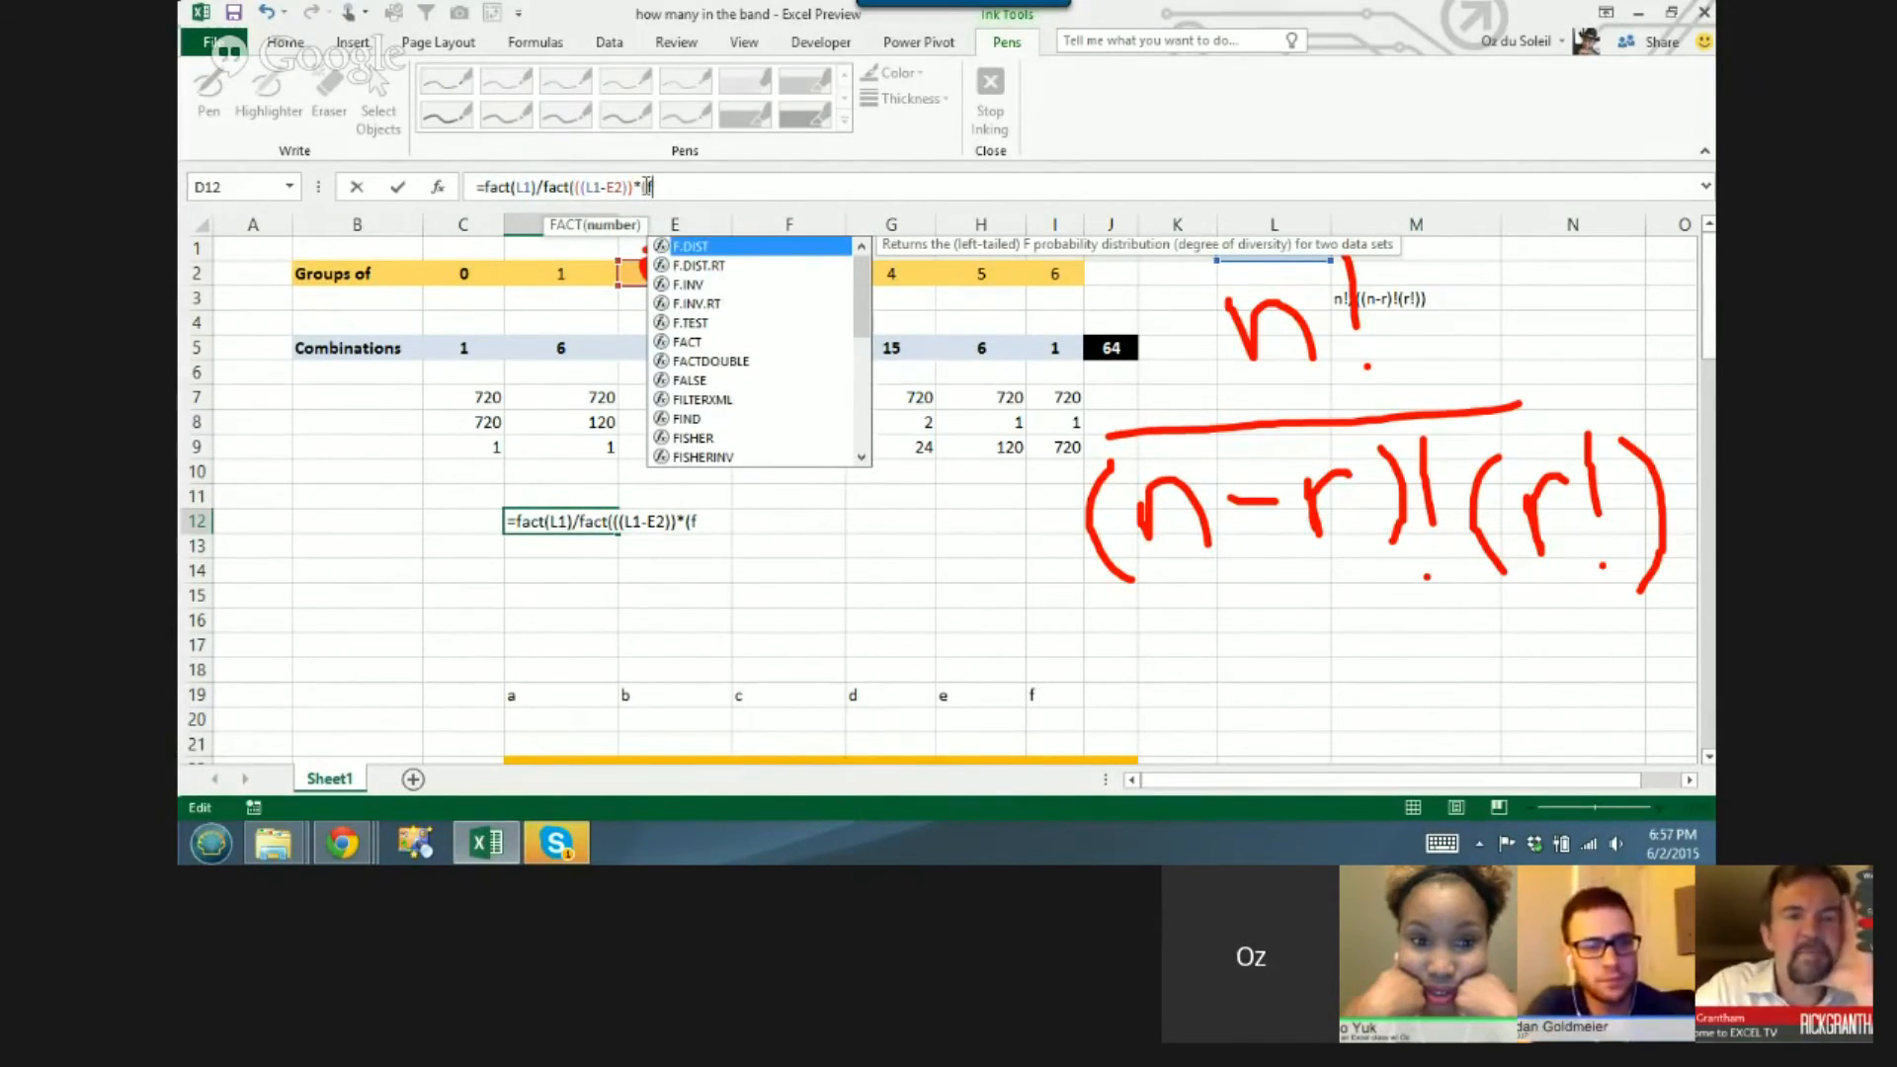
type("act(")
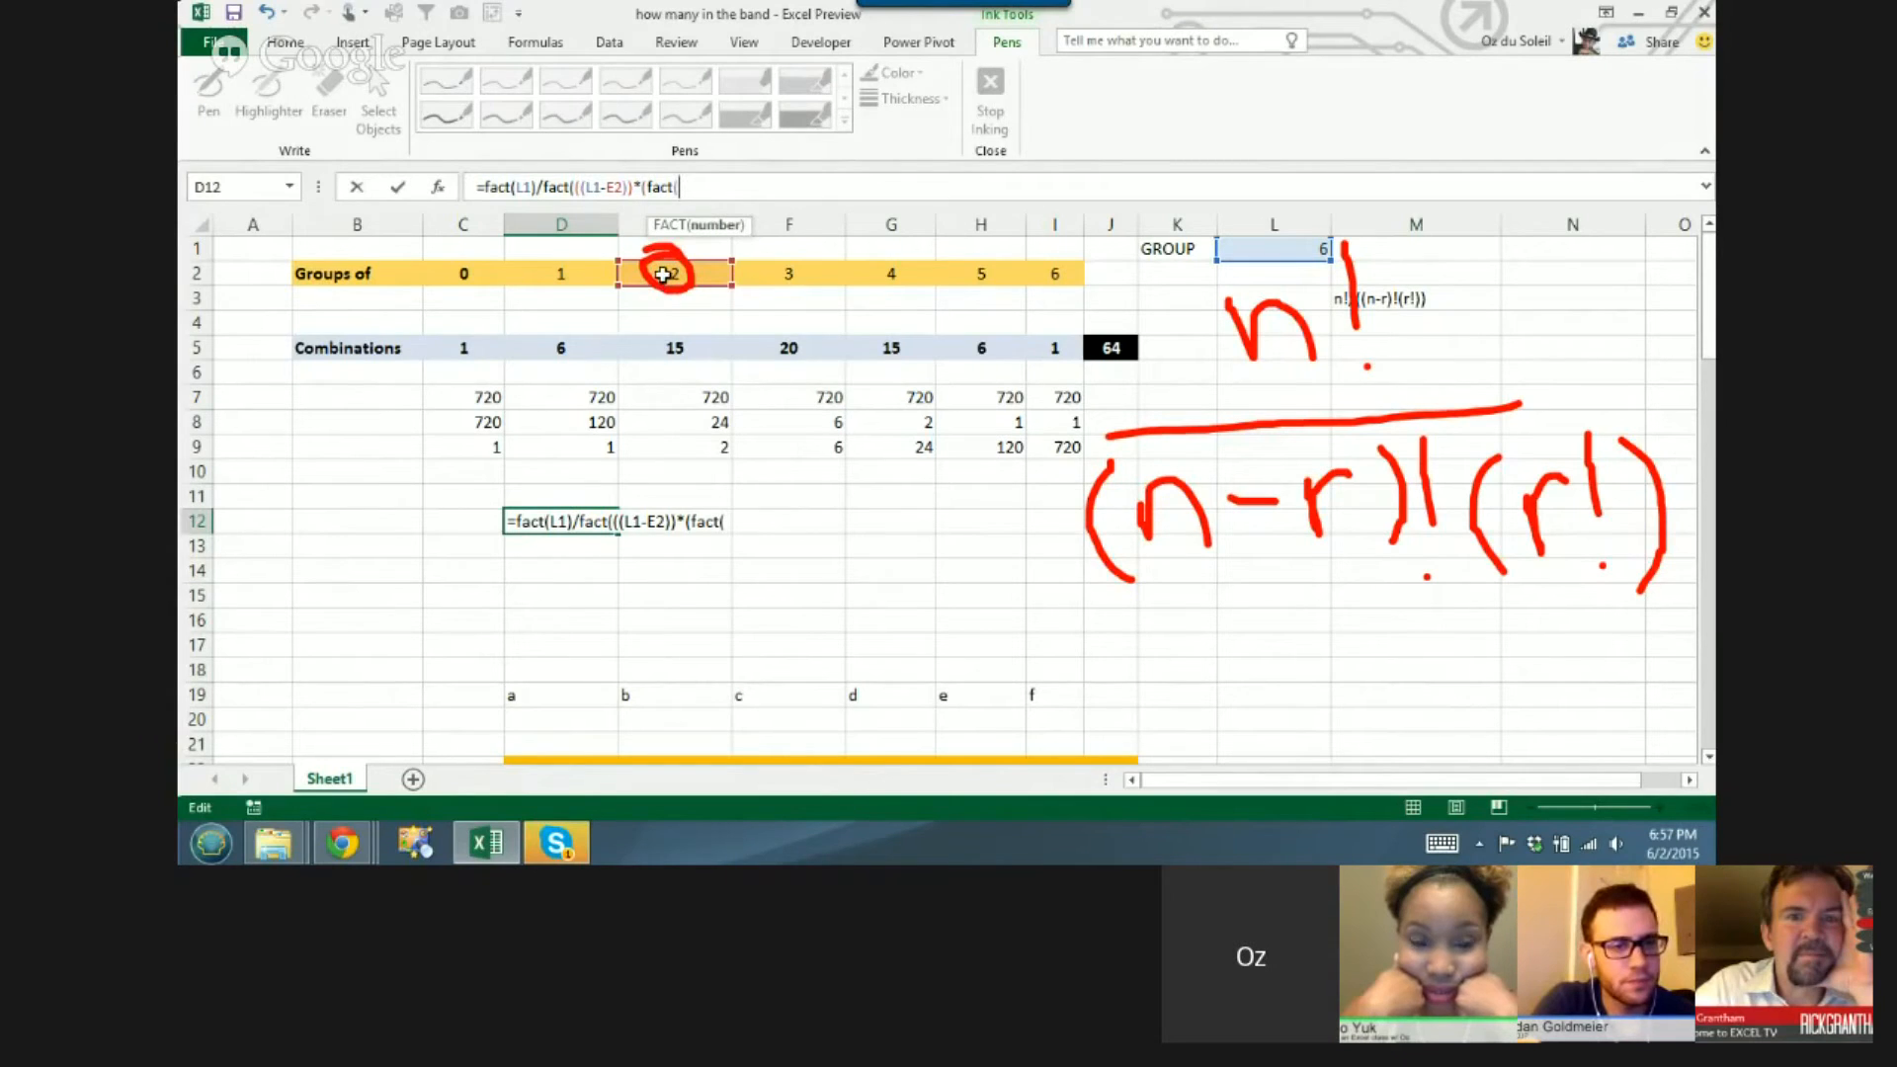
left_click(672, 273)
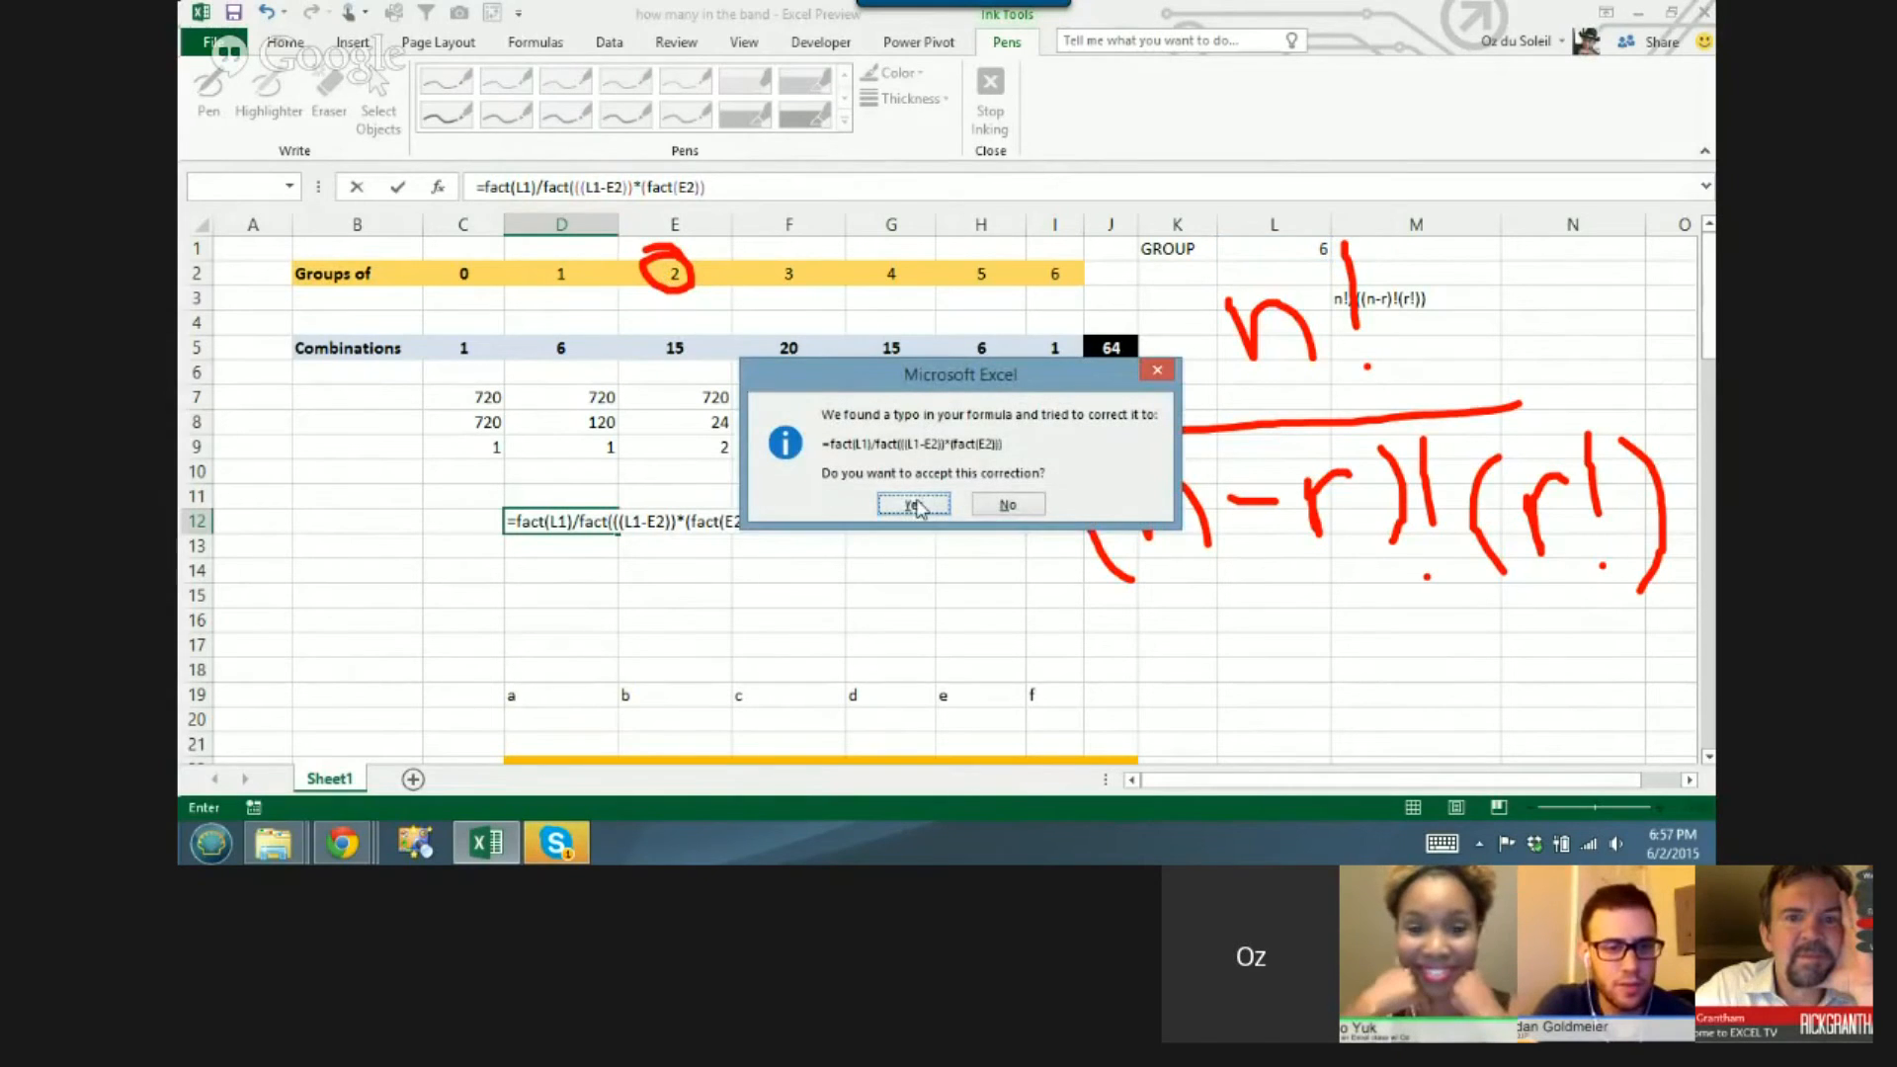
left_click(913, 504)
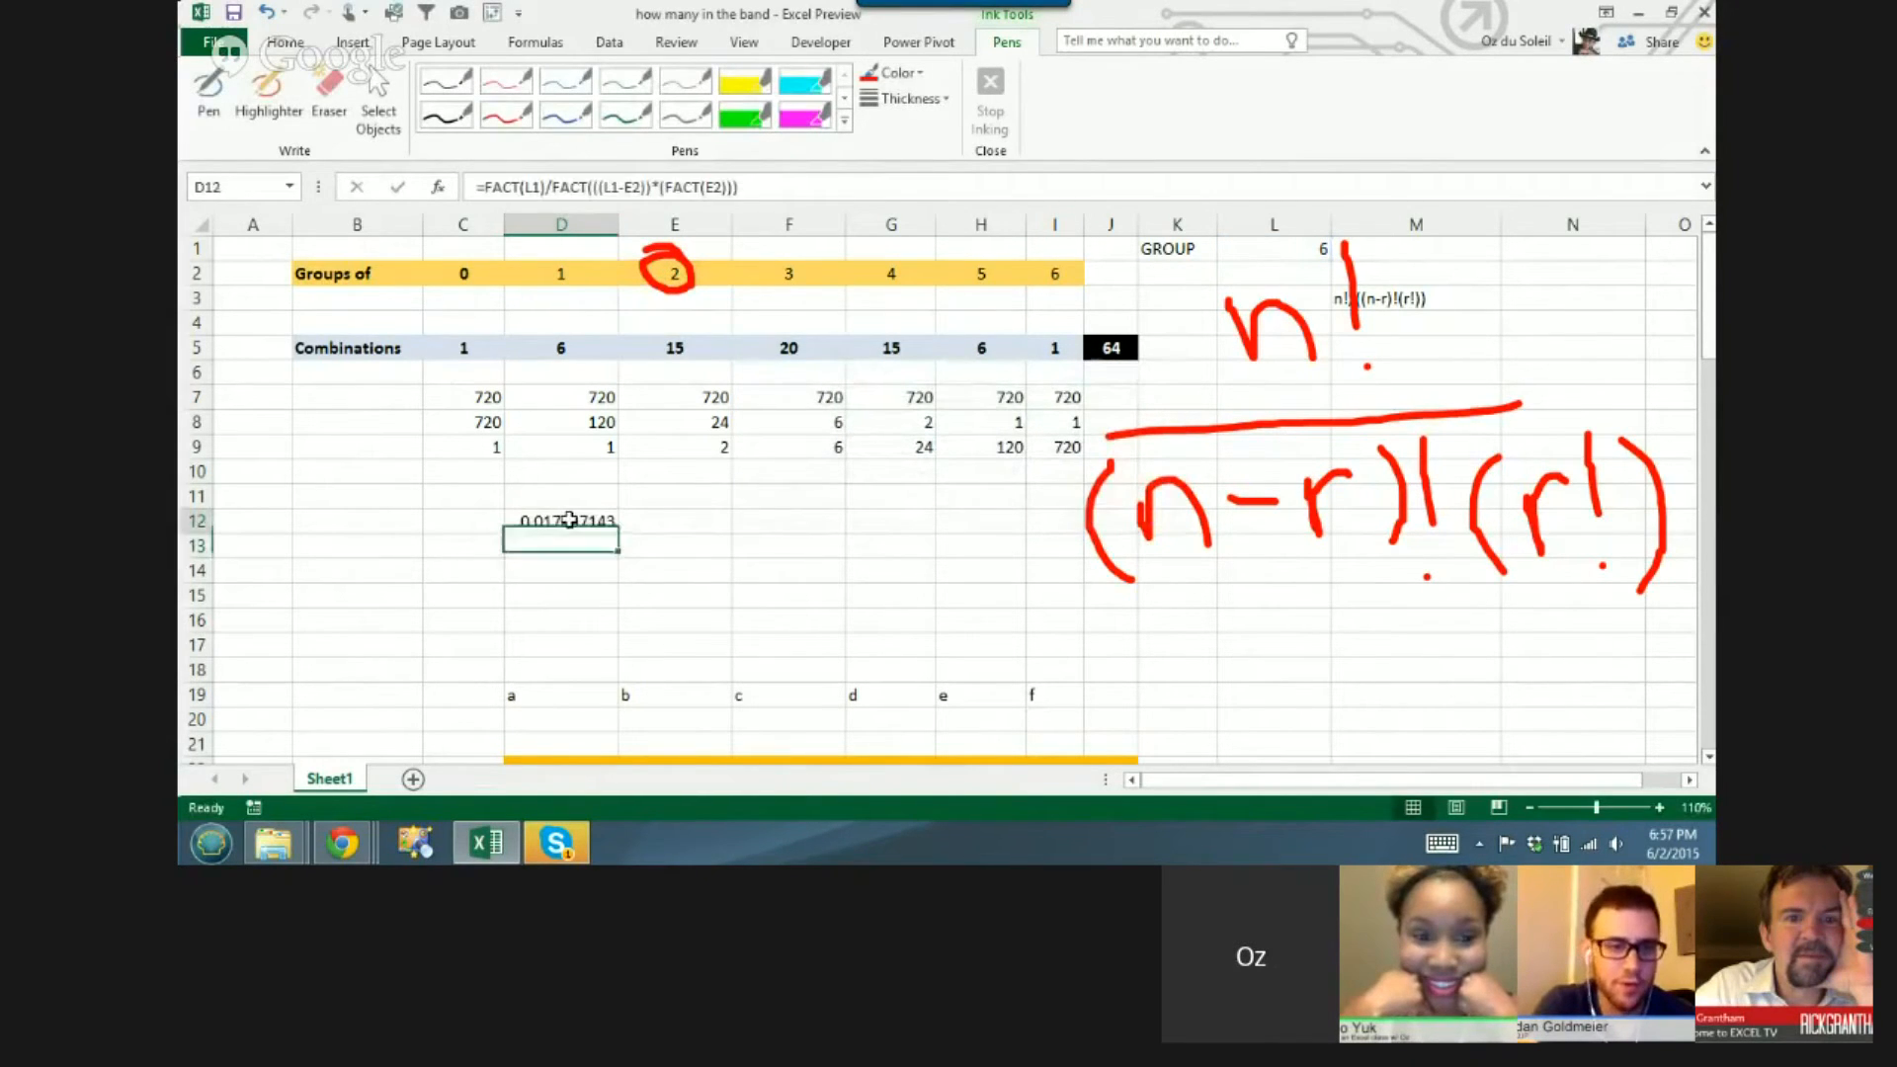
- Clear the trial formula from D12 and review the D5, D7 and D8 factorial formulas
left_click(560, 520)
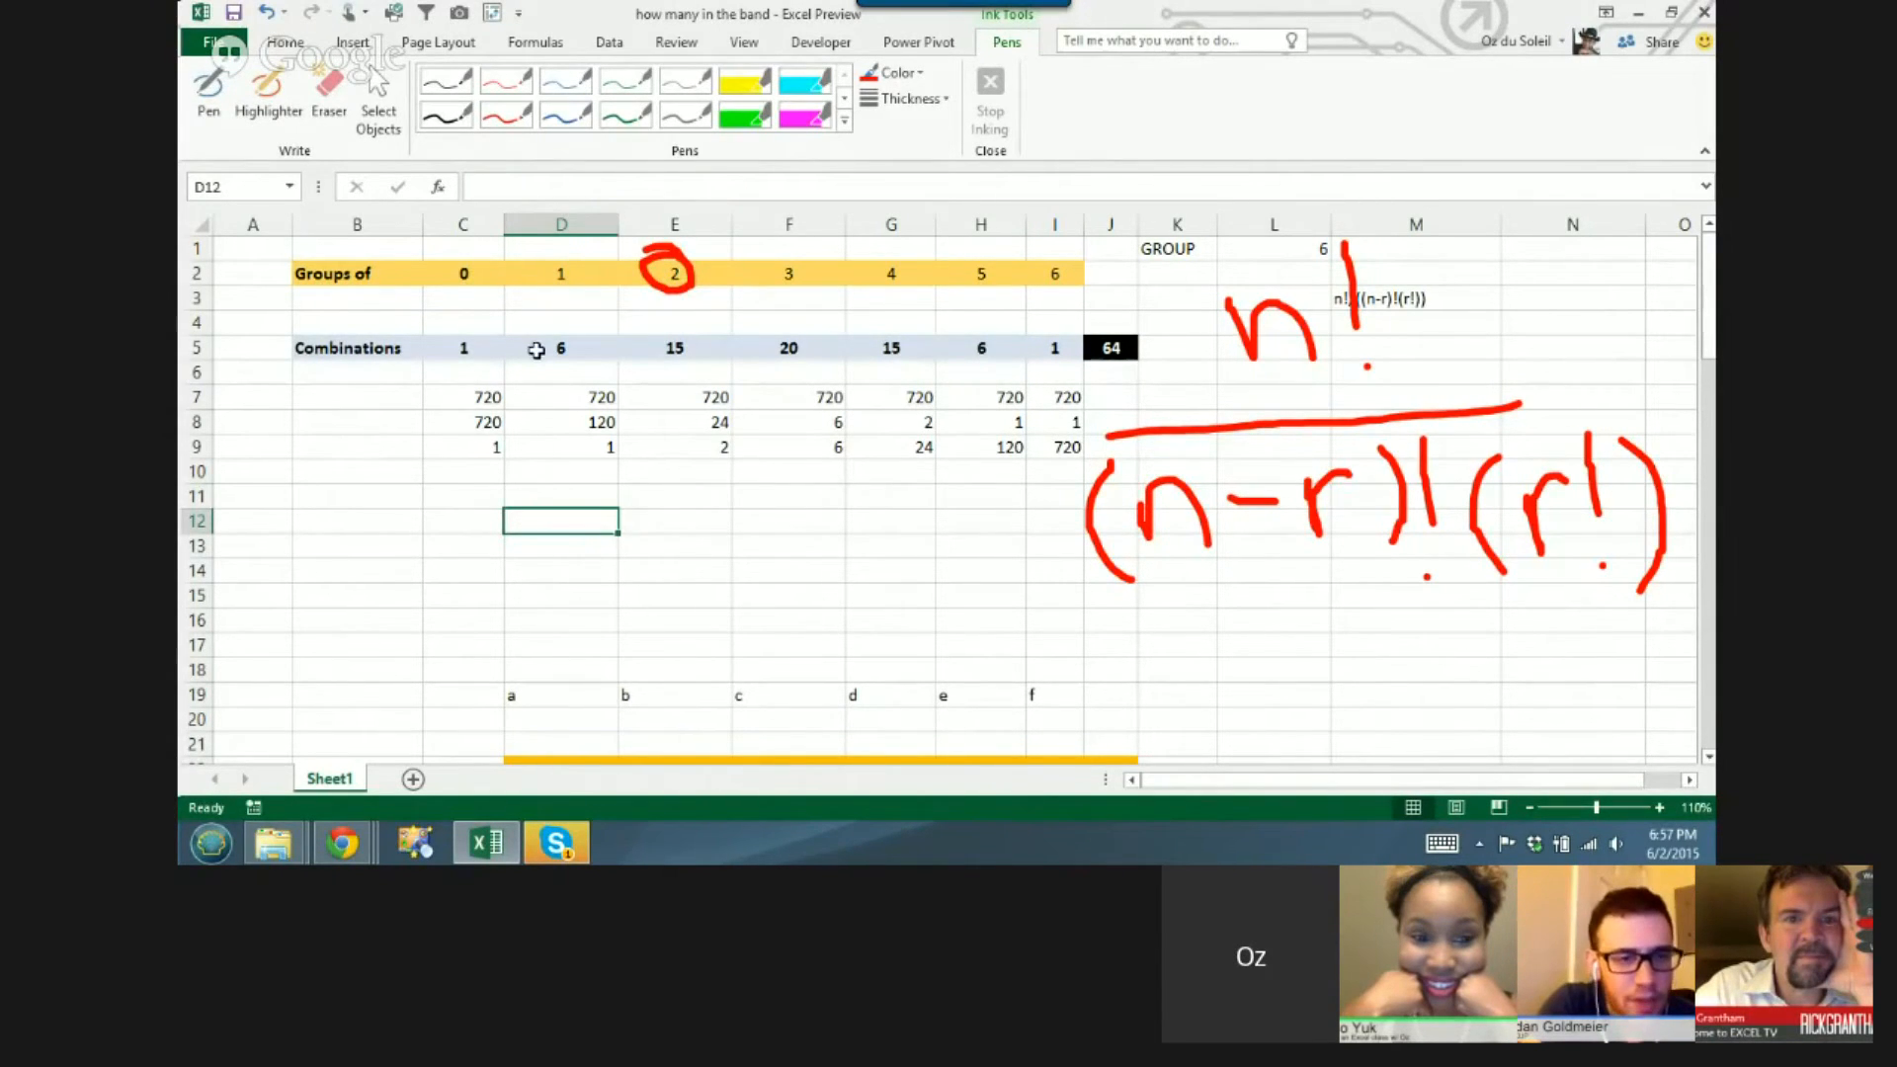
left_click(559, 348)
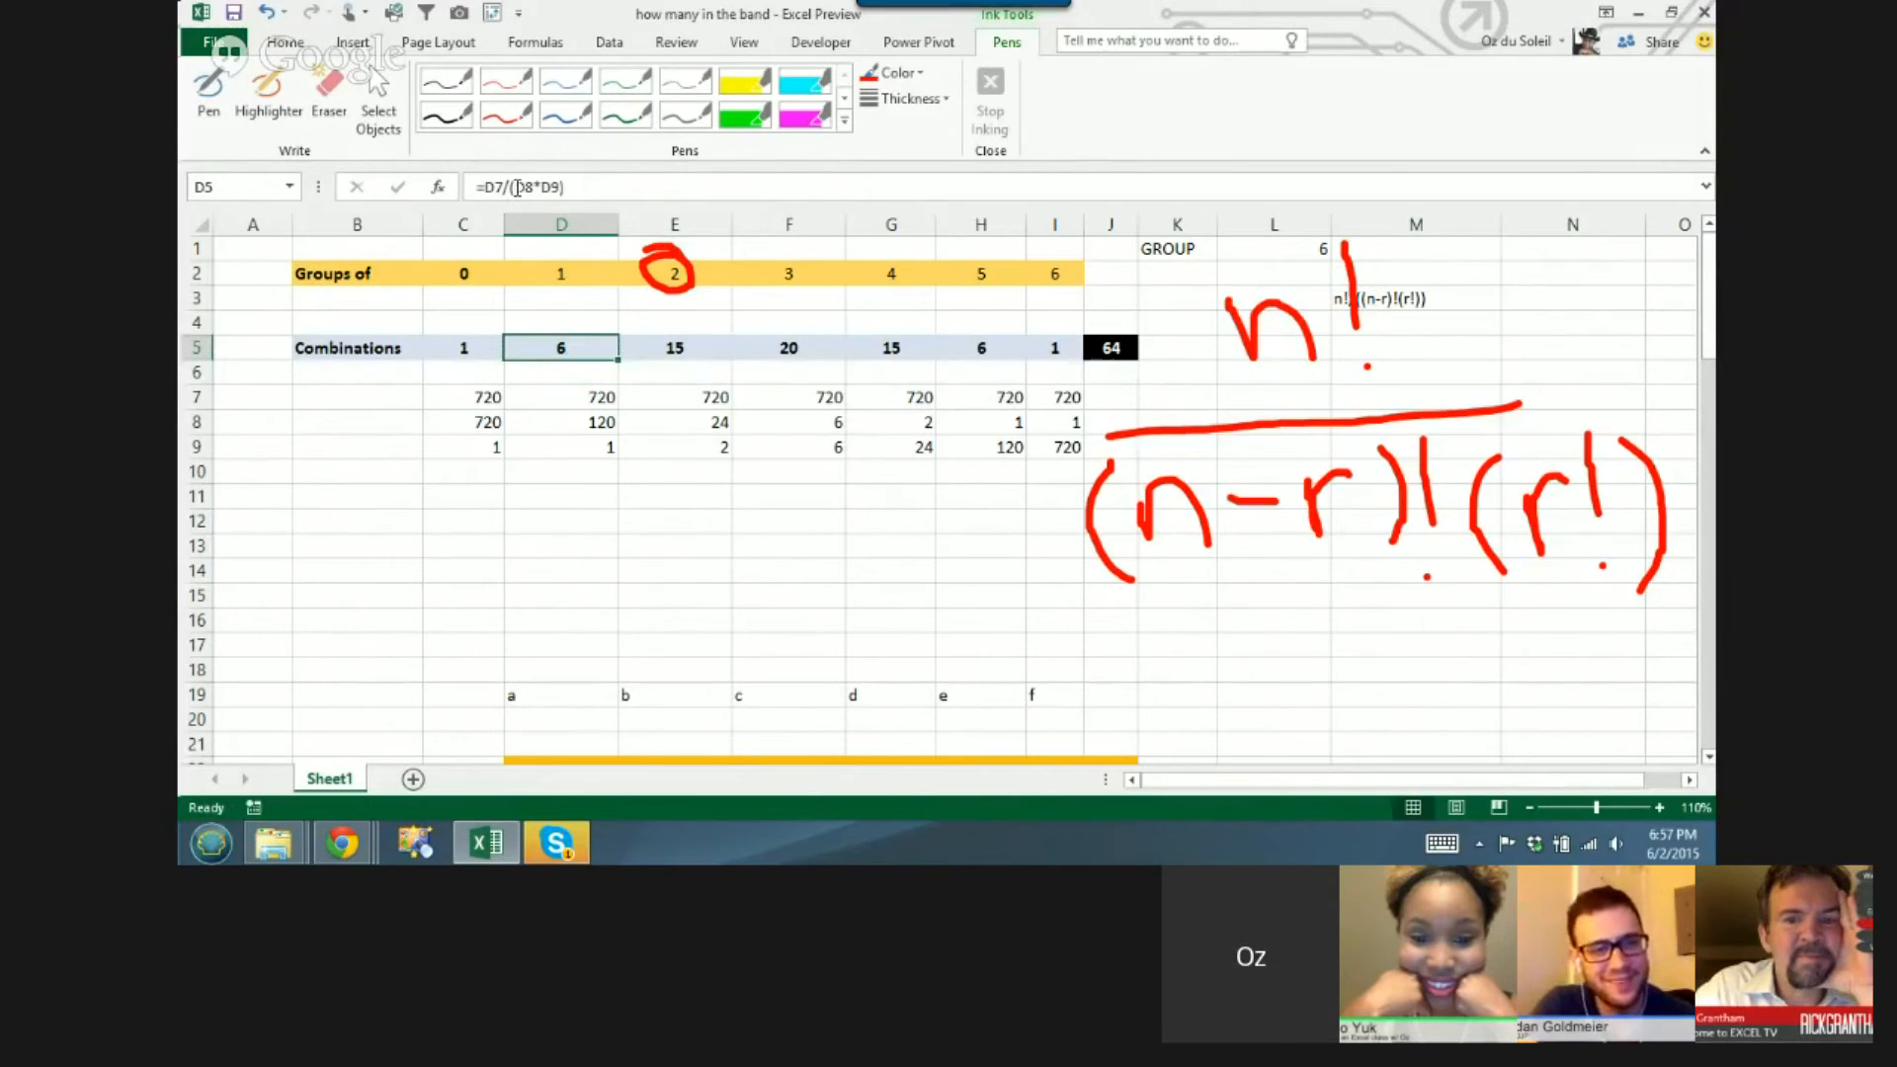
mouse_move(517, 186)
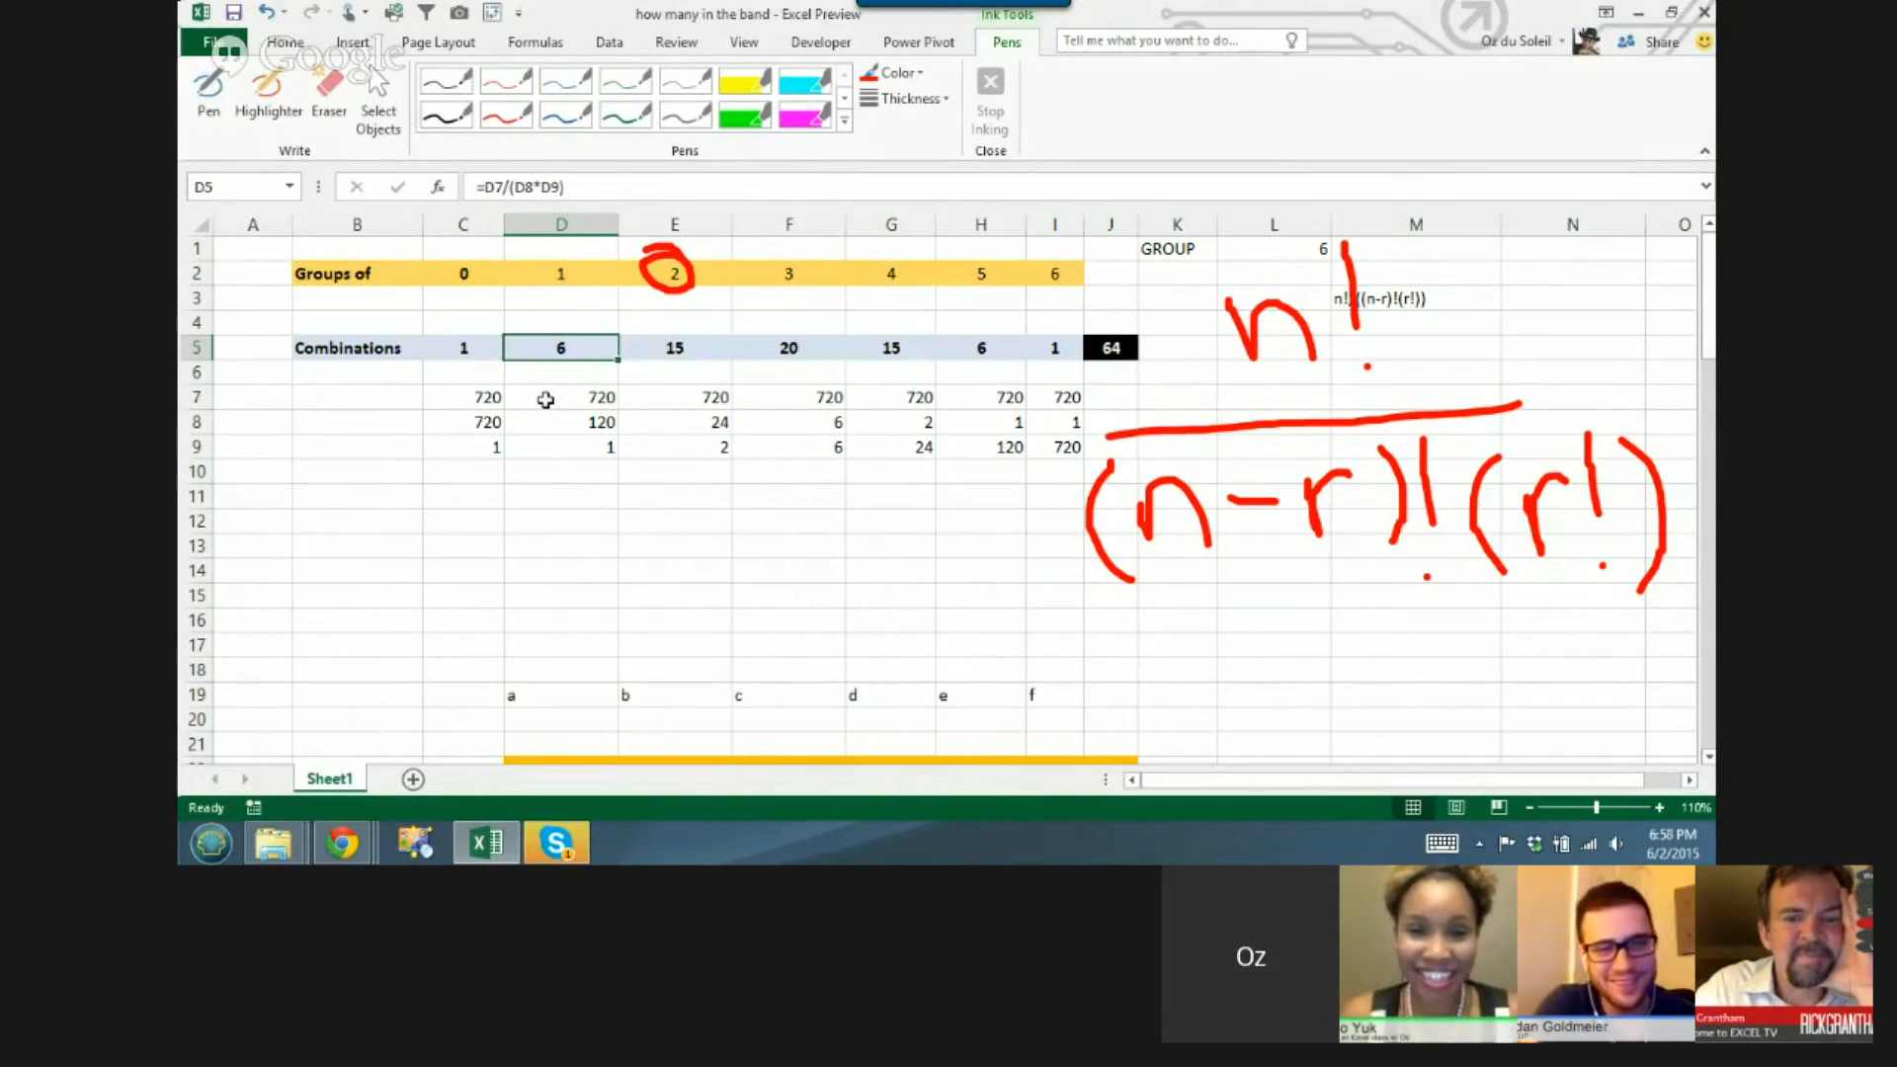
left_click(559, 397)
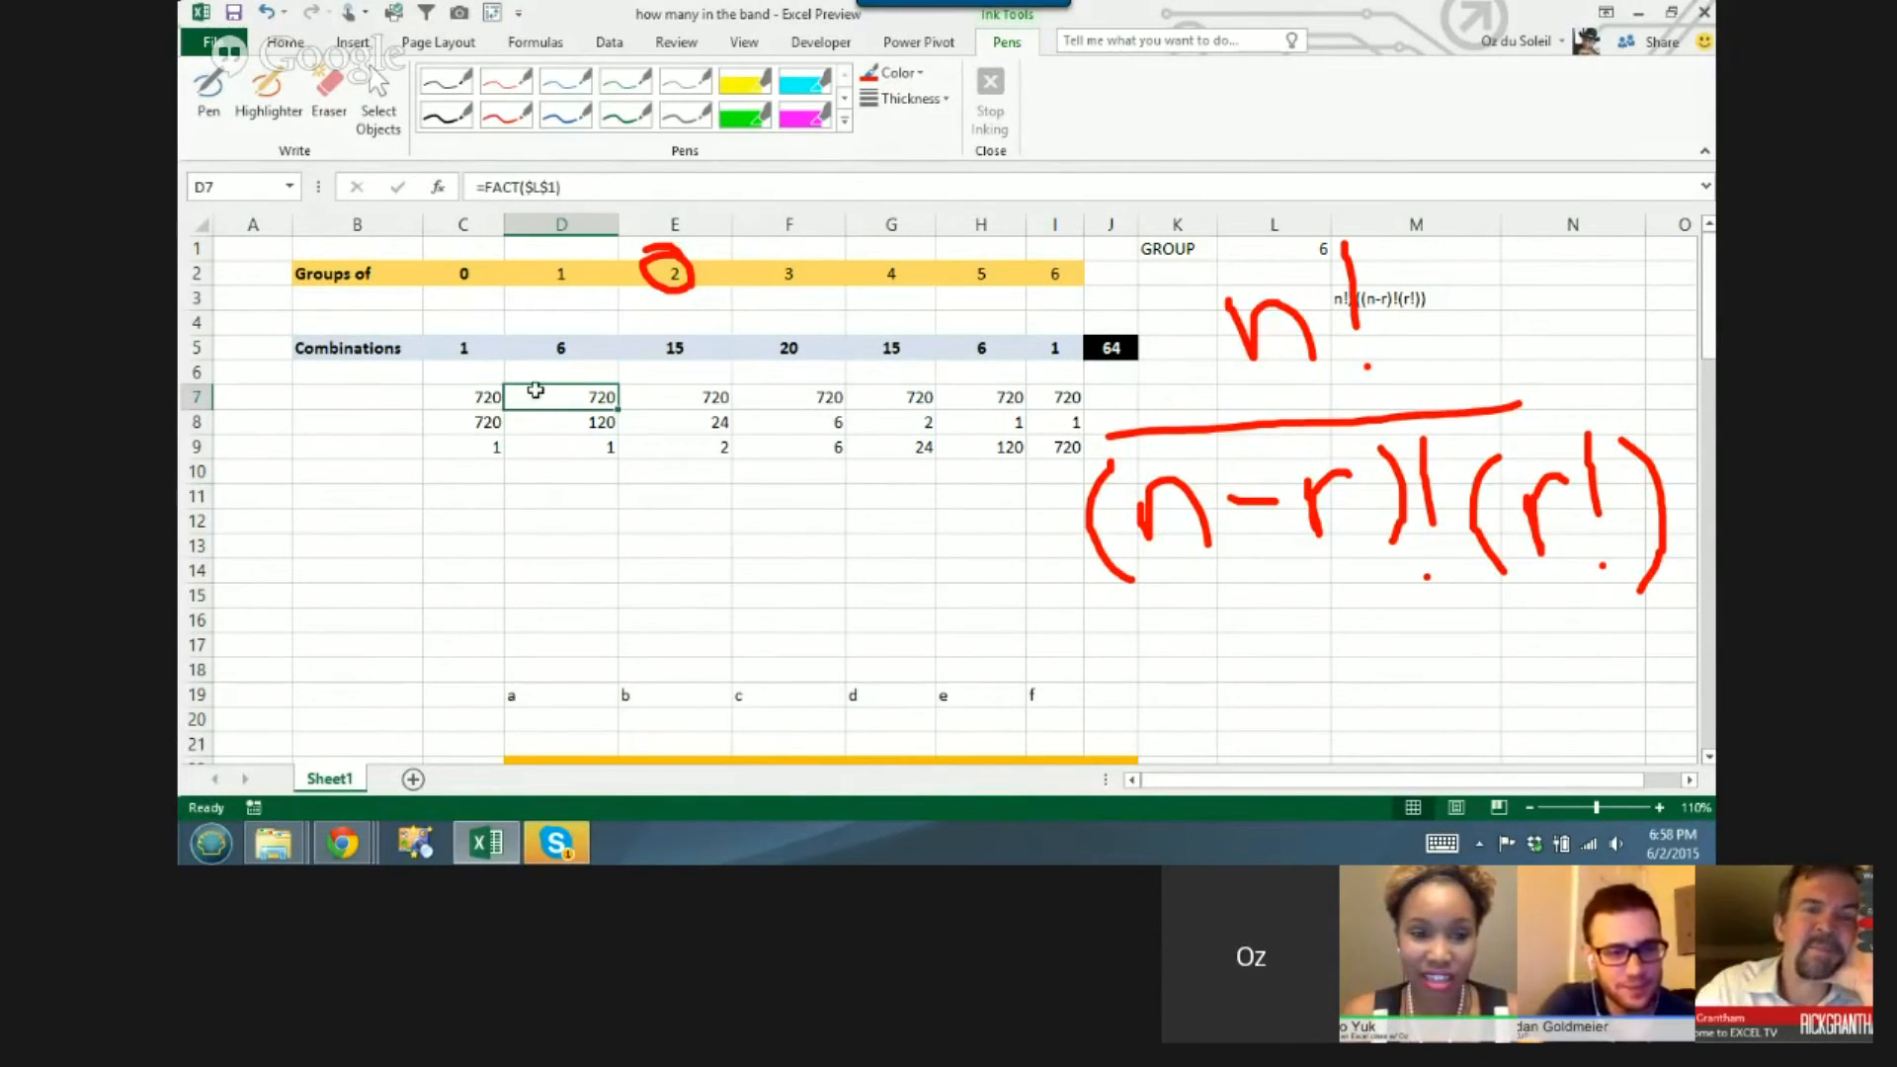
left_click(559, 419)
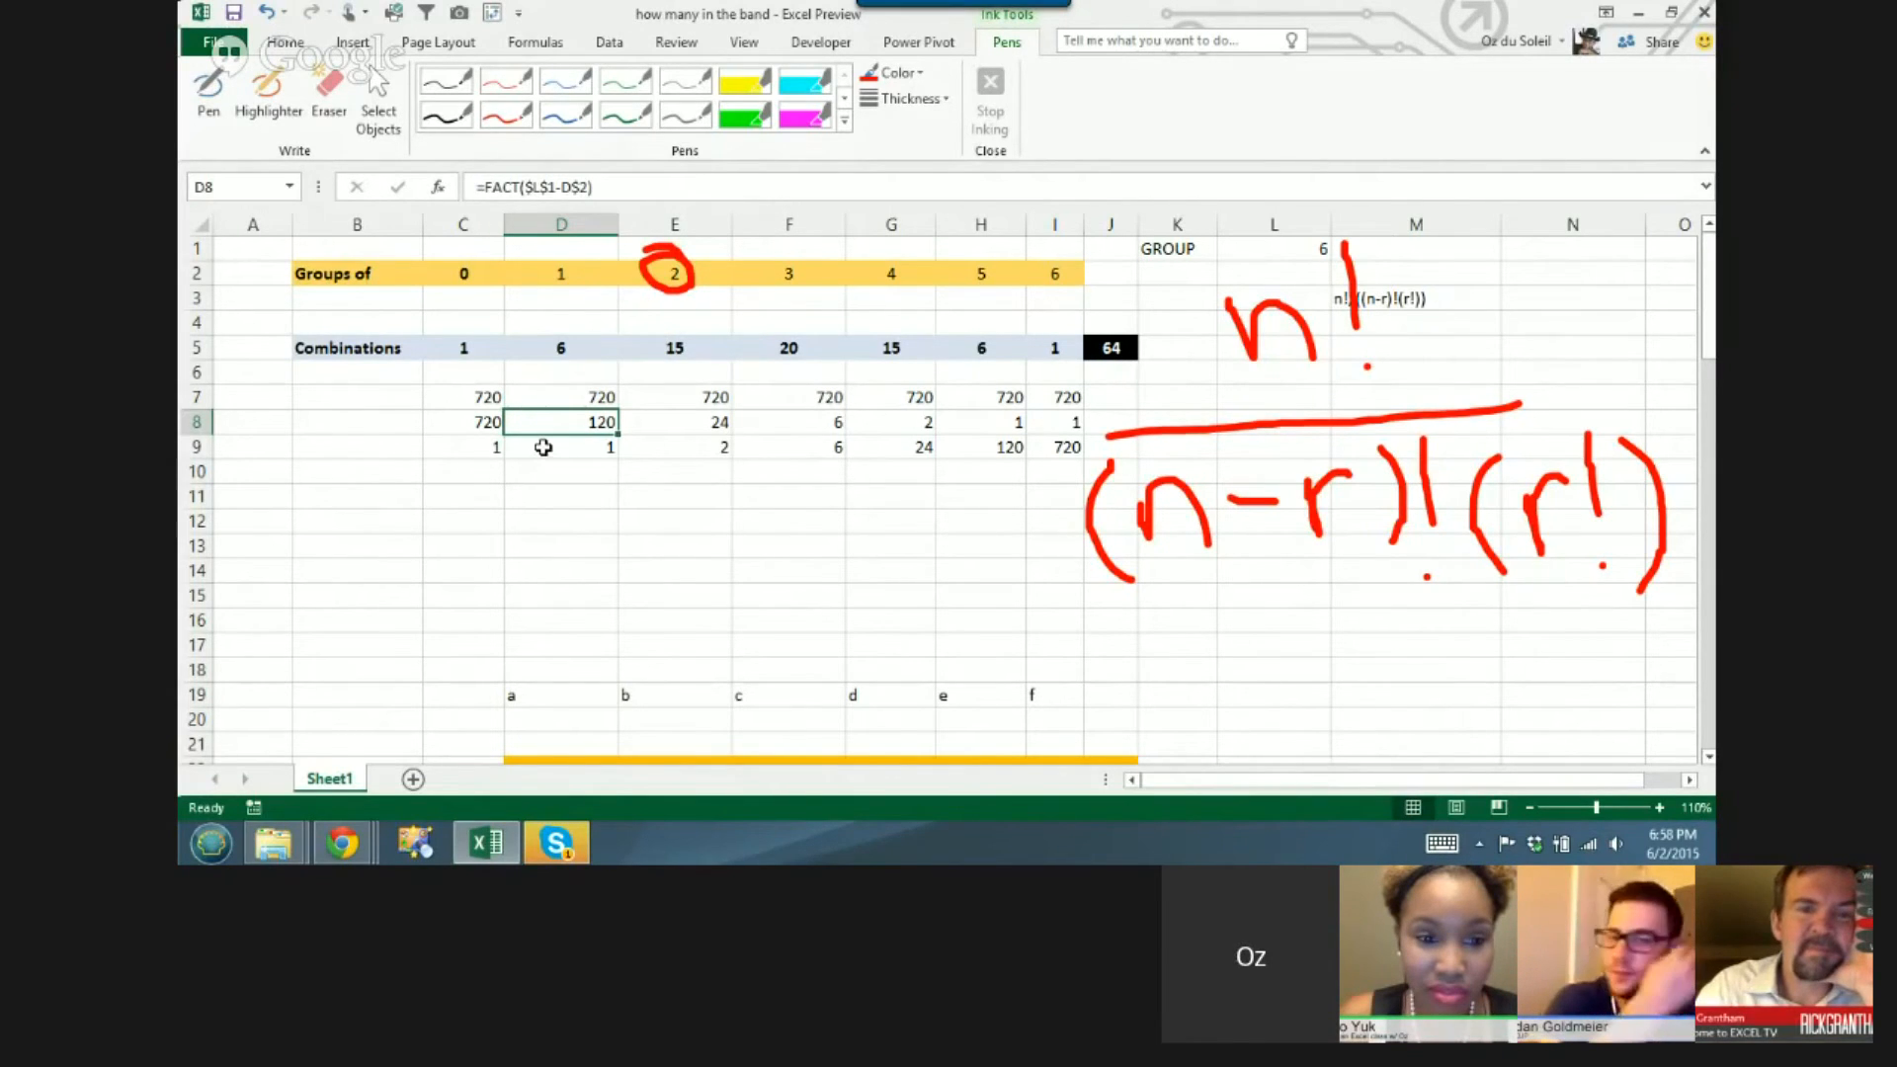
- Review the combinations formulas for groups of 2, 6, 0 and the total of 64
left_click(559, 446)
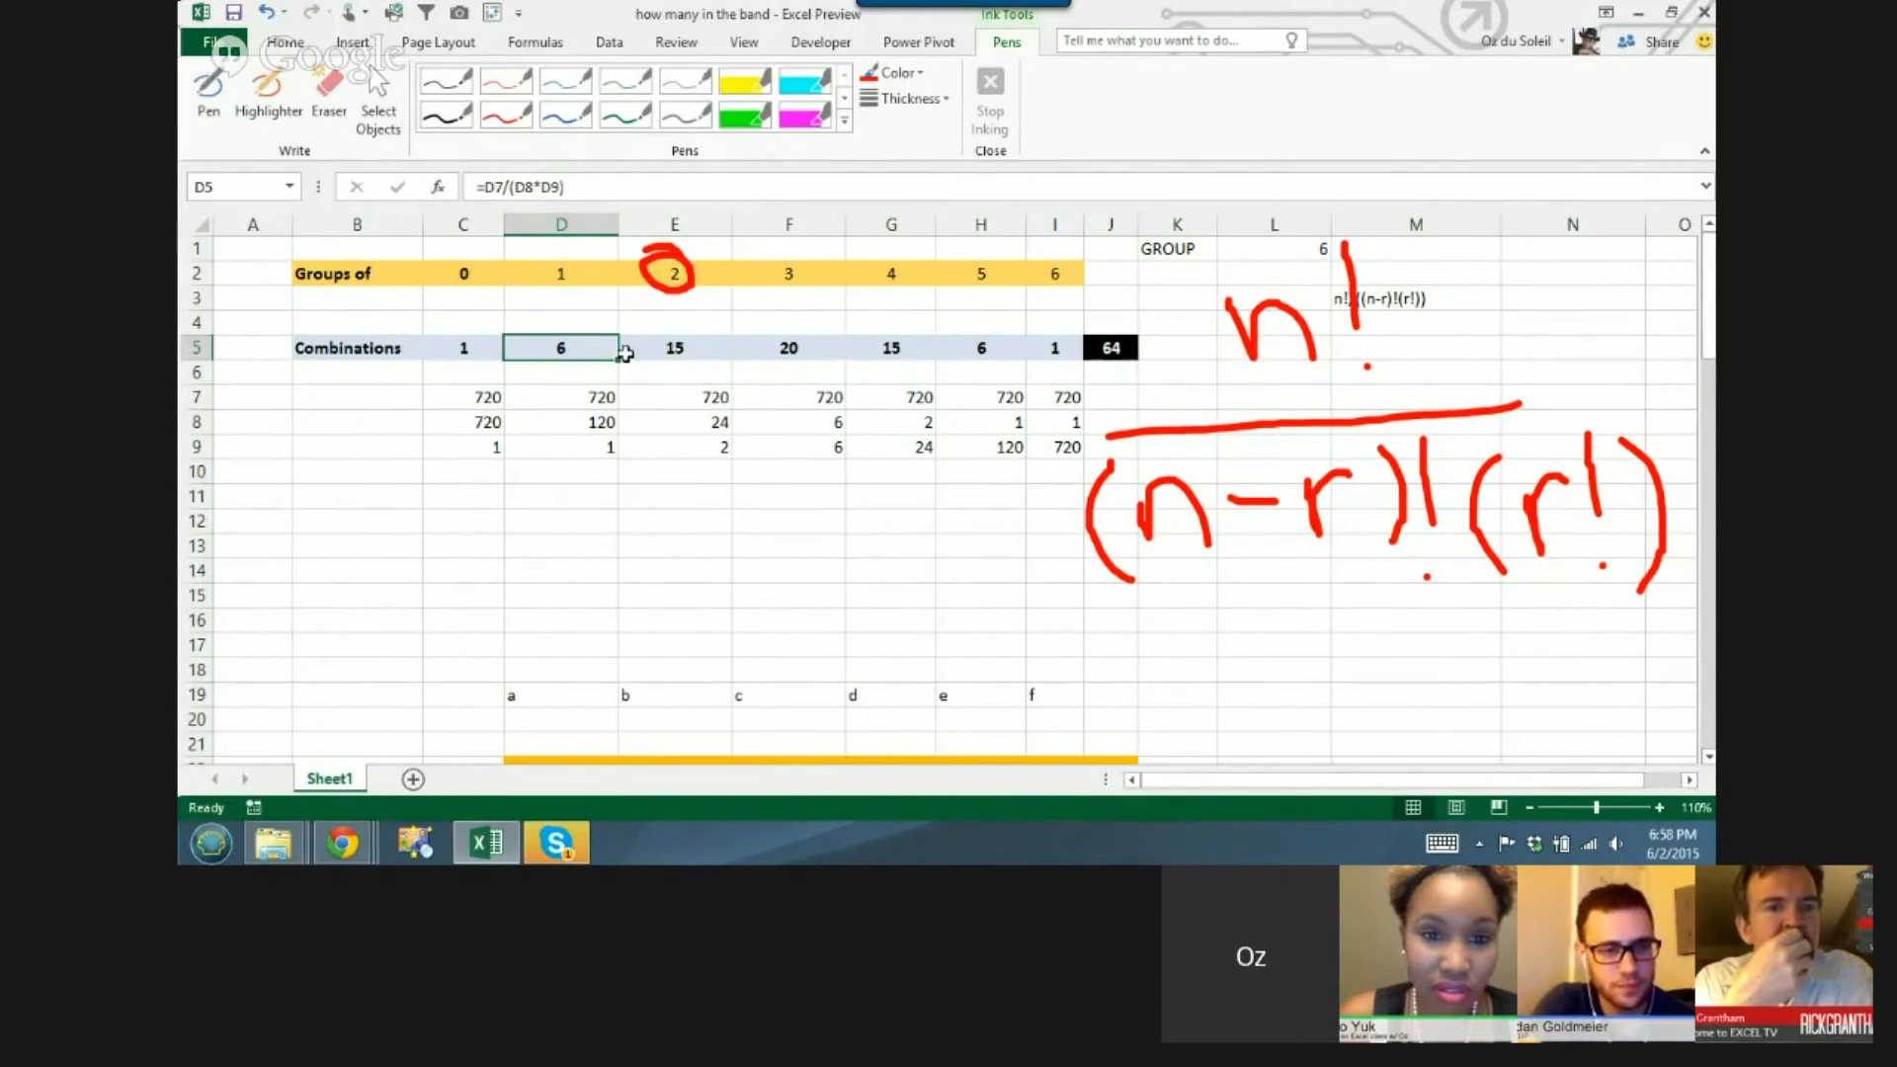
left_click(674, 348)
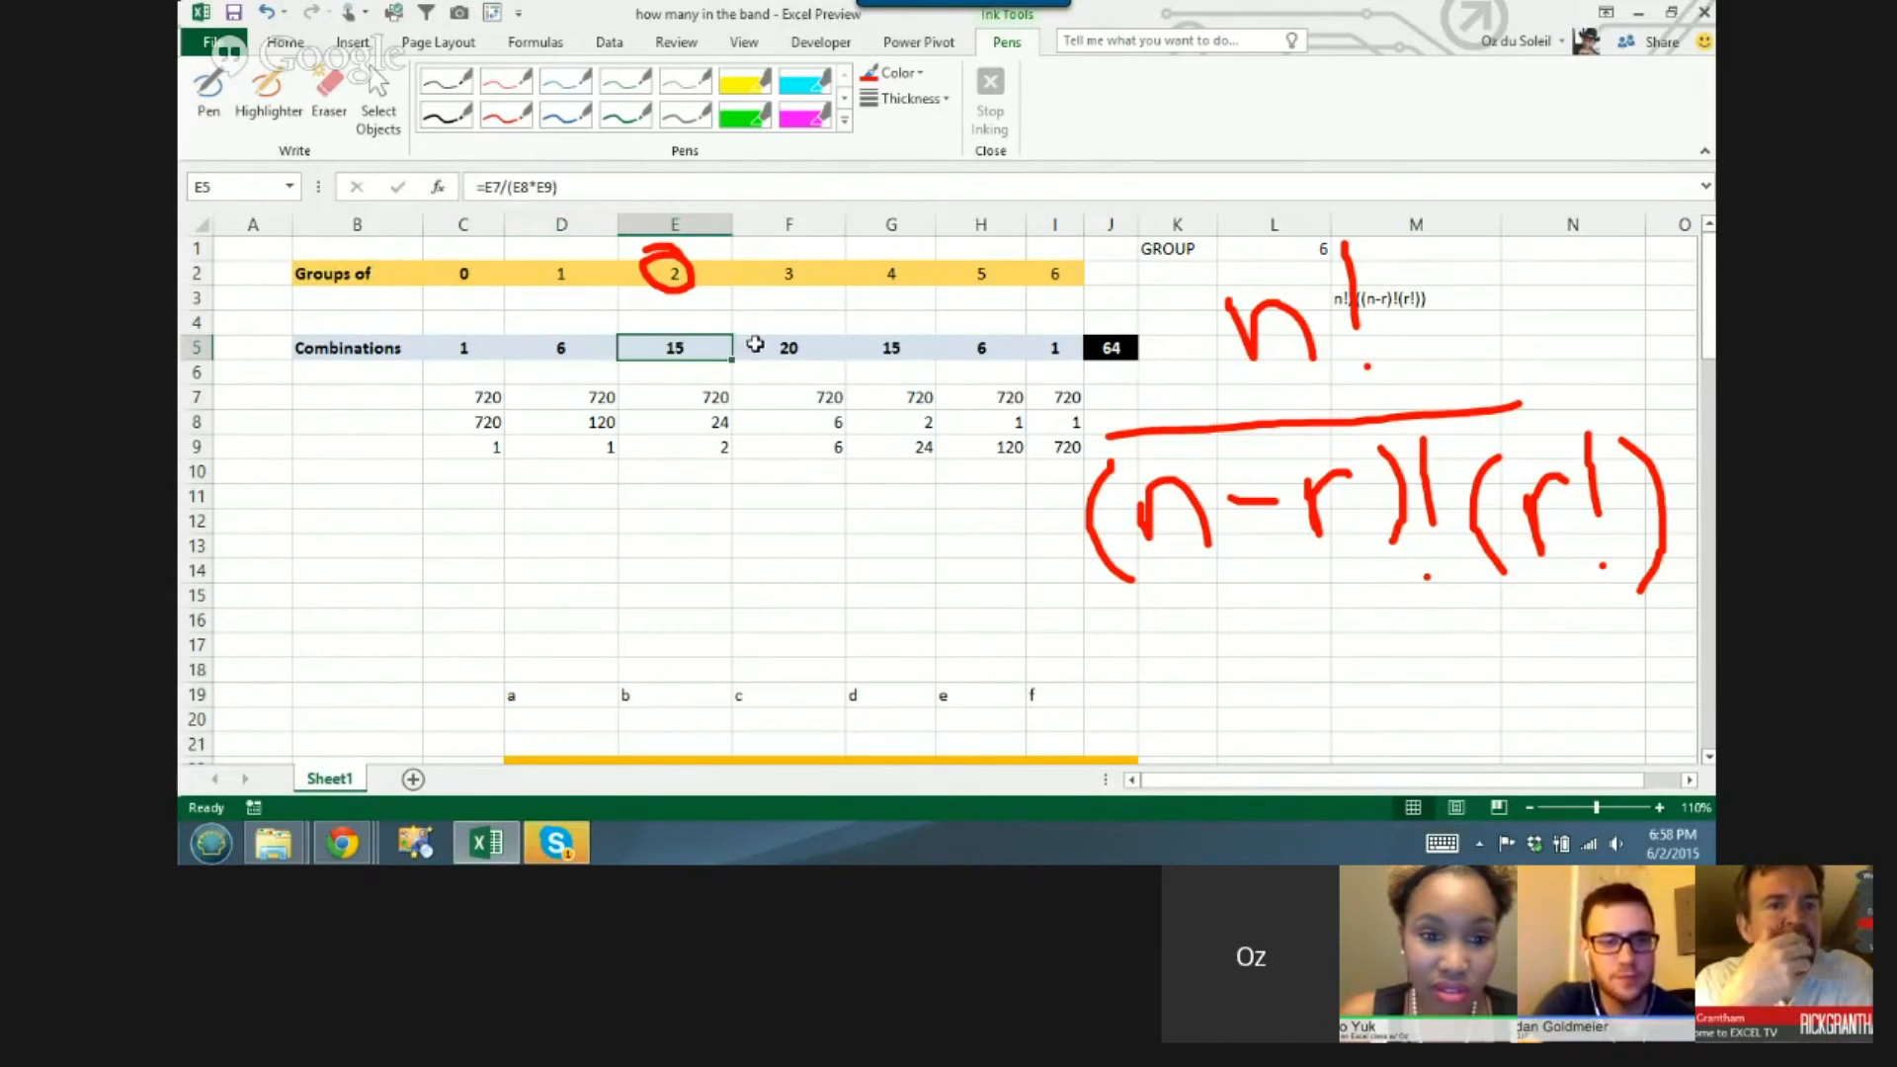
left_click(789, 348)
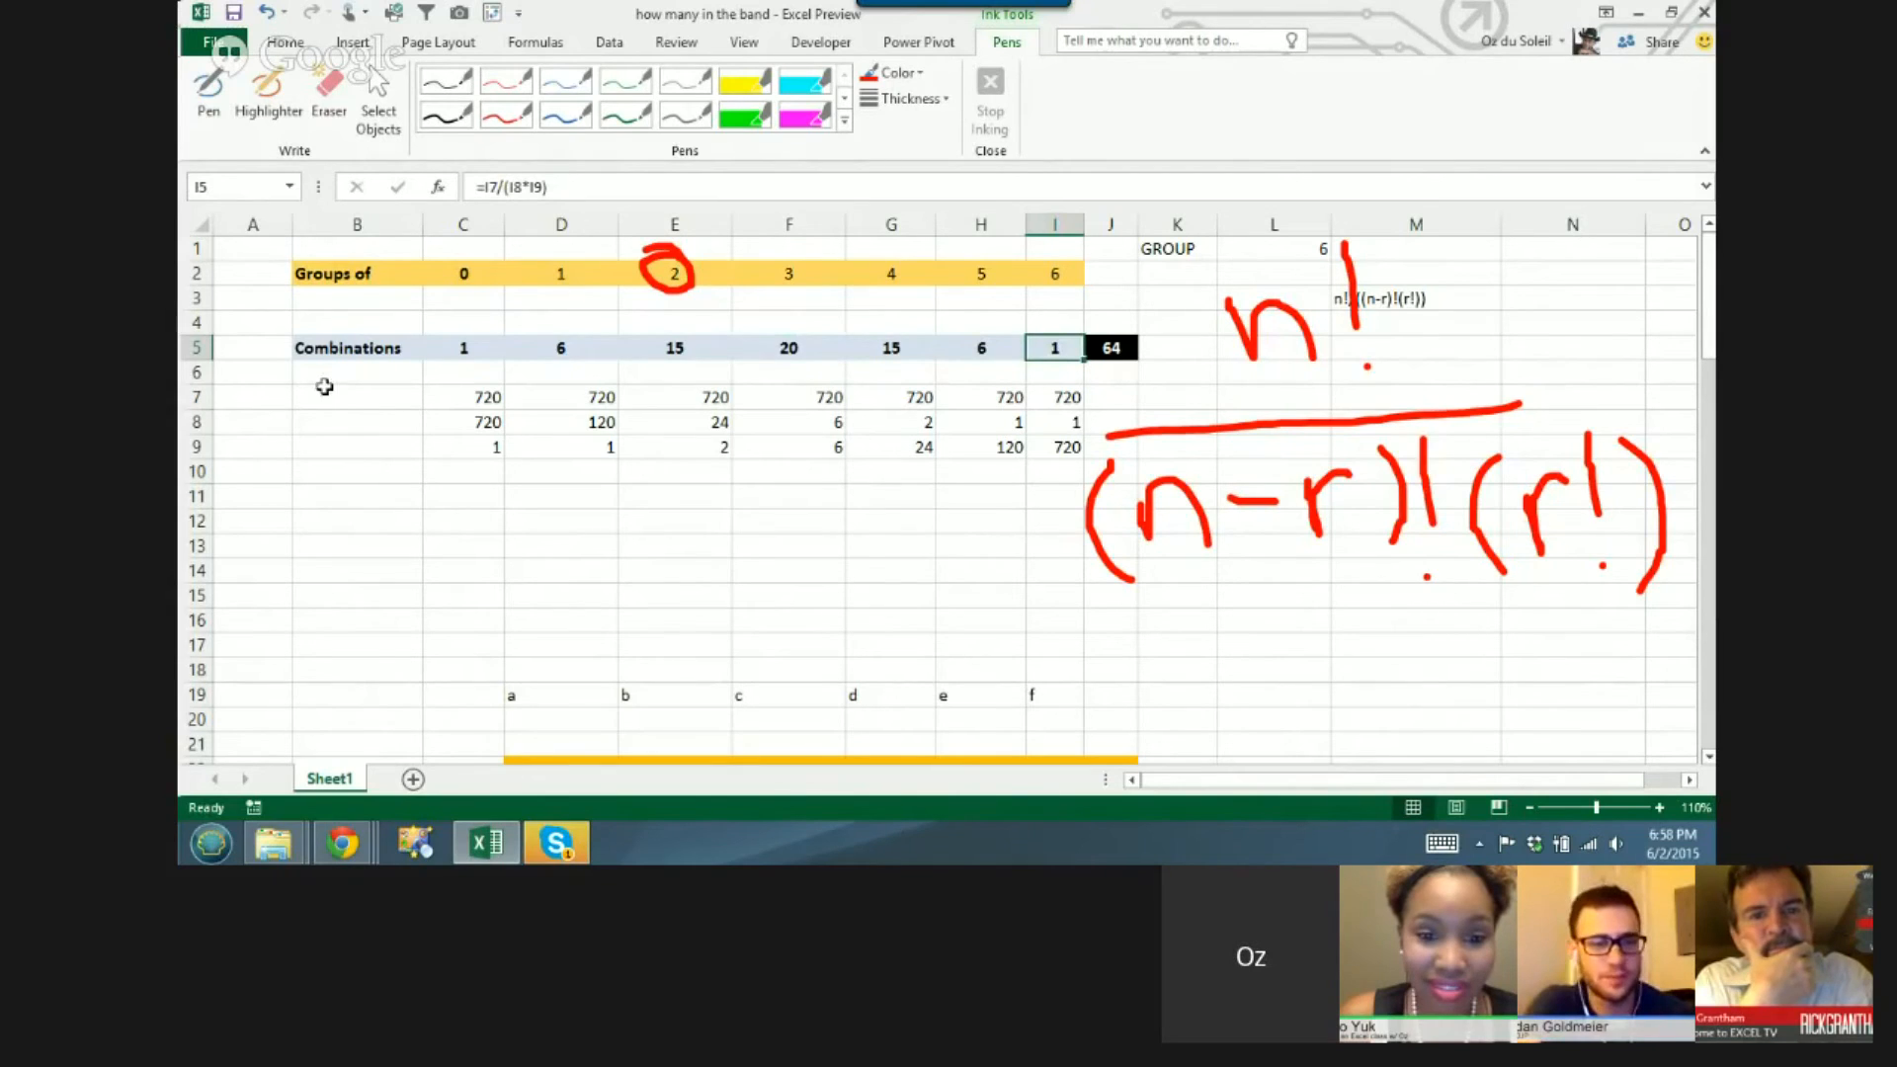
left_click(462, 347)
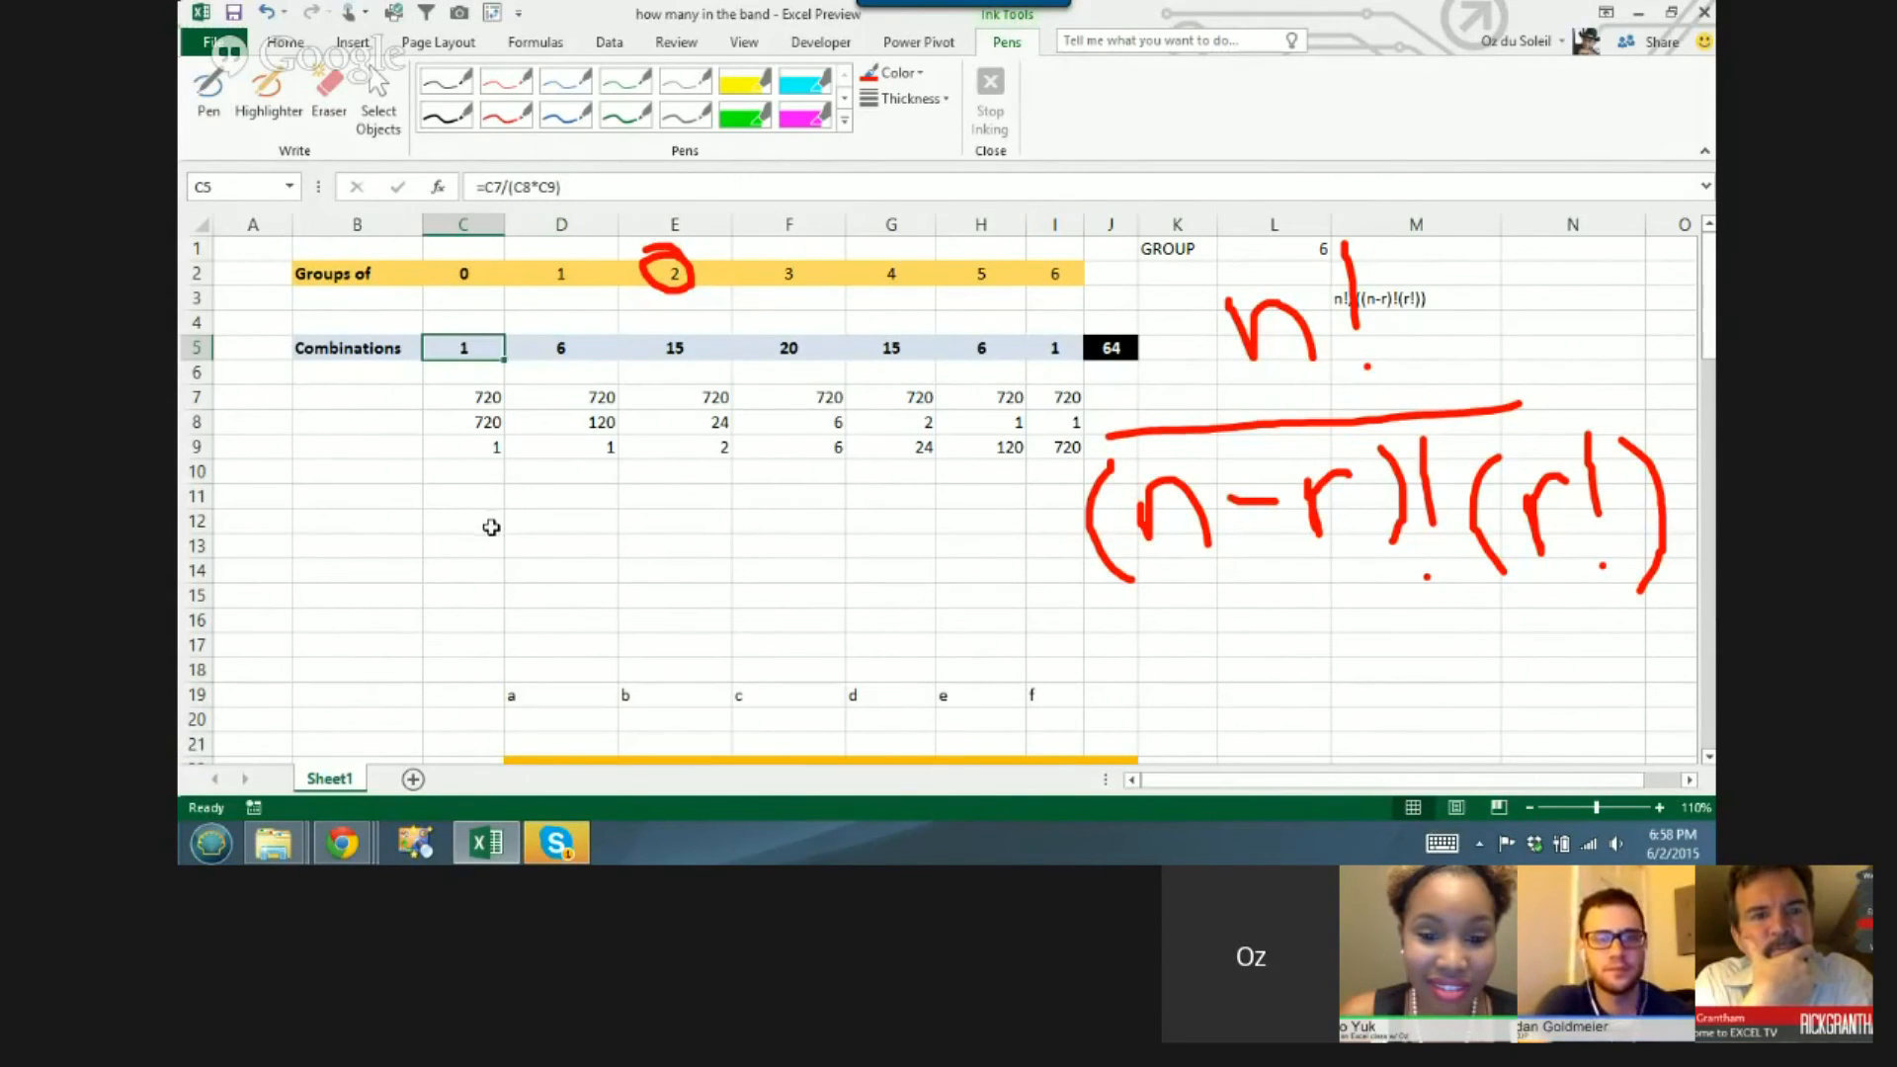
left_click(1109, 347)
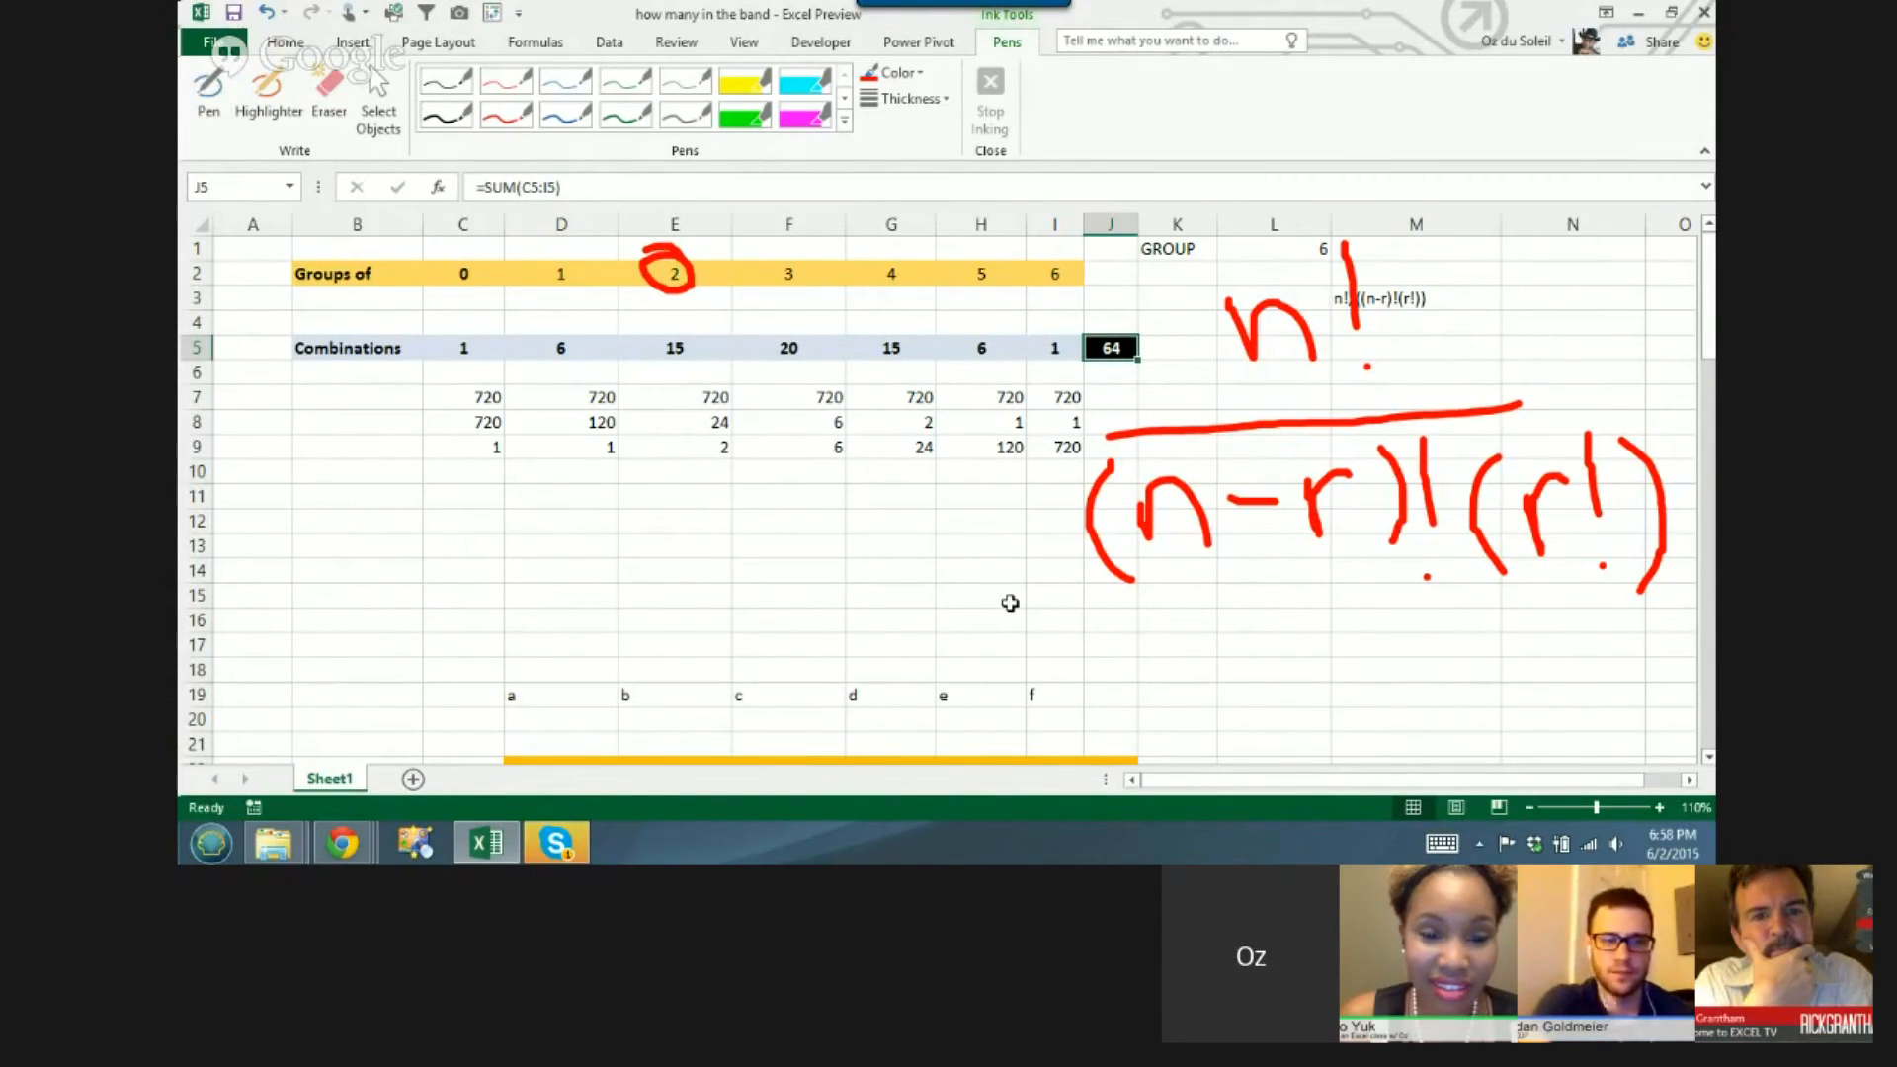
mouse_move(1002, 595)
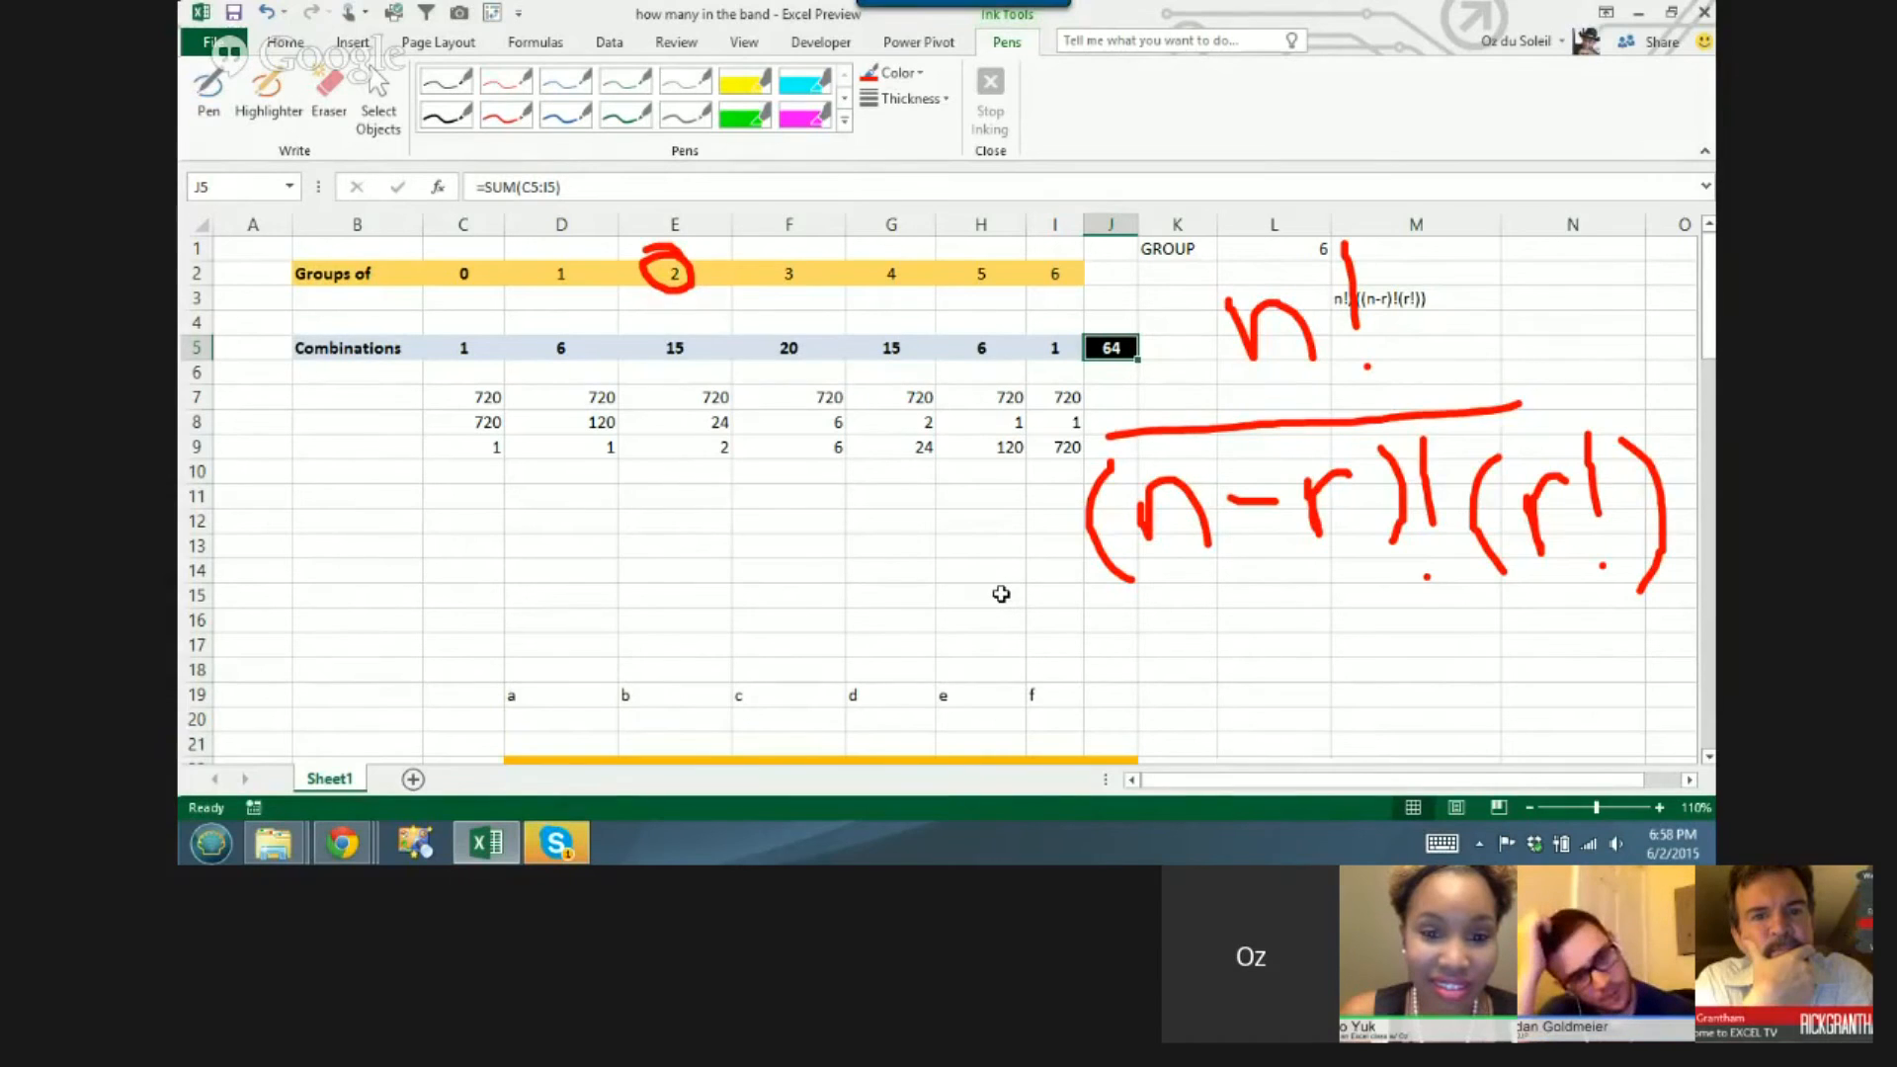